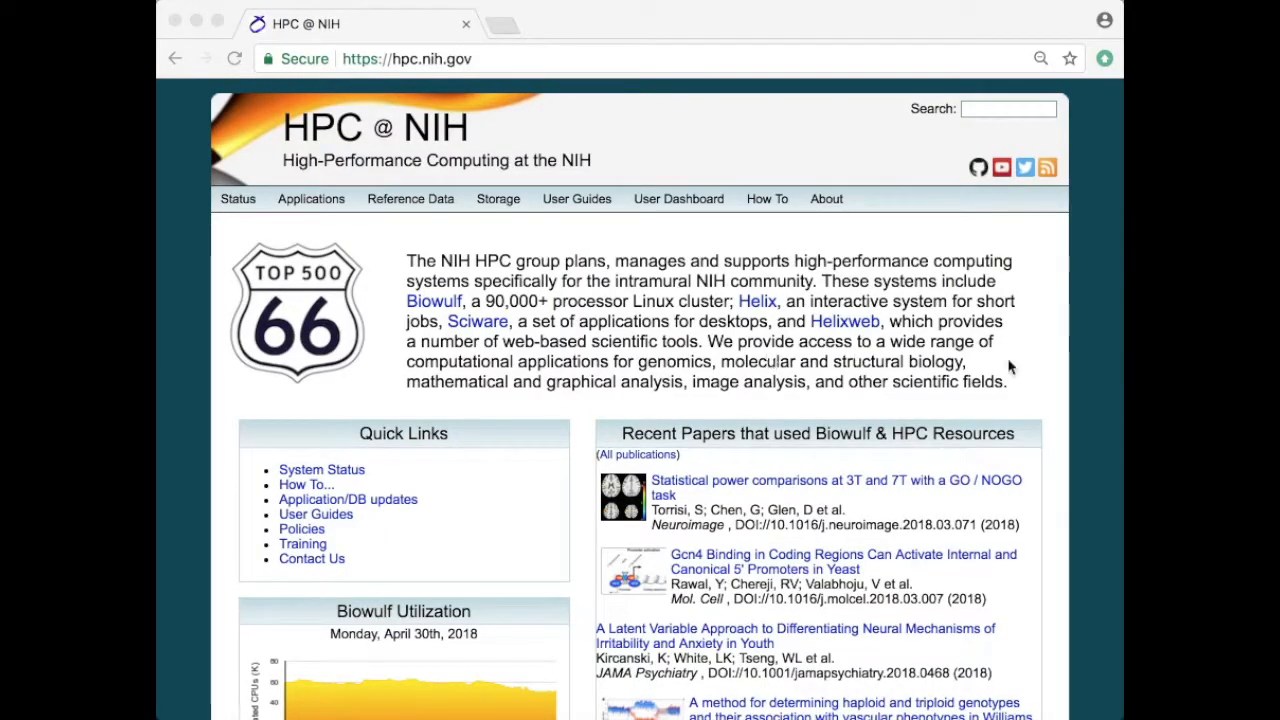
pyautogui.moveTo(1116, 432)
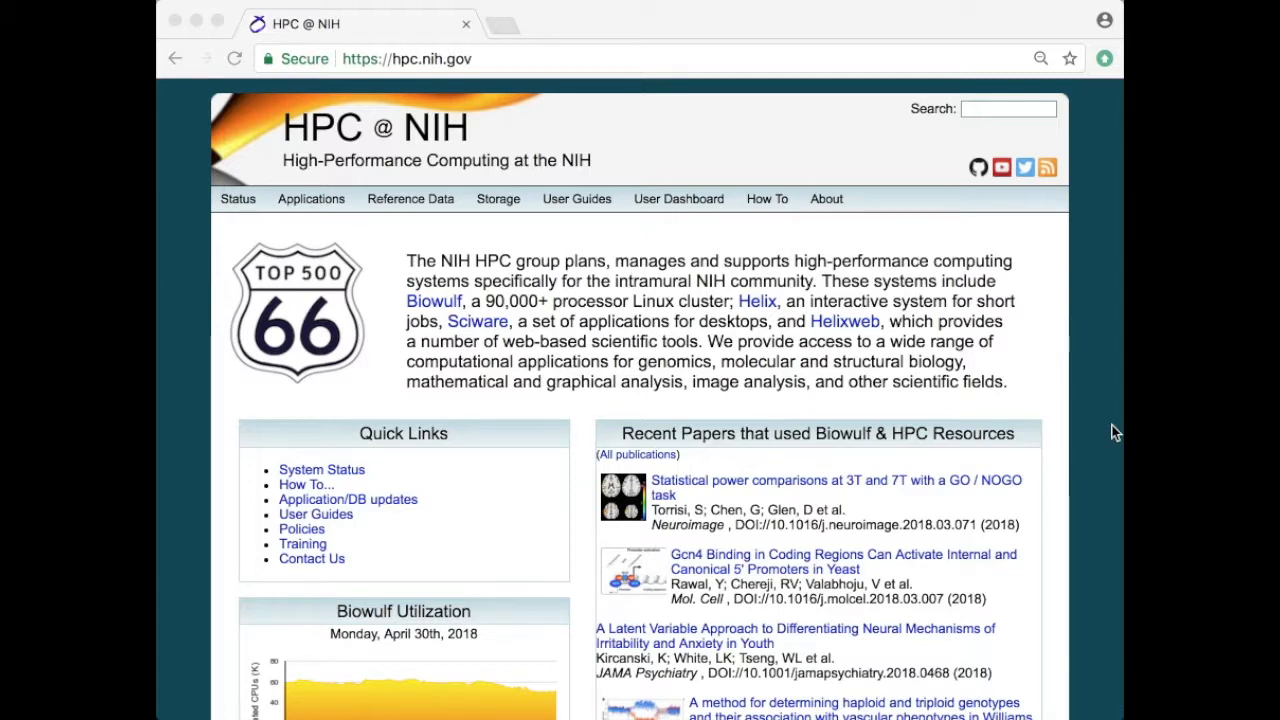
pyautogui.moveTo(420, 70)
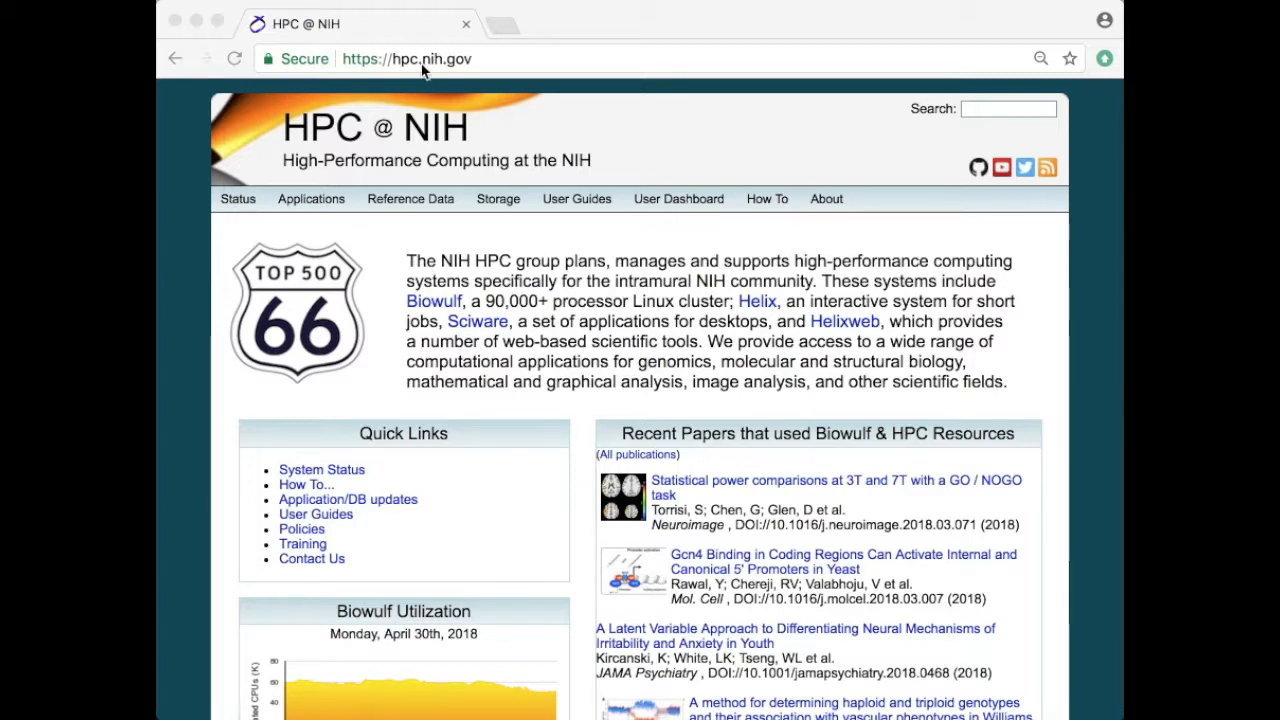
pyautogui.moveTo(768, 204)
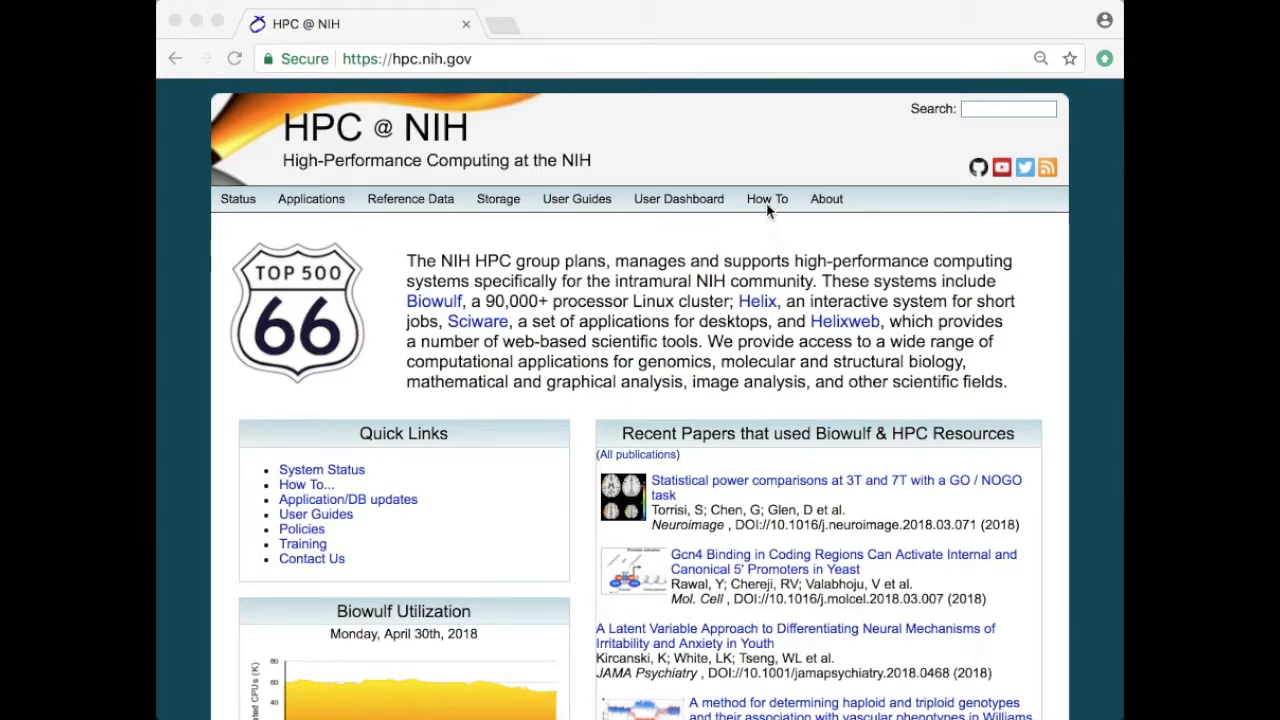
pyautogui.moveTo(768, 204)
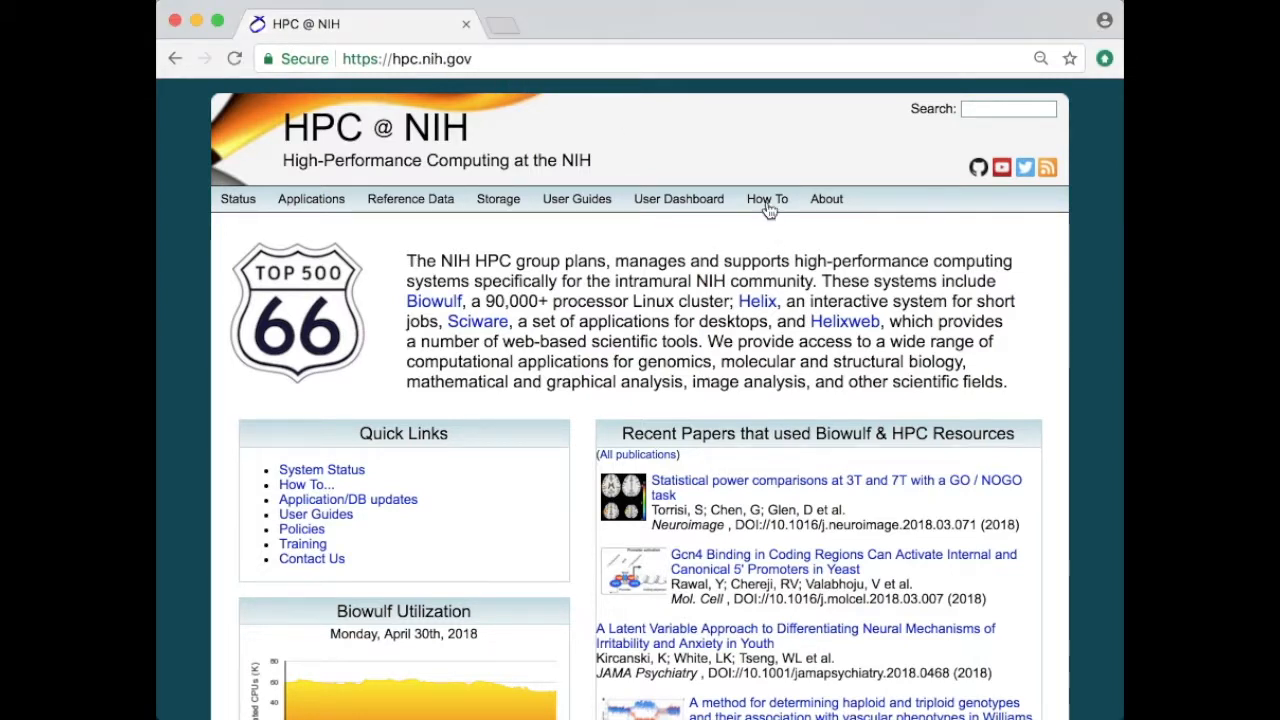
# Navigate via the How To menu to the 'Transferring data to/from the NIH HPC systems' page
pyautogui.click(768, 198)
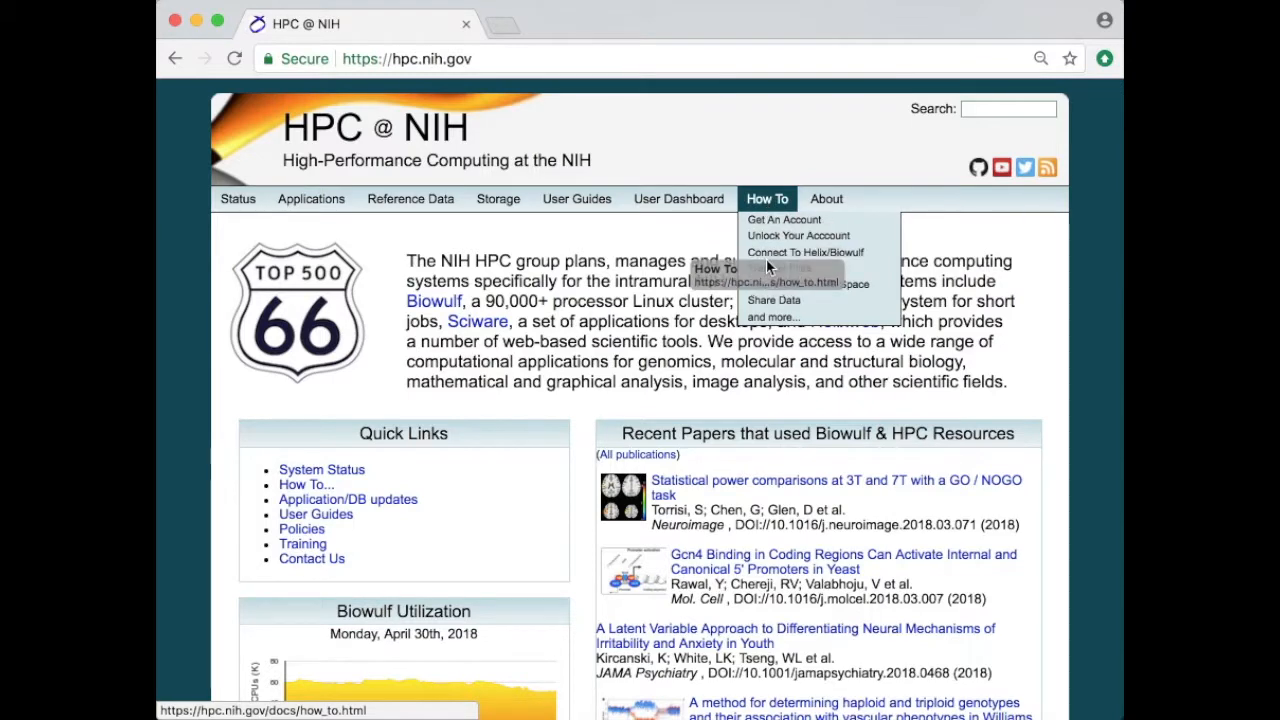
pyautogui.click(772, 300)
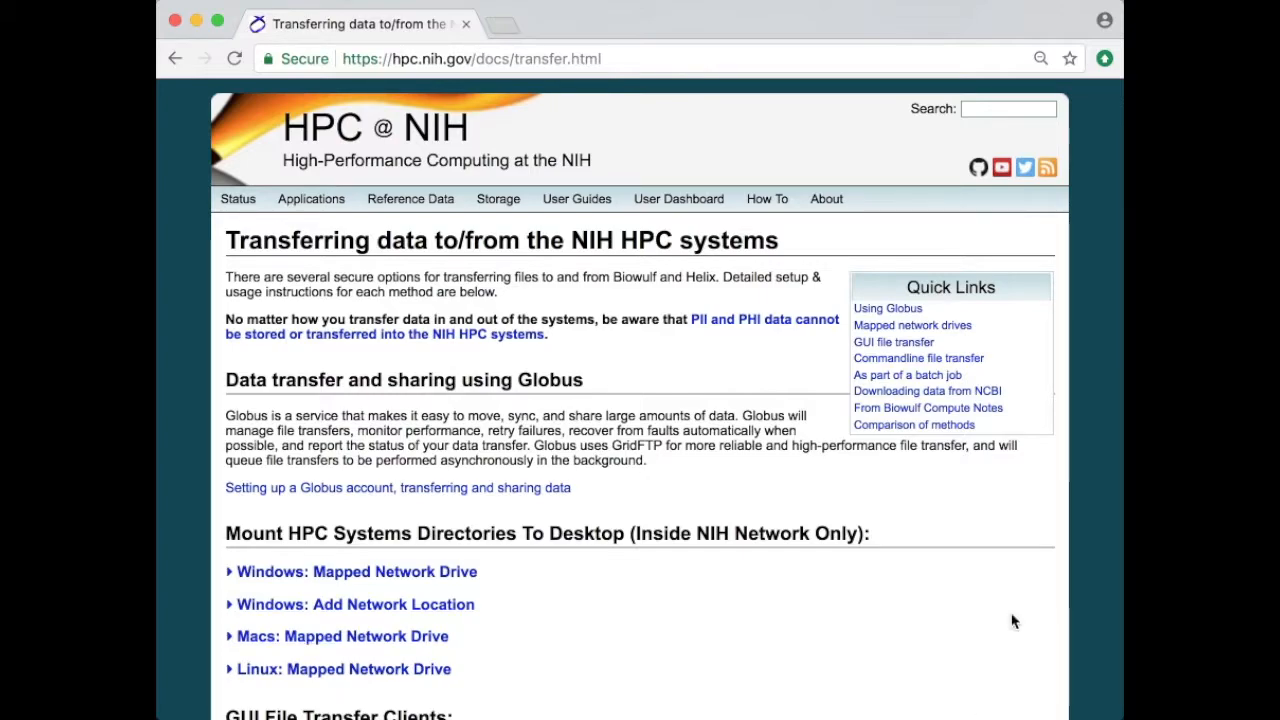
pyautogui.scroll(-3)
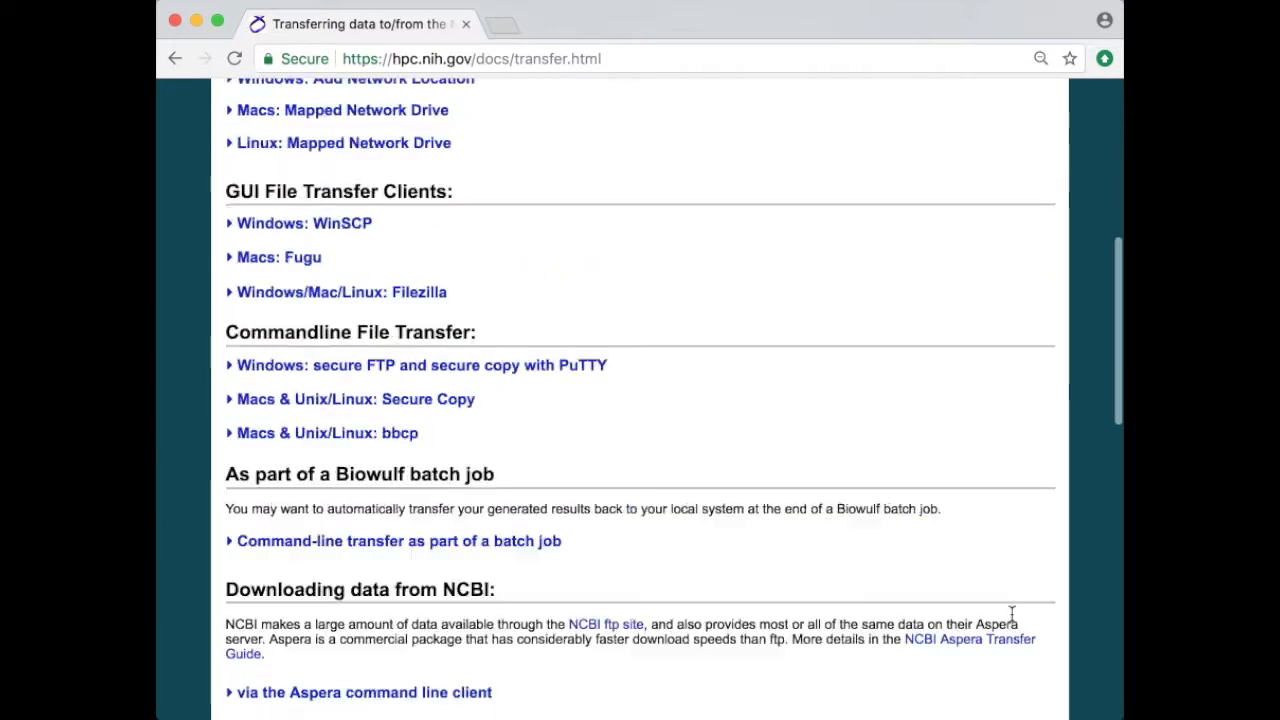
pyautogui.scroll(3)
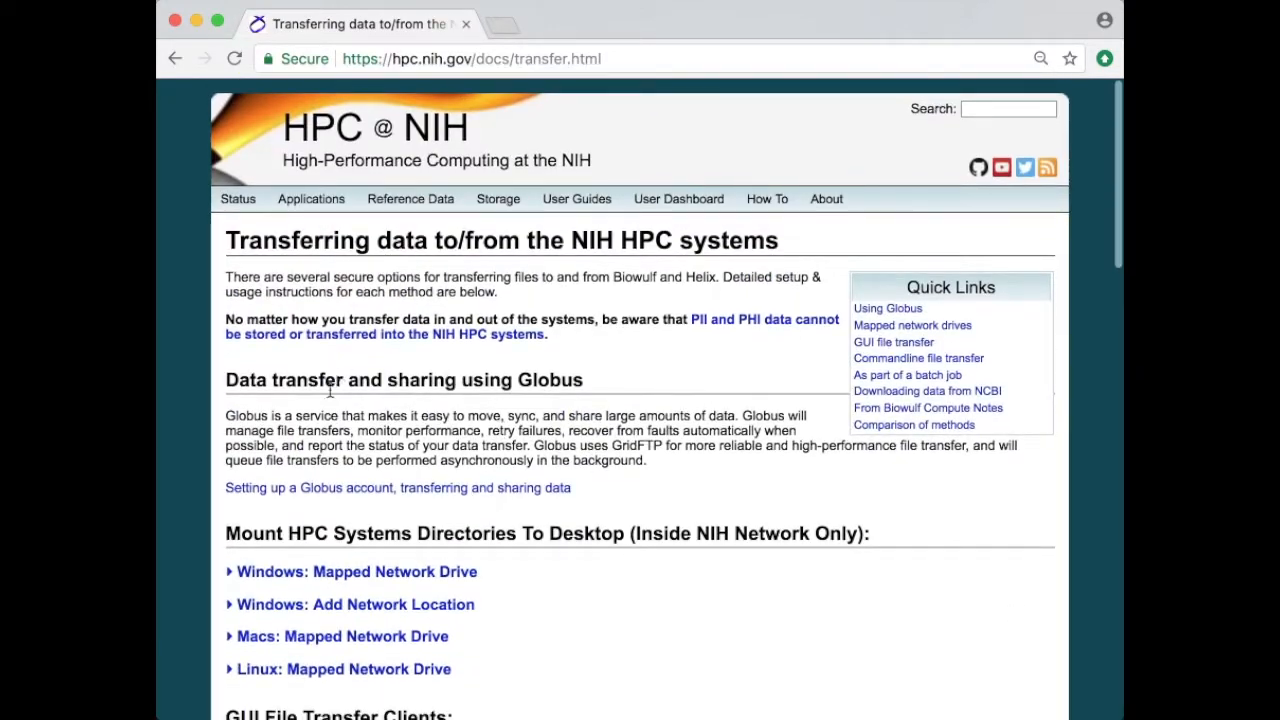
pyautogui.moveTo(588, 396)
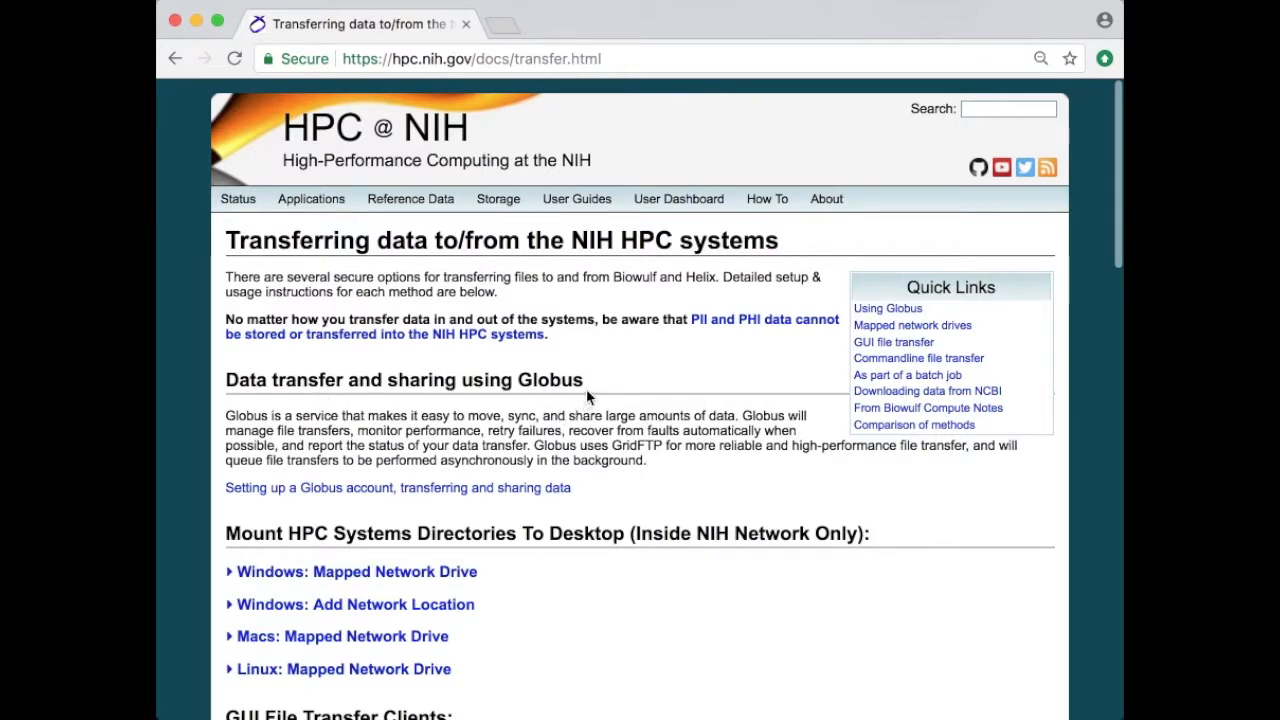
pyautogui.moveTo(880, 498)
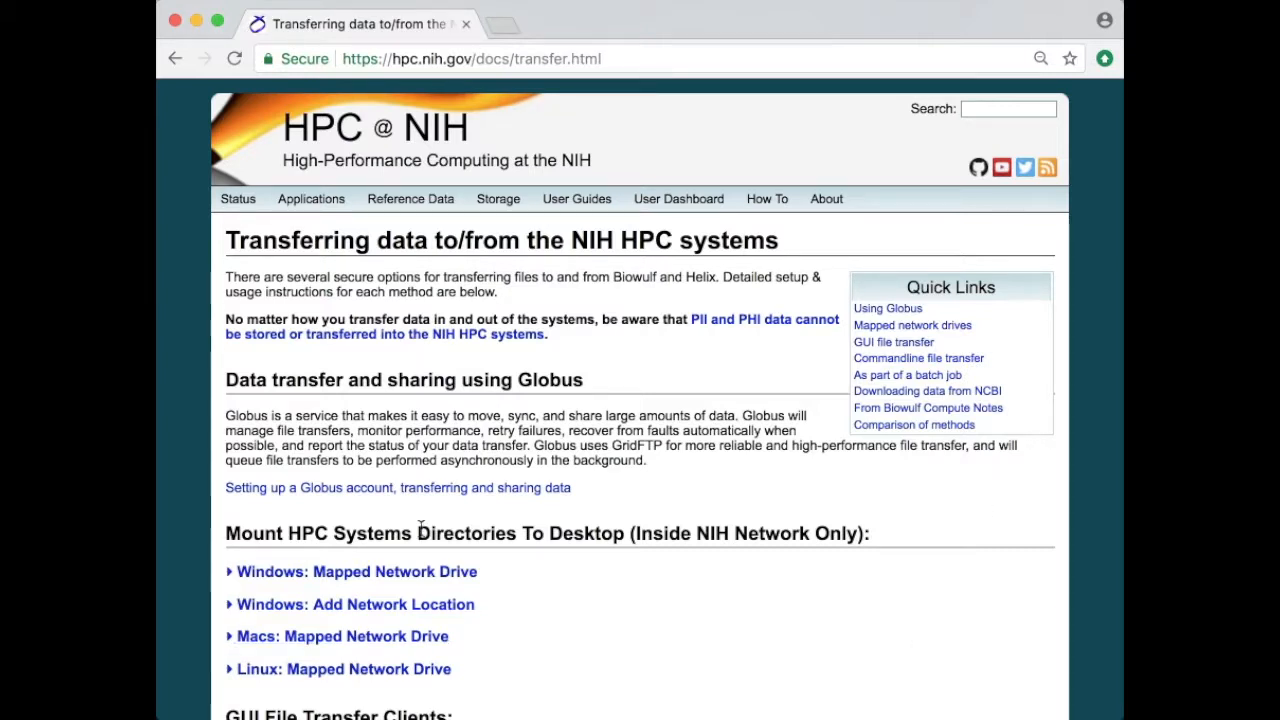
pyautogui.moveTo(544, 552)
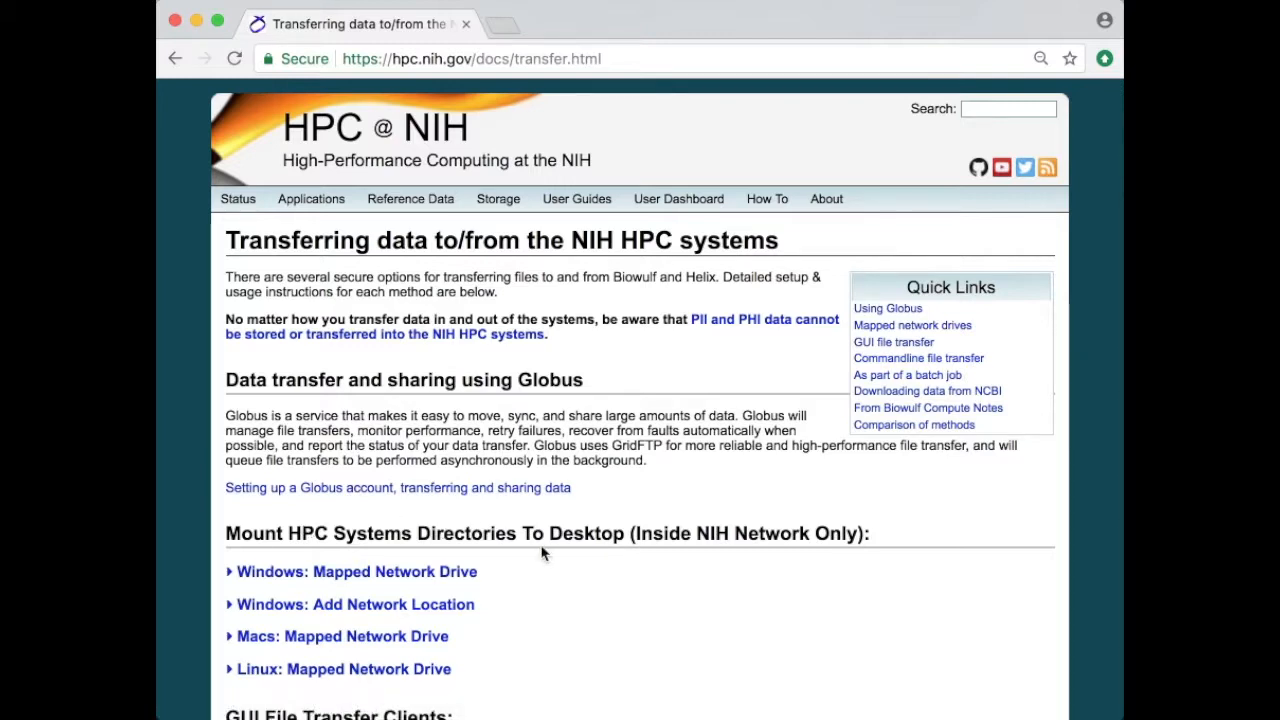
pyautogui.moveTo(812, 568)
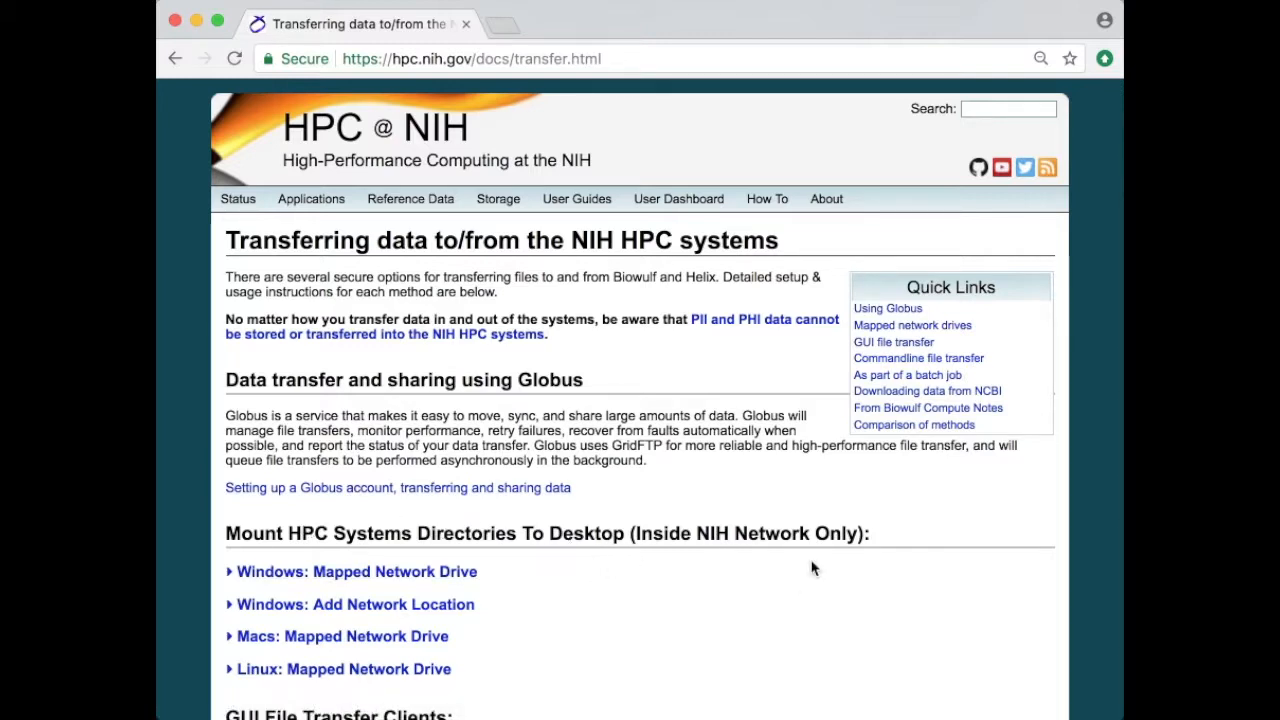
pyautogui.moveTo(904, 560)
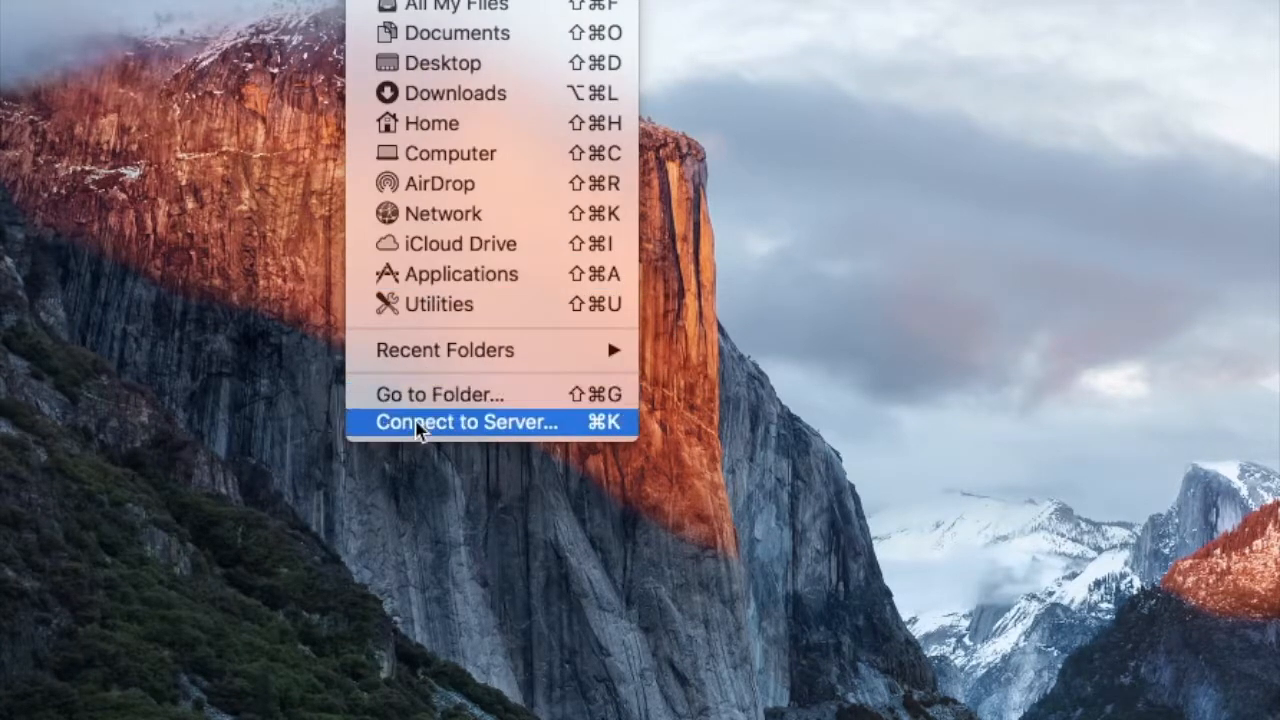
# Bring up Connect to Server and set the address to smb://helixdrive.nih.gov/data without connecting
pyautogui.click(464, 420)
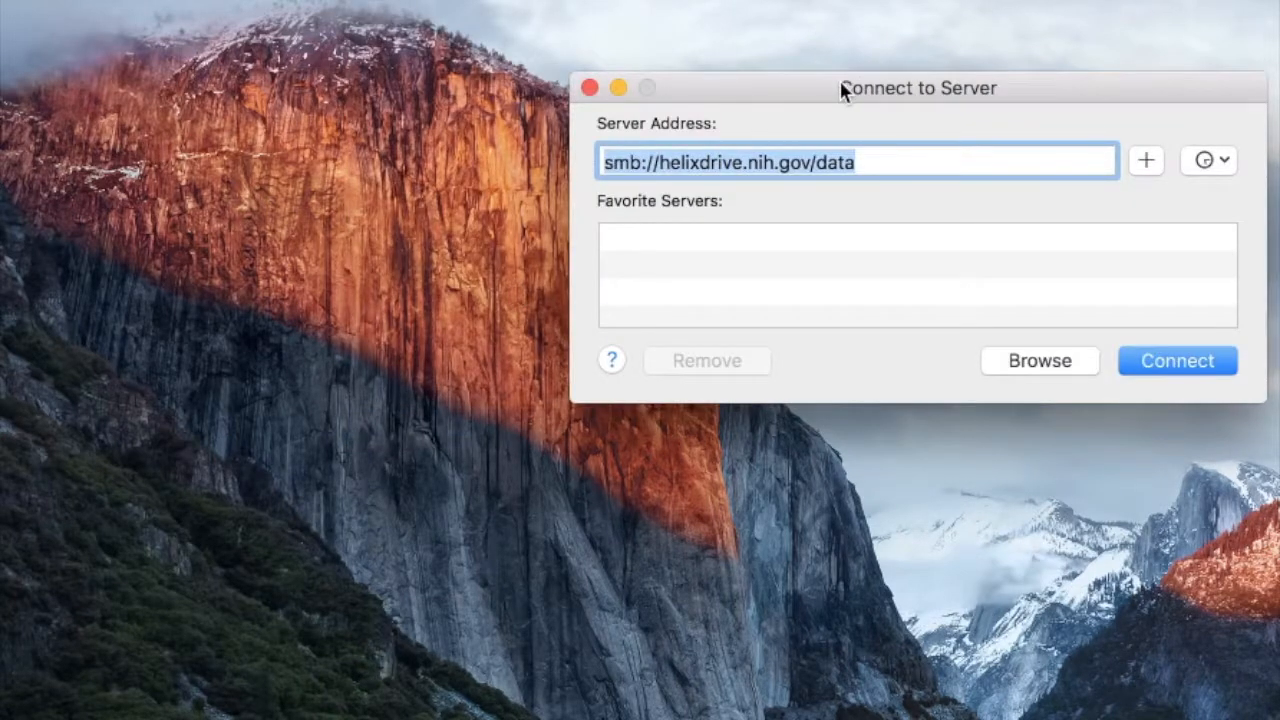
pyautogui.moveTo(916, 88); pyautogui.dragTo(736, 56)
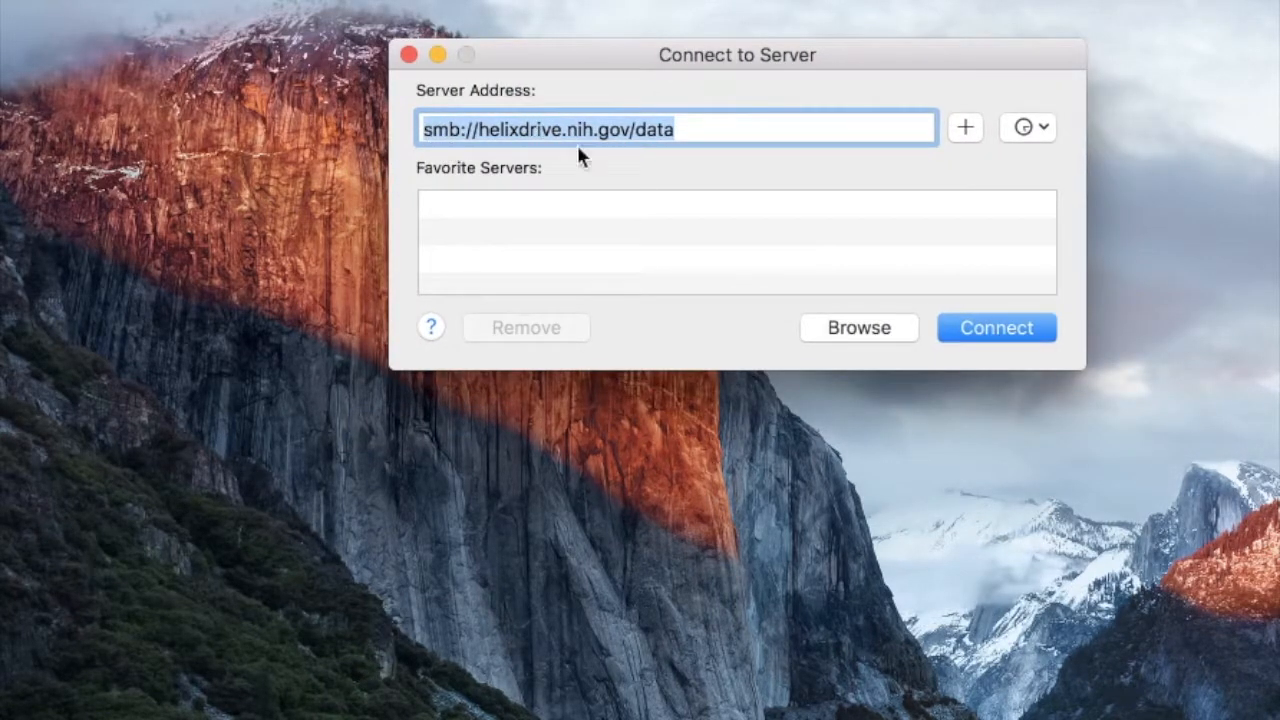
pyautogui.moveTo(404, 124)
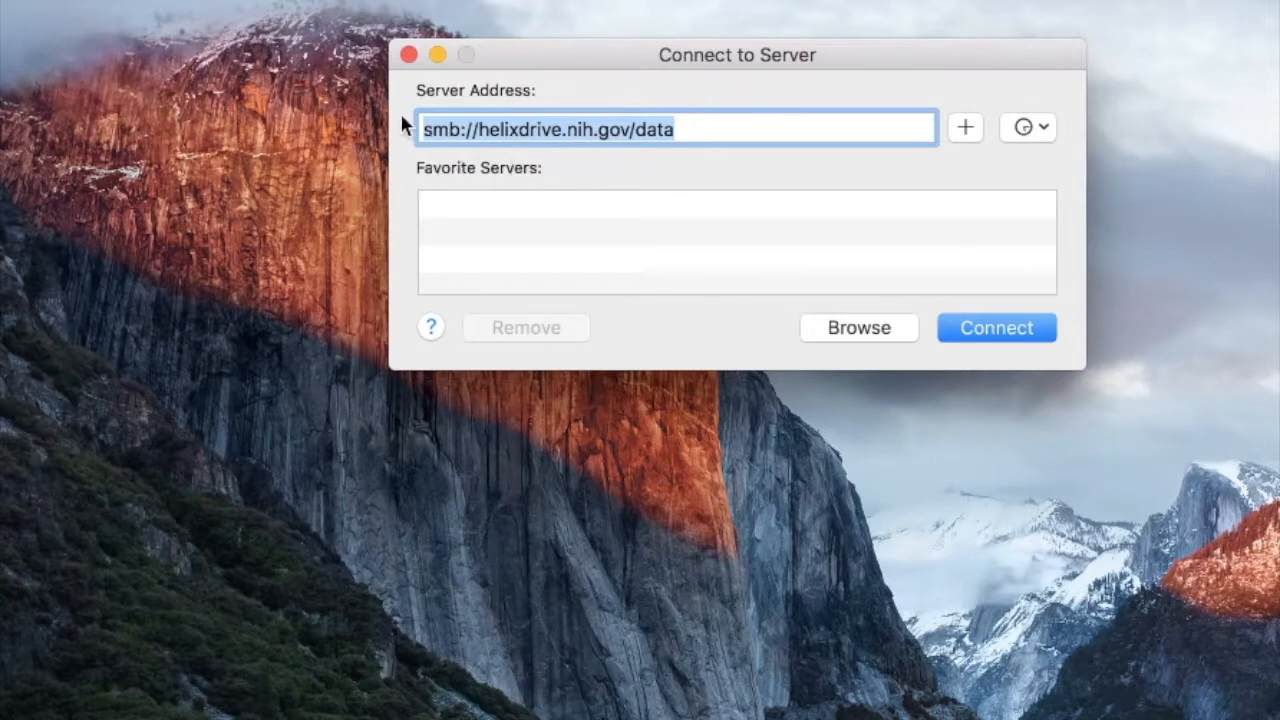
pyautogui.moveTo(480, 150)
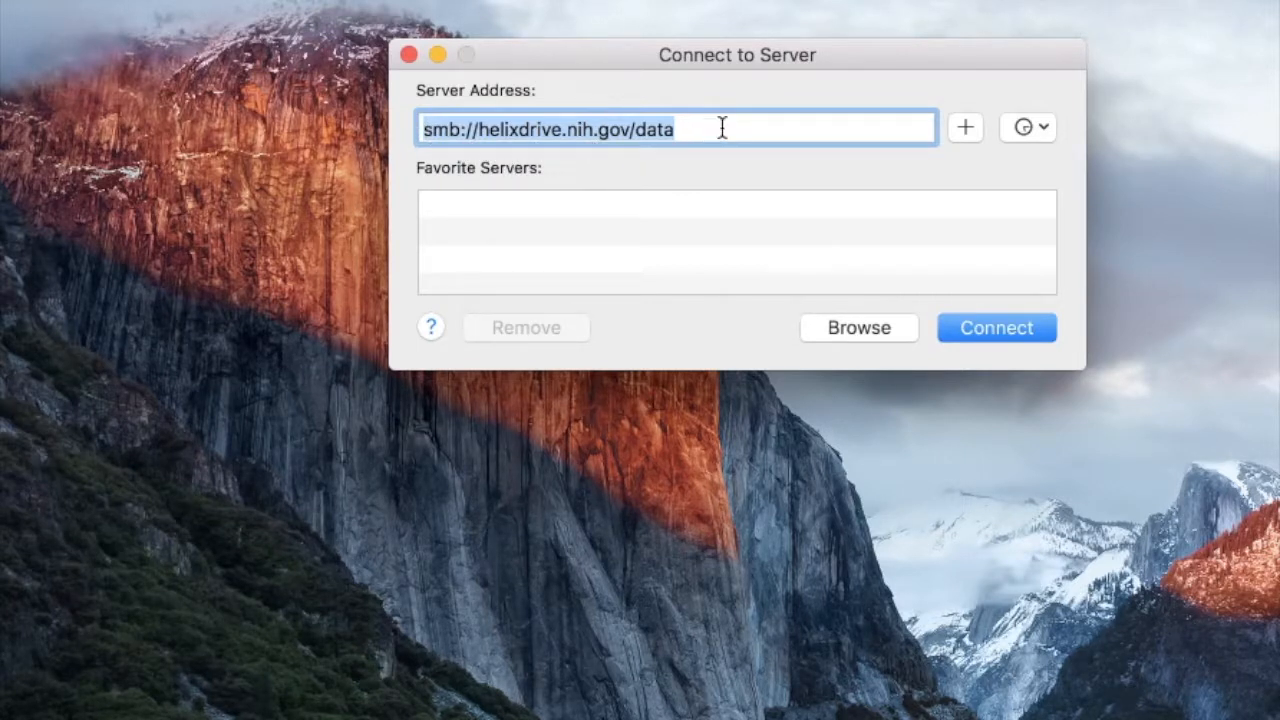
pyautogui.press('Backspace')
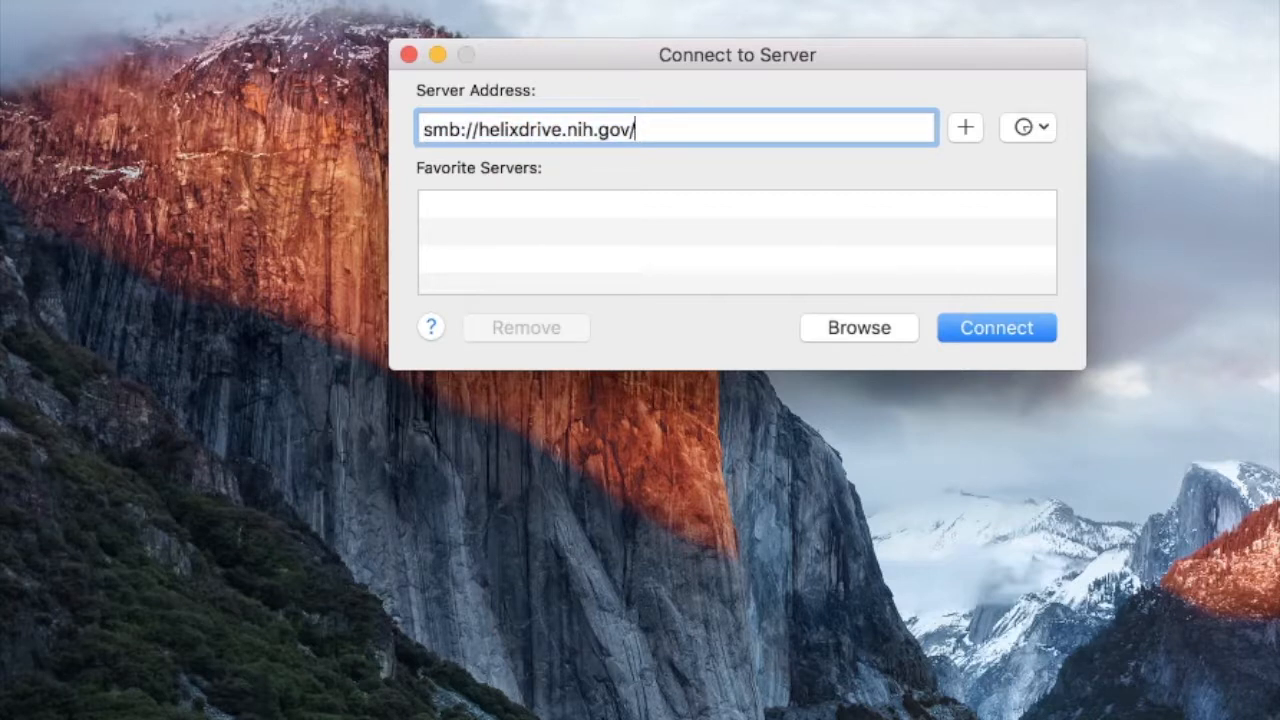
pyautogui.moveTo(800, 290)
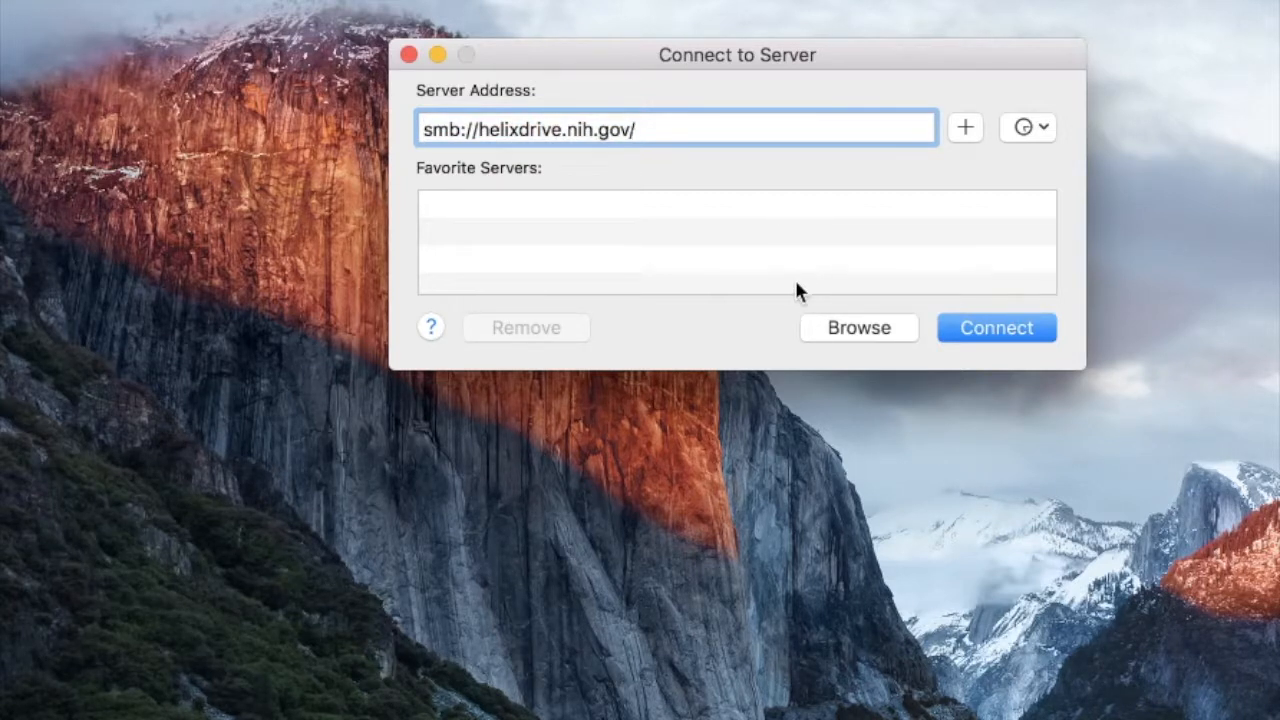
pyautogui.write('data')
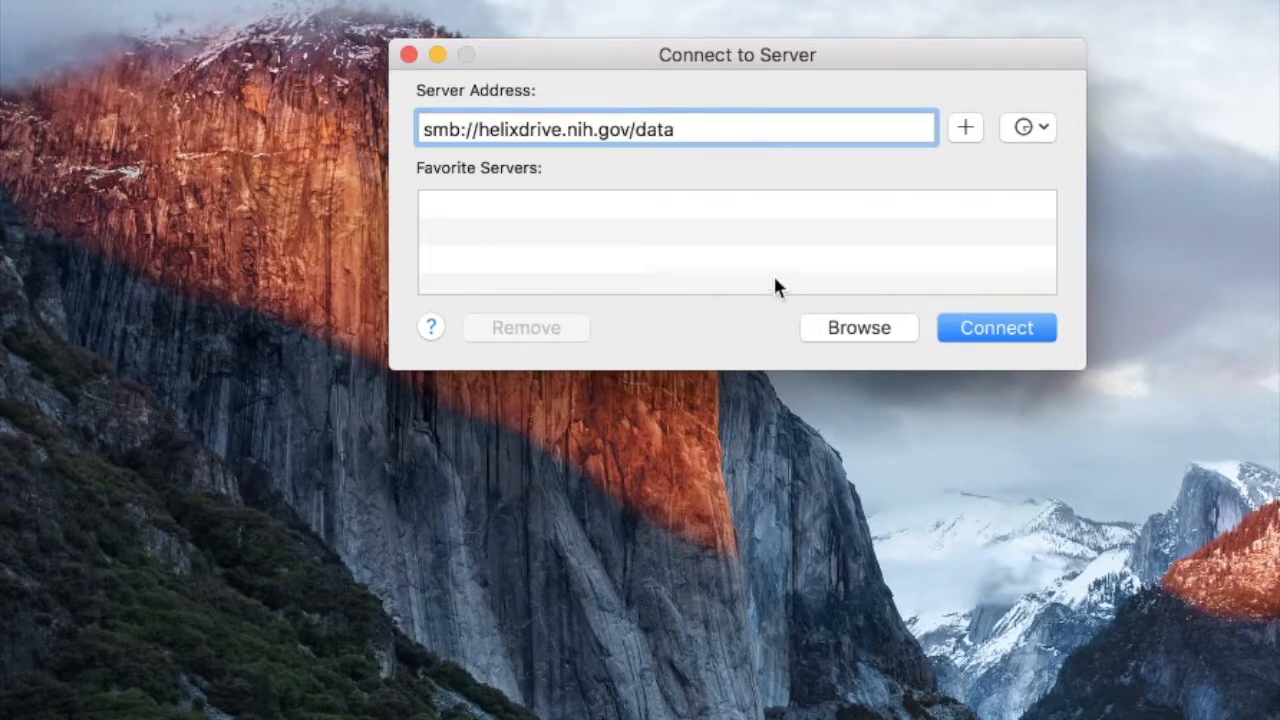
pyautogui.moveTo(762, 258)
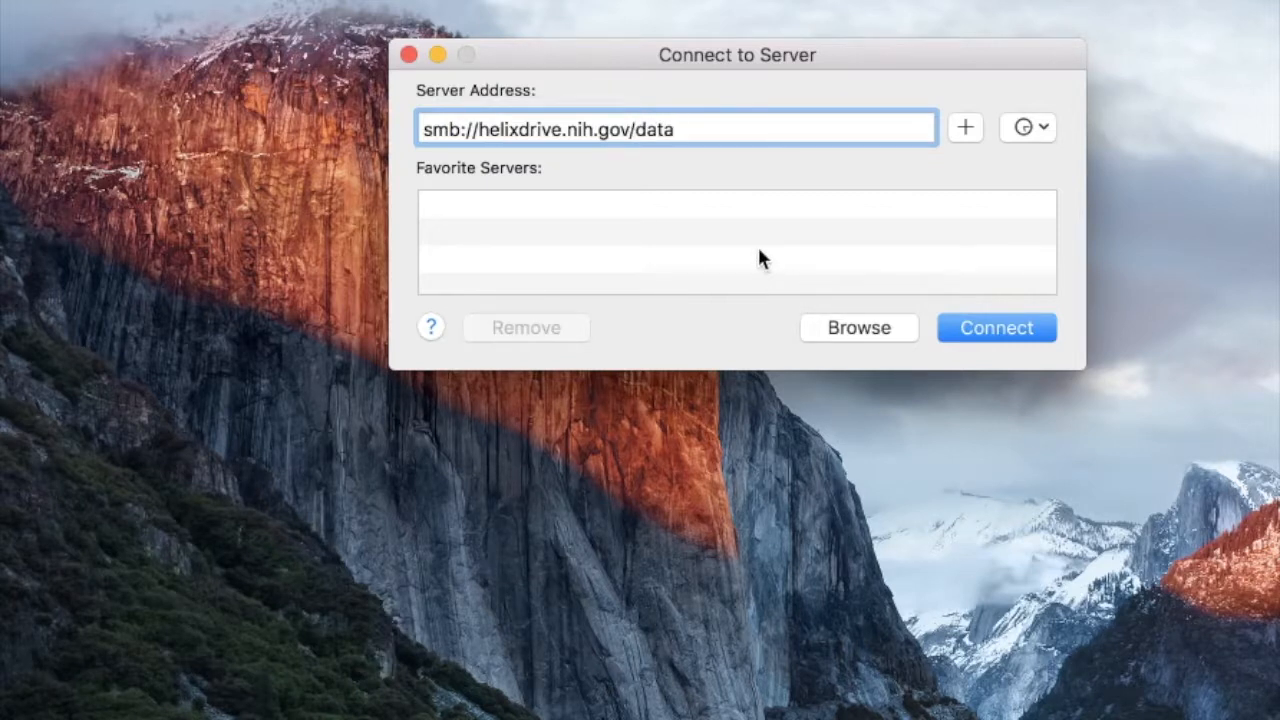
pyautogui.press('Backspace')
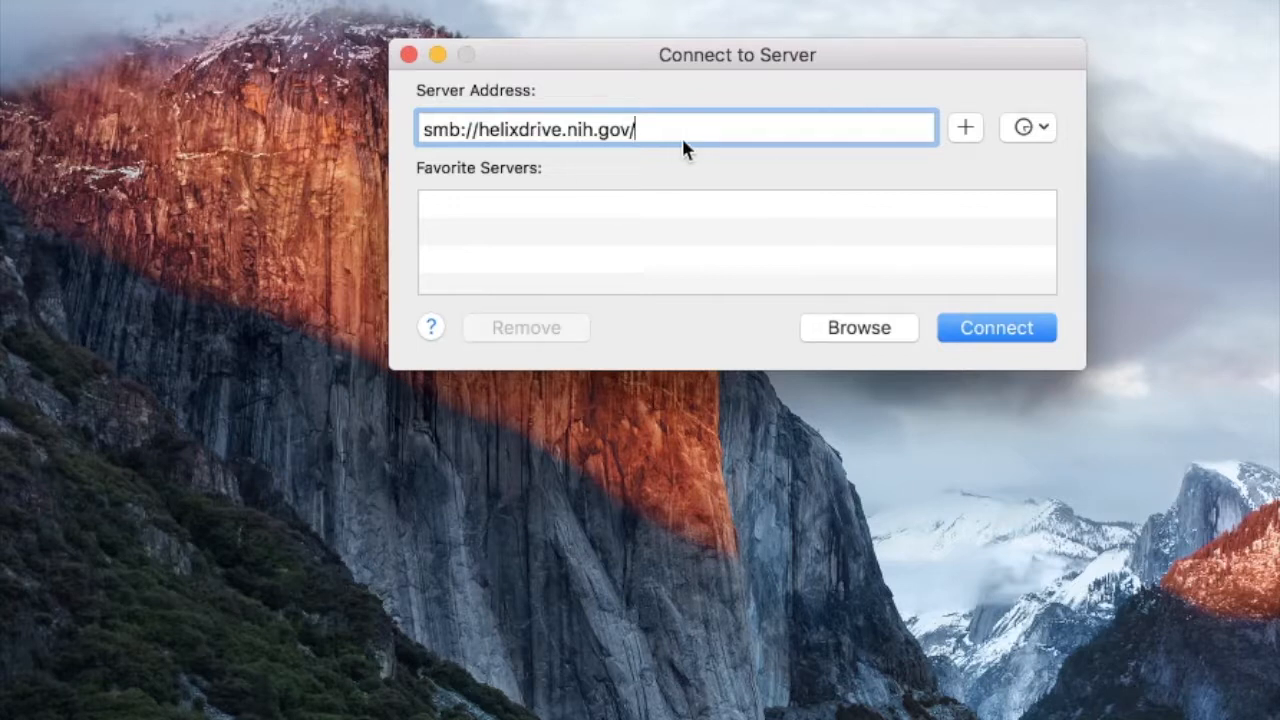
pyautogui.moveTo(690, 168)
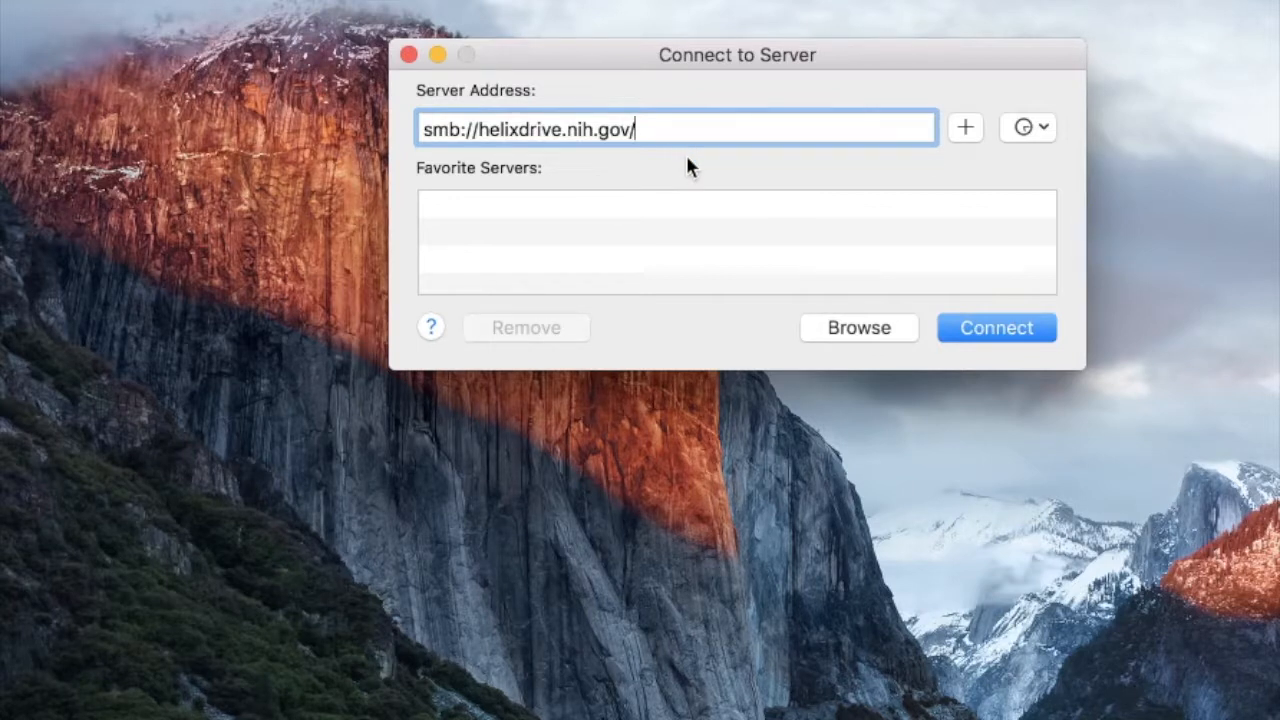
pyautogui.write('data')
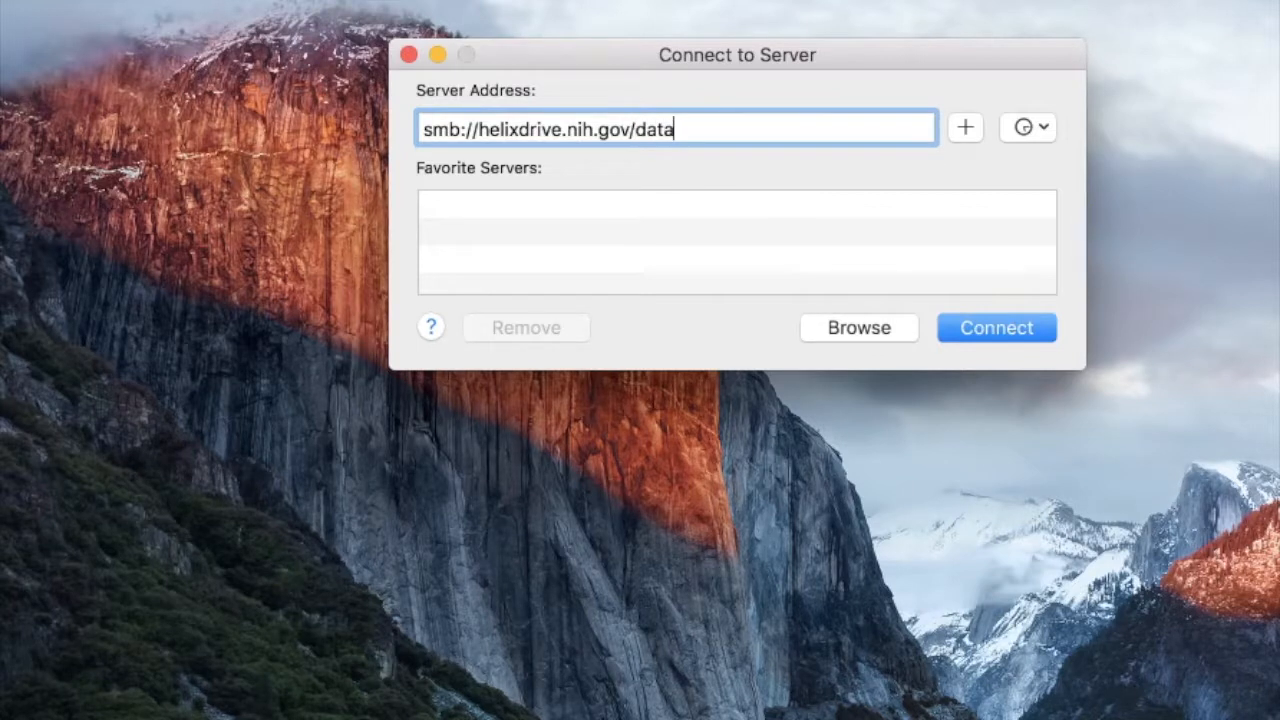
pyautogui.moveTo(698, 212)
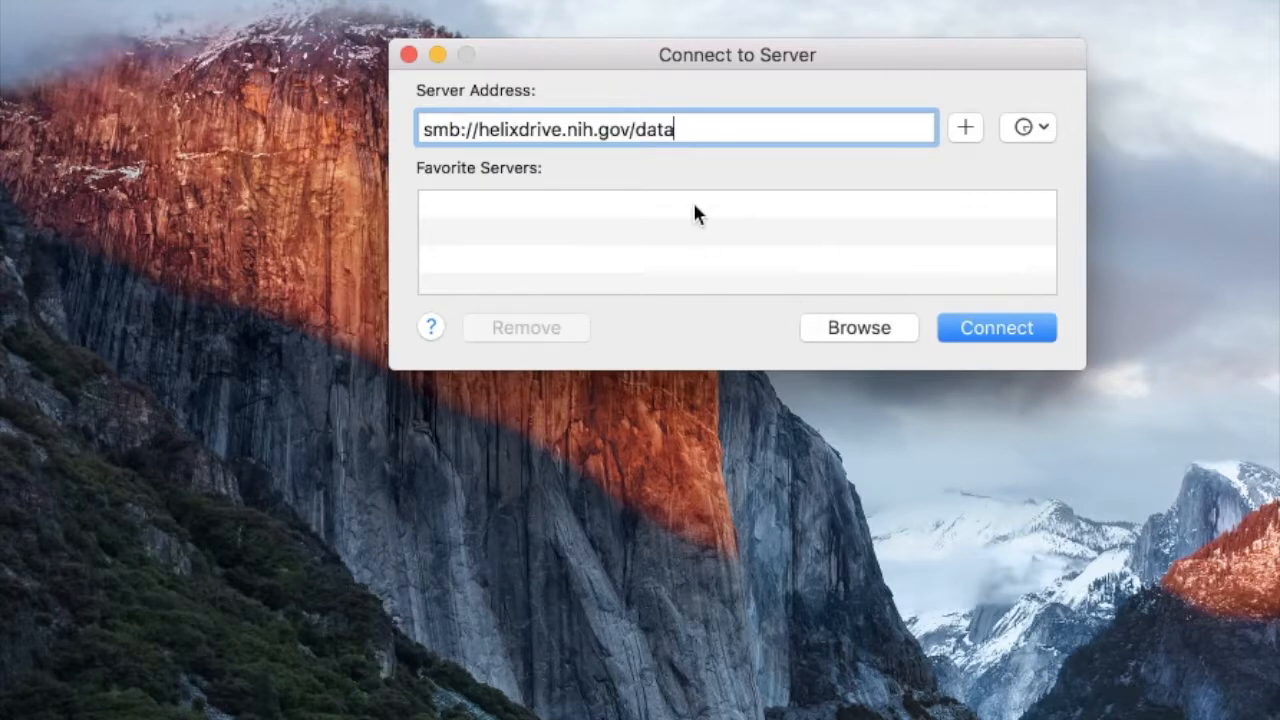
# Browse the helixdrive share listing to reveal the meep folder's slurm output files
pyautogui.click(996, 328)
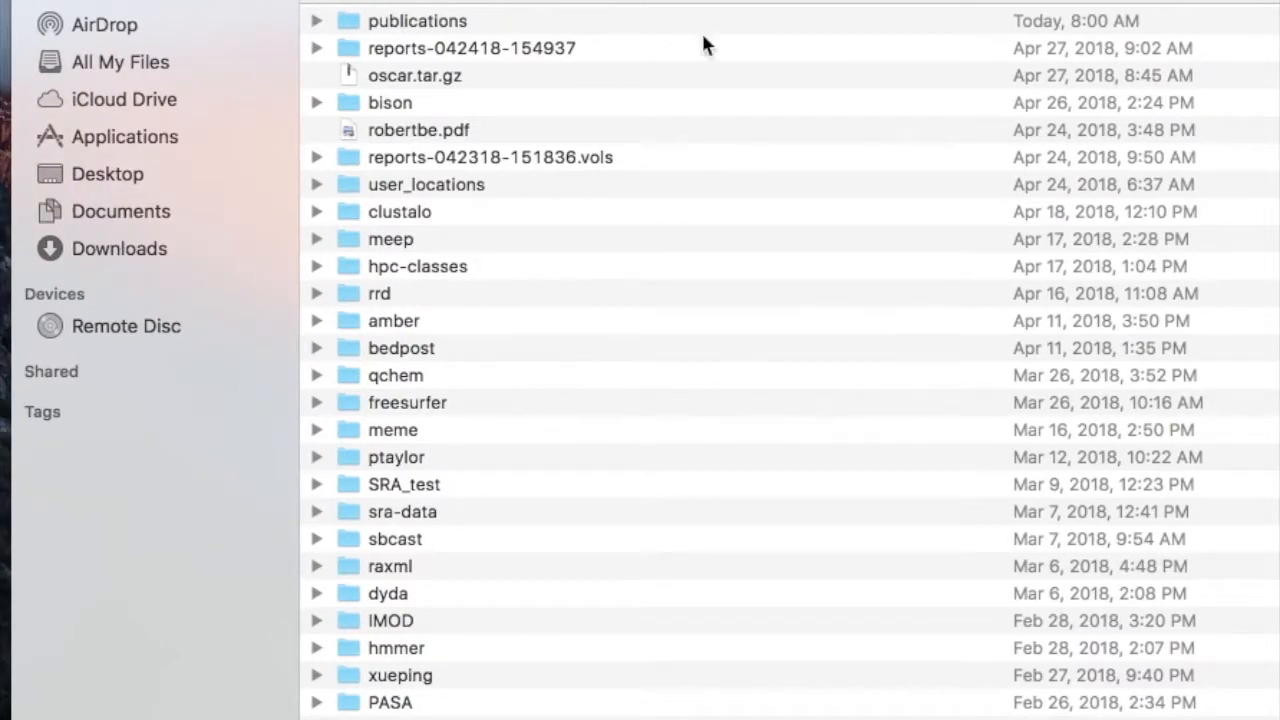
pyautogui.scroll(-3)
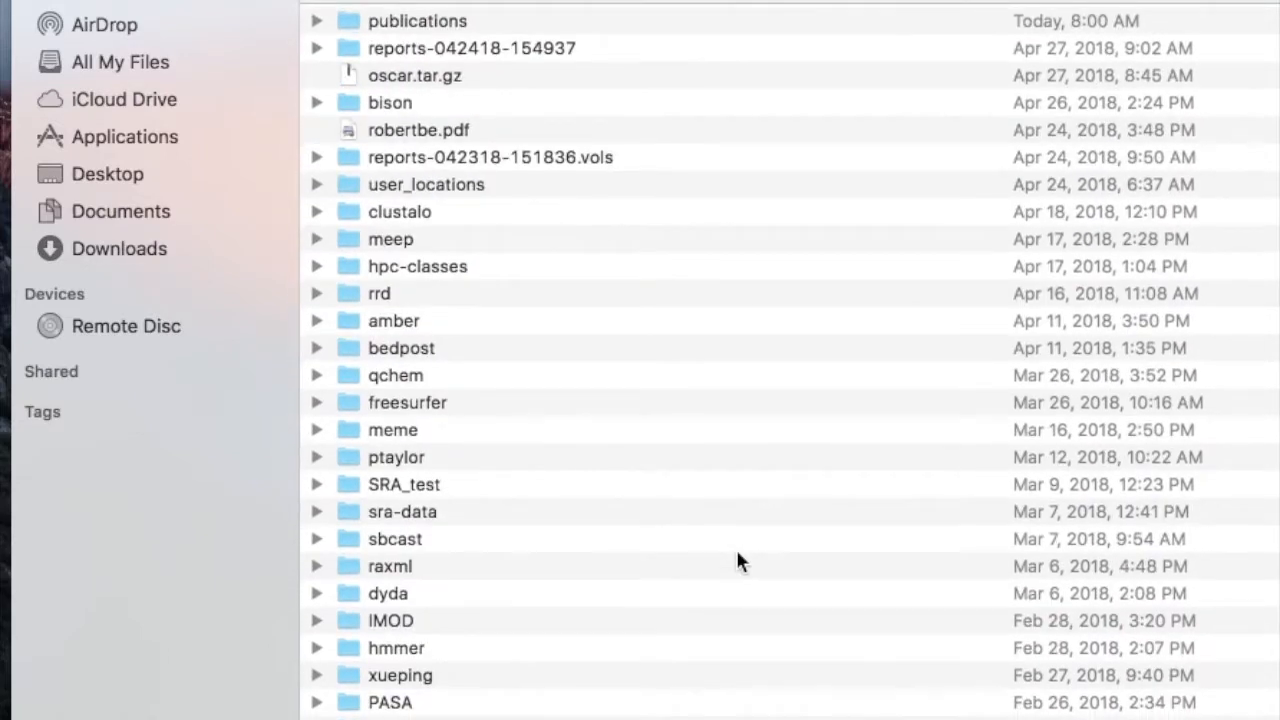
pyautogui.moveTo(700, 398)
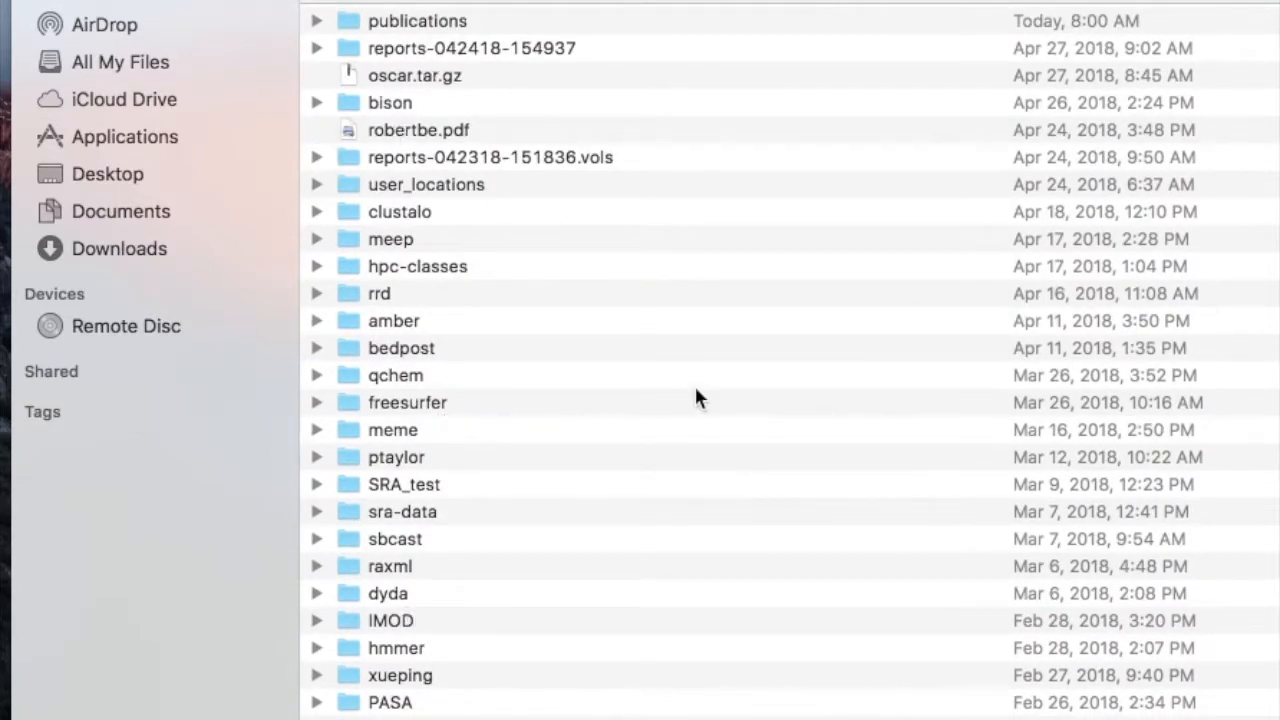
pyautogui.moveTo(144, 358)
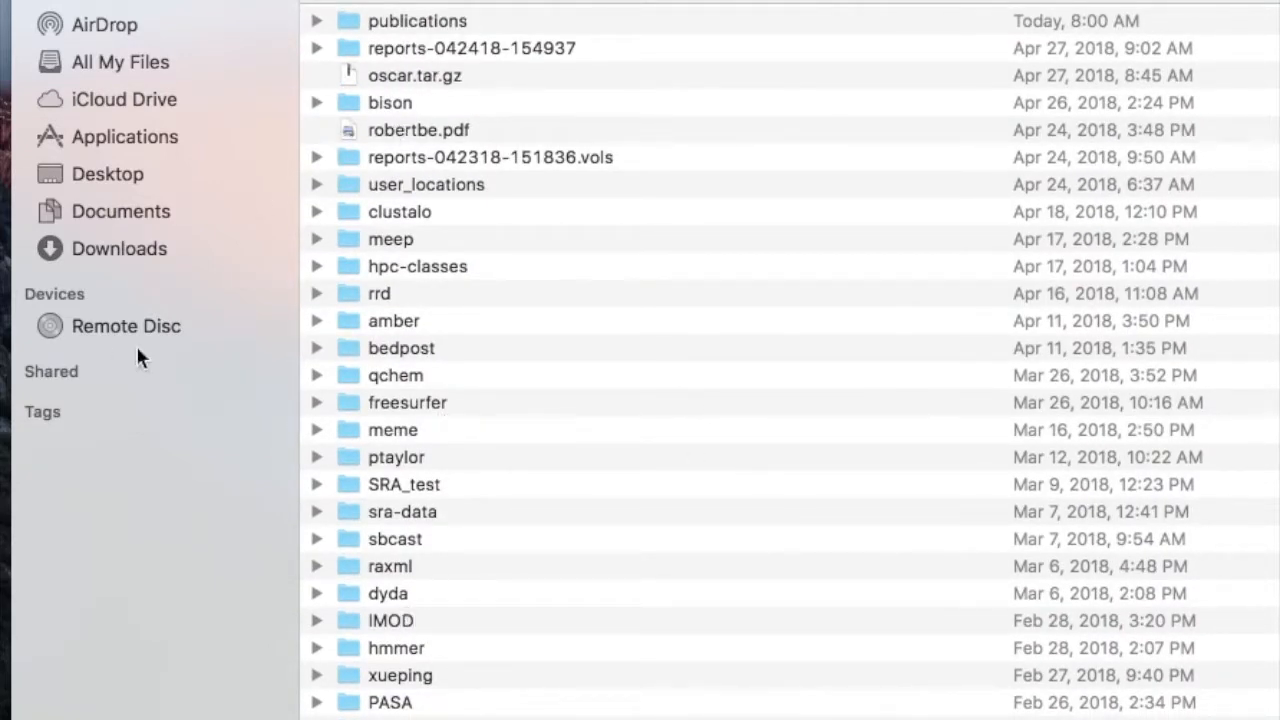
pyautogui.scroll(-3)
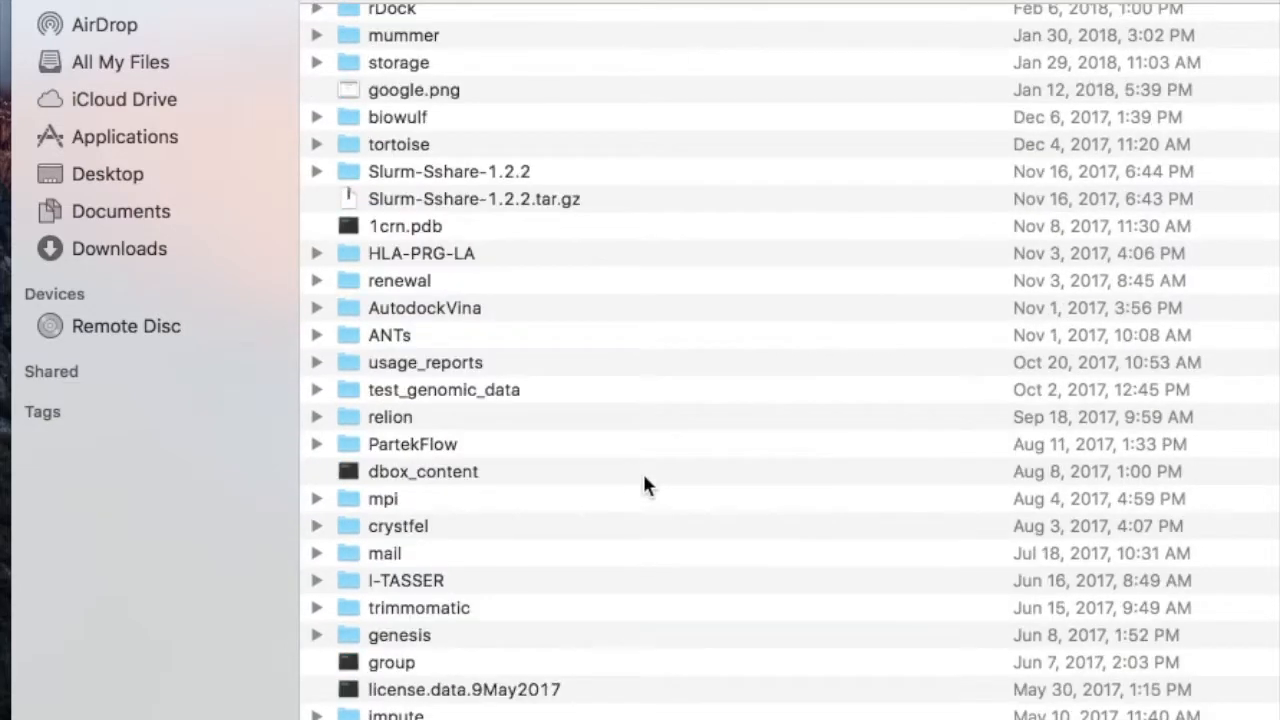
pyautogui.scroll(3)
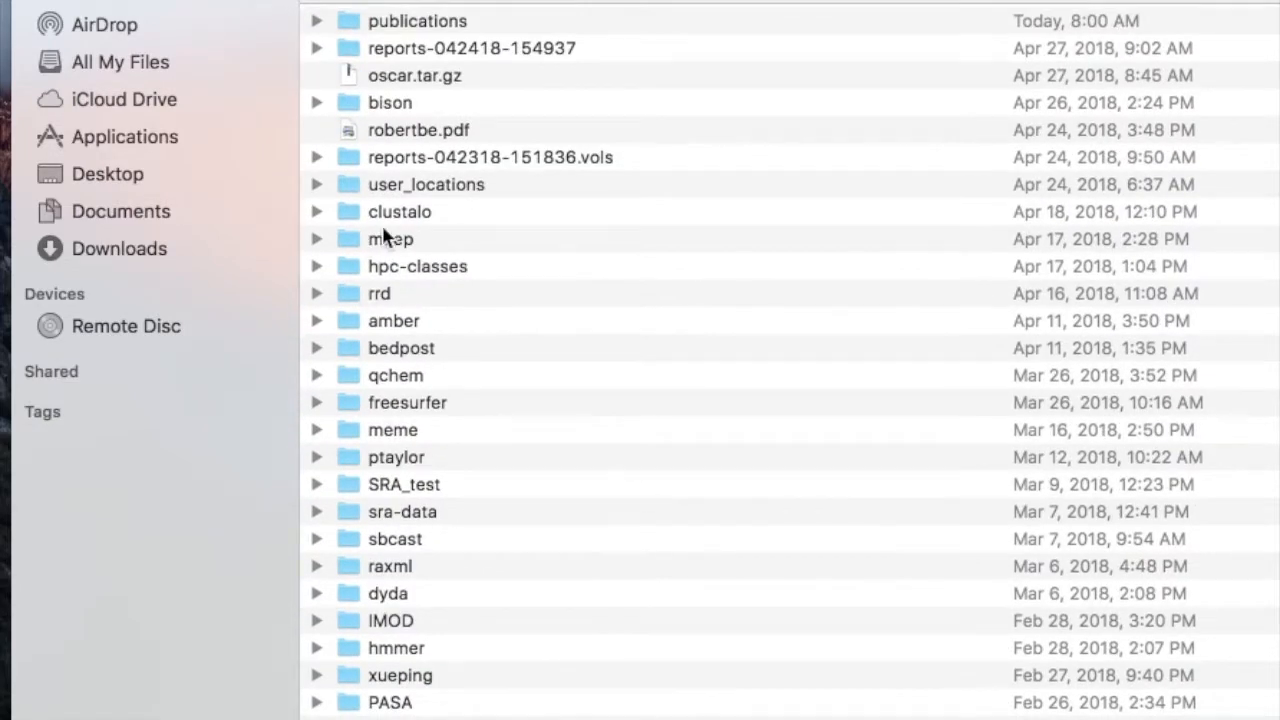
pyautogui.moveTo(400, 250)
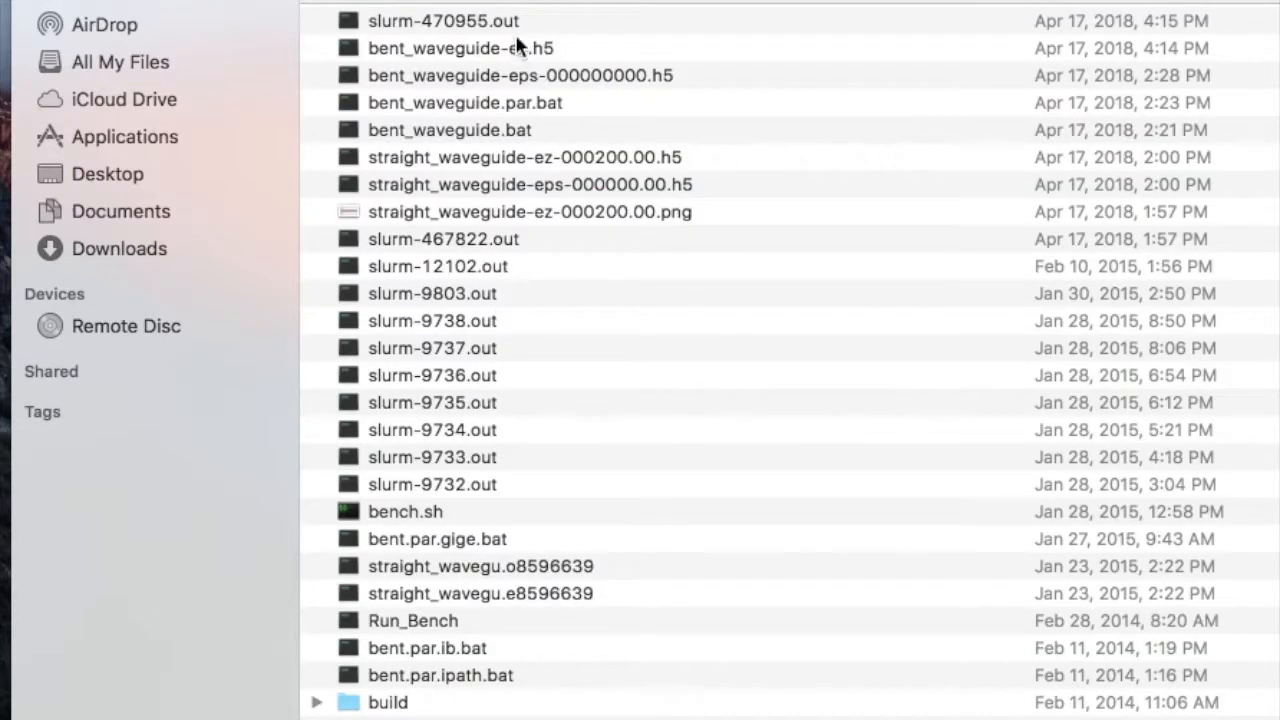
# Open slurm-470955.out with TextEdit.app chosen from the Applications list
pyautogui.doubleClick(444, 20)
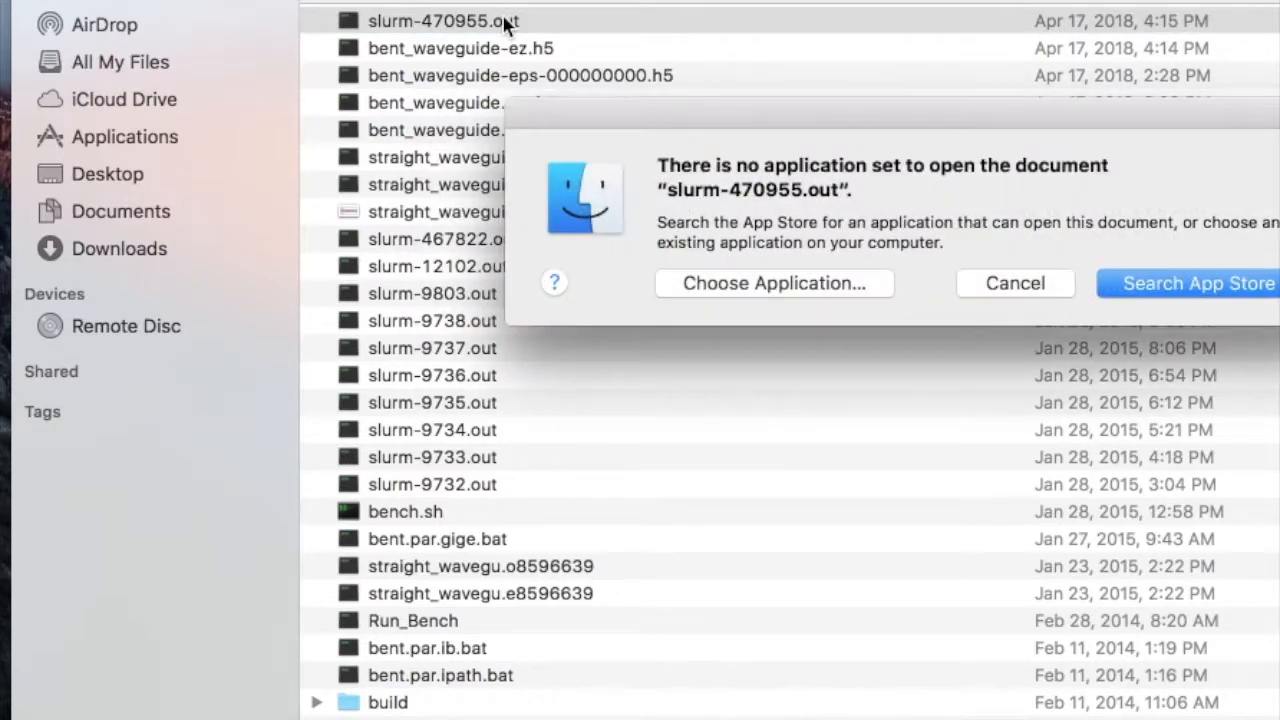
pyautogui.moveTo(774, 290)
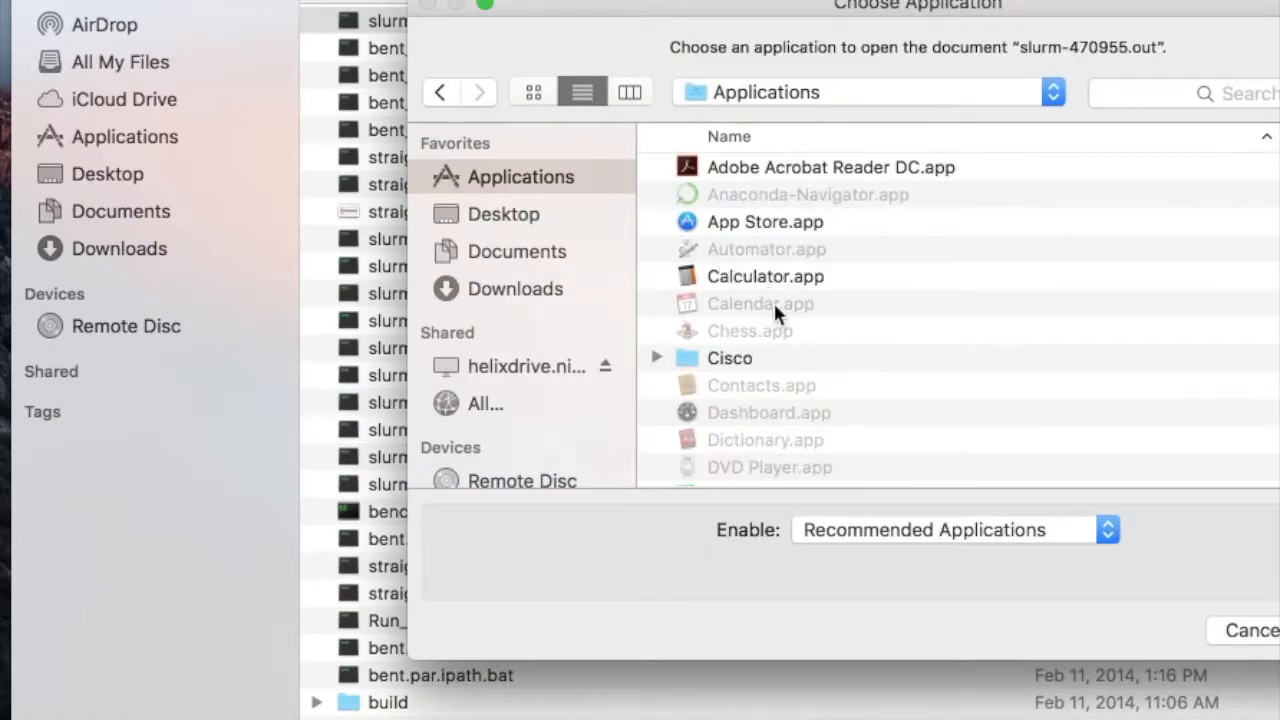
pyautogui.scroll(-3)
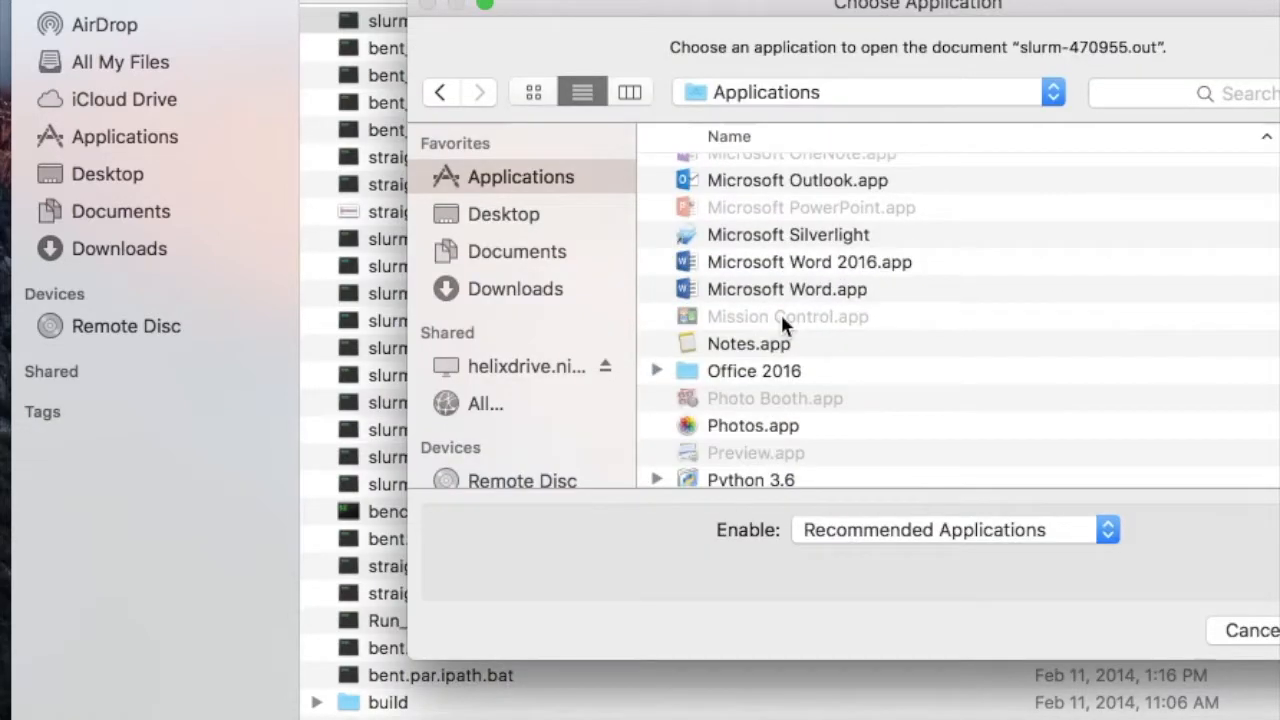
pyautogui.scroll(-3)
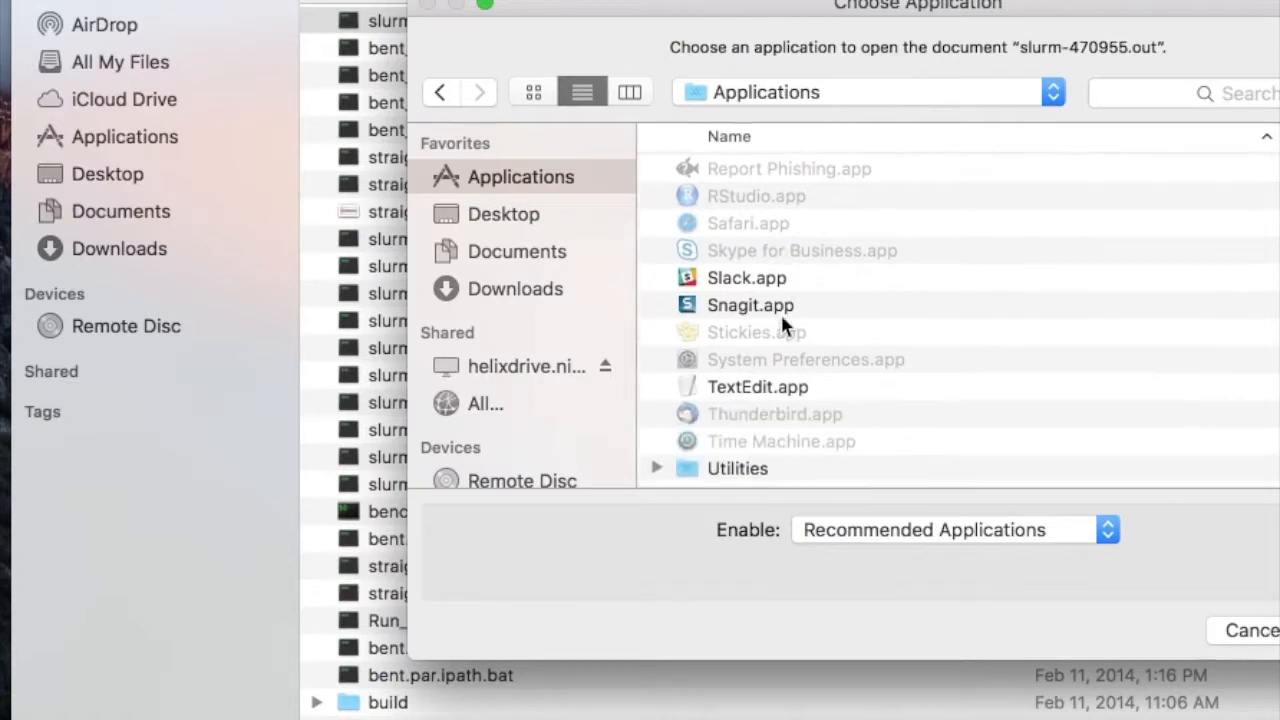
pyautogui.click(758, 388)
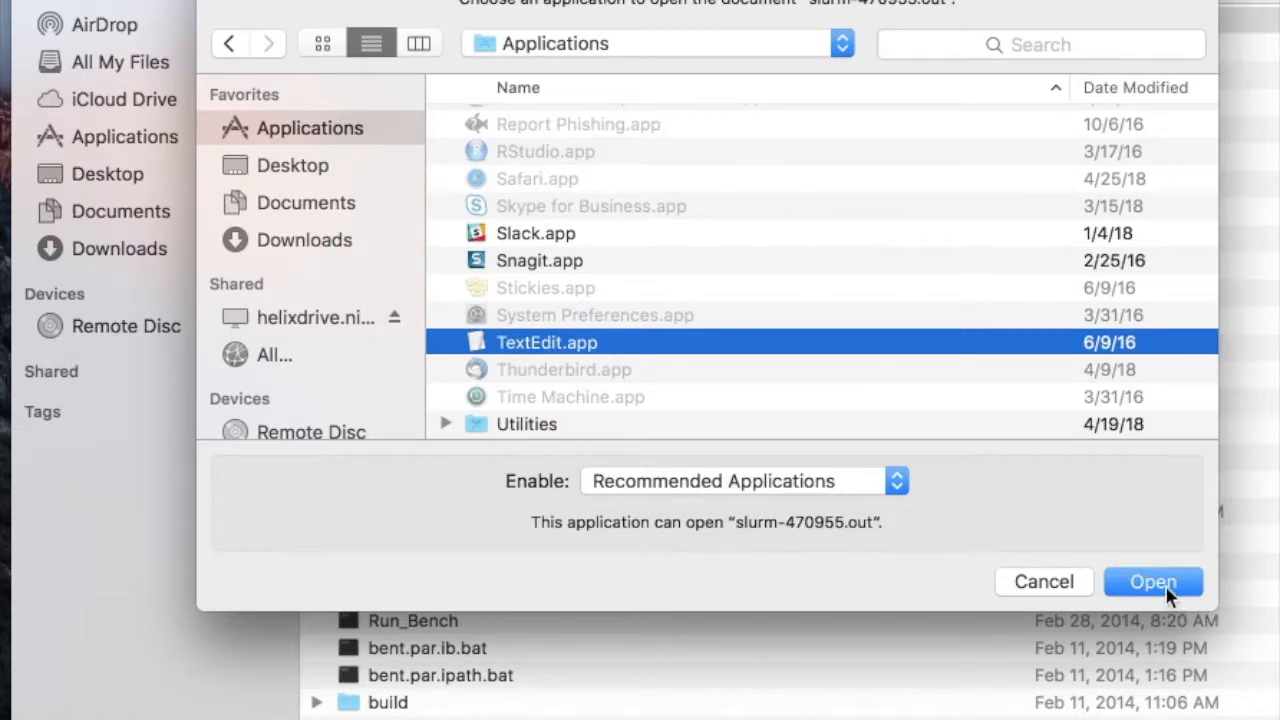
pyautogui.click(1152, 580)
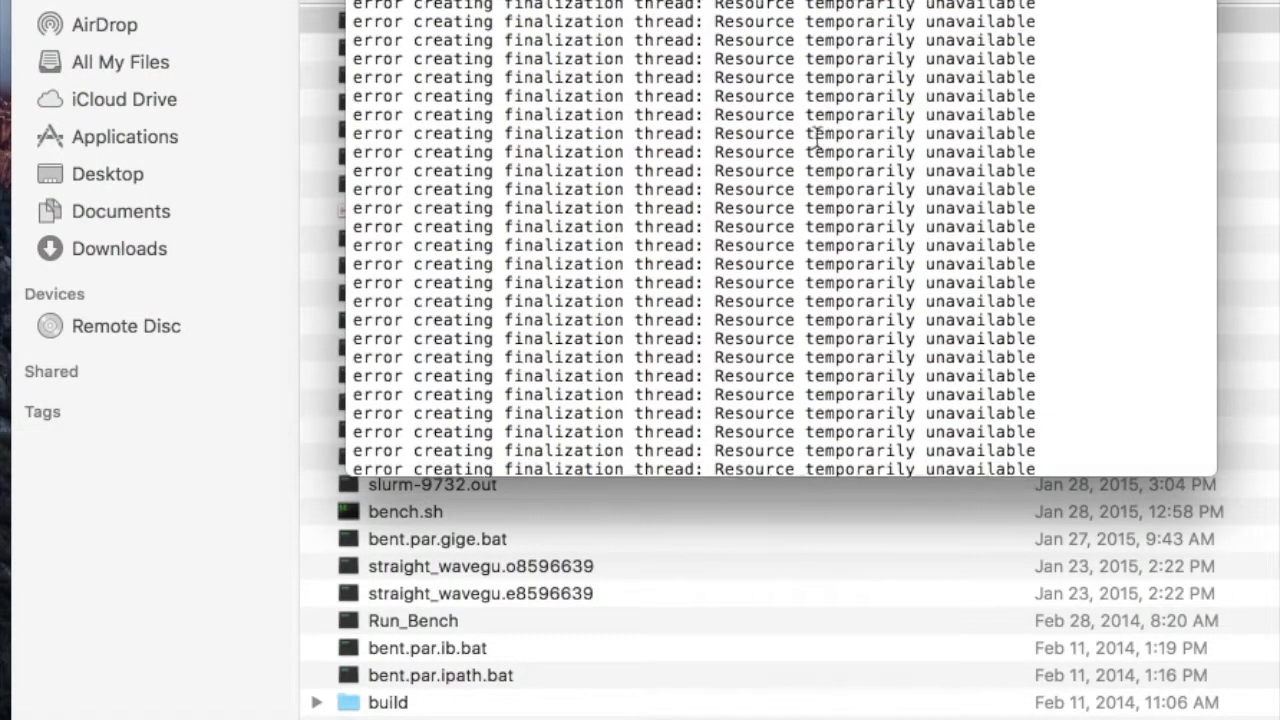
pyautogui.scroll(-3)
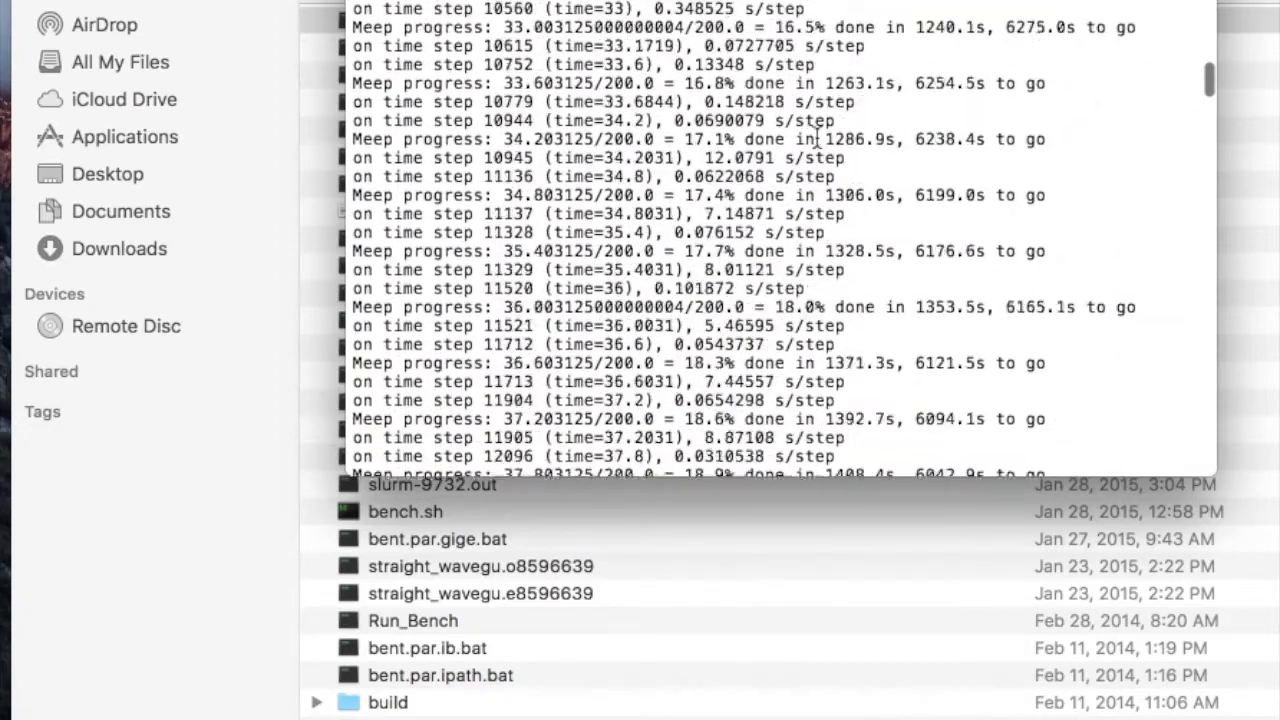
pyautogui.scroll(-3)
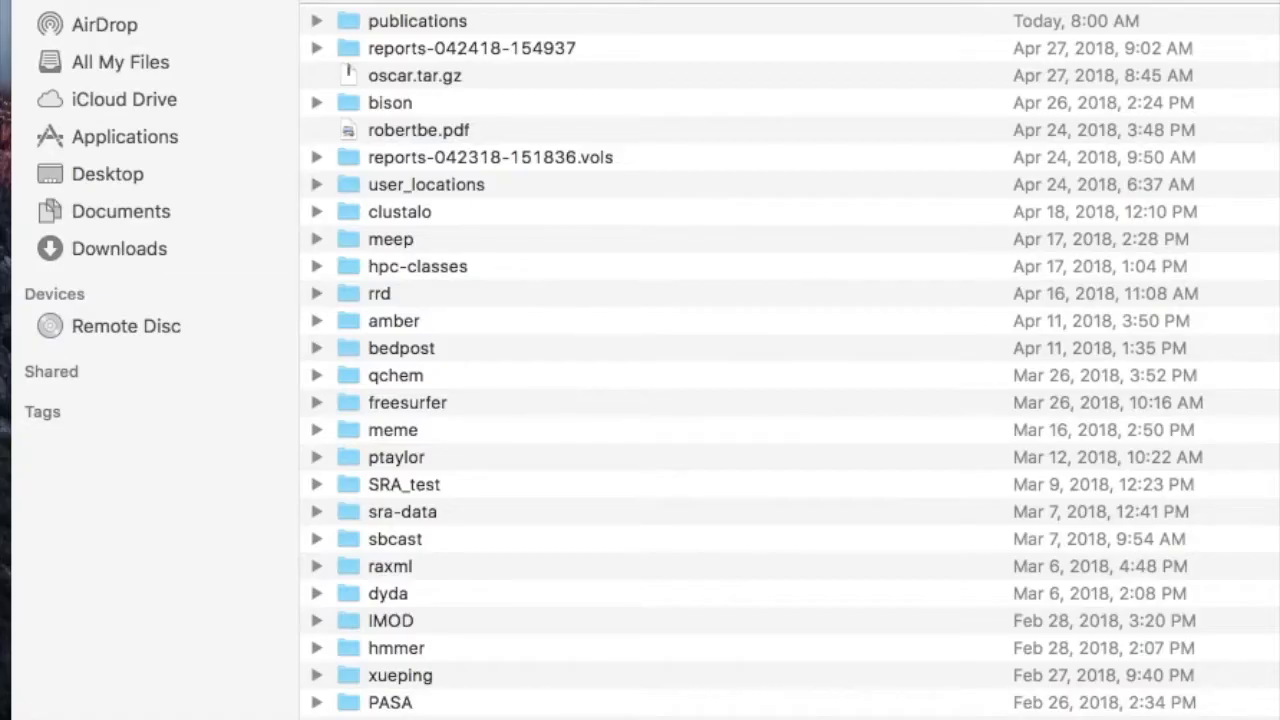
pyautogui.moveTo(904, 584)
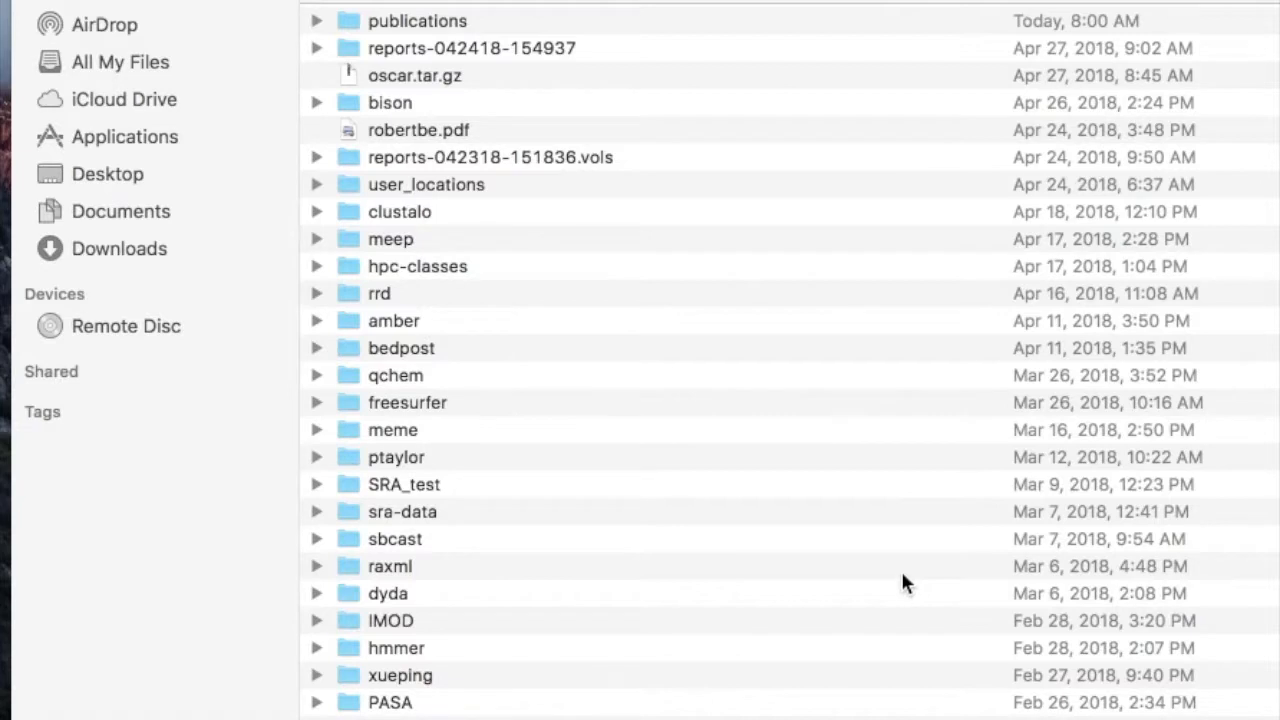
pyautogui.moveTo(798, 472)
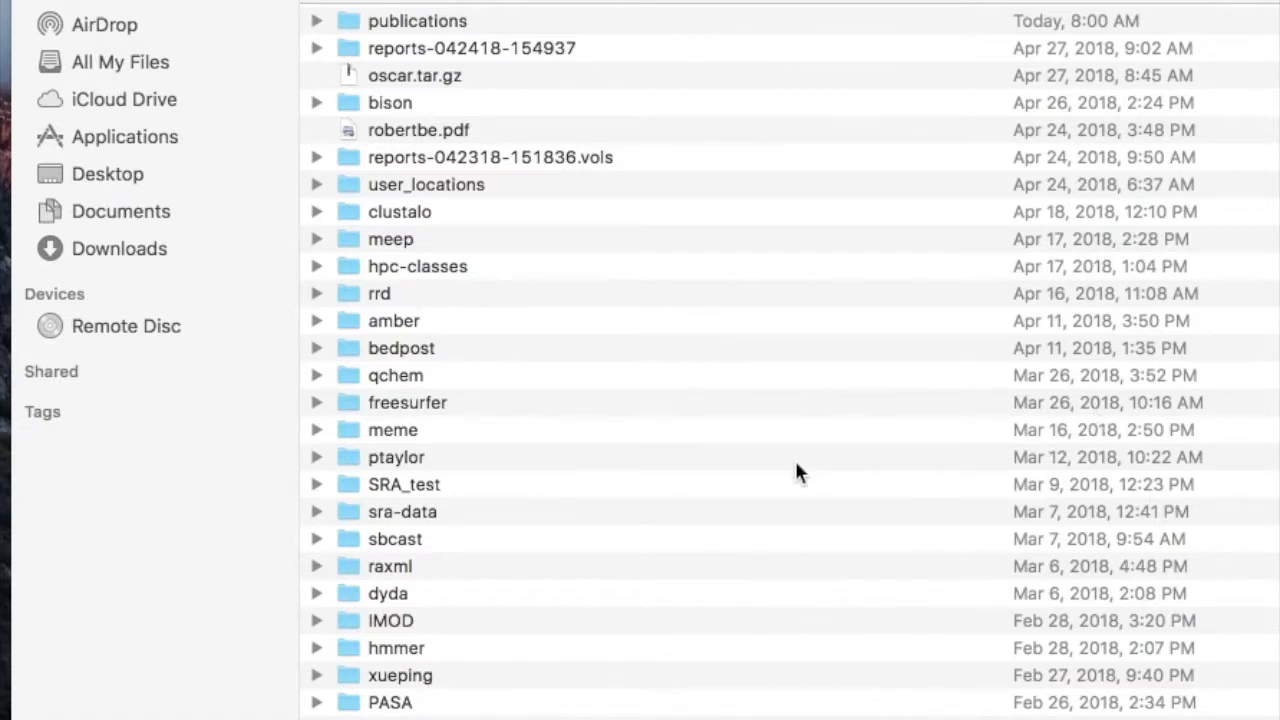
pyautogui.moveTo(800, 476)
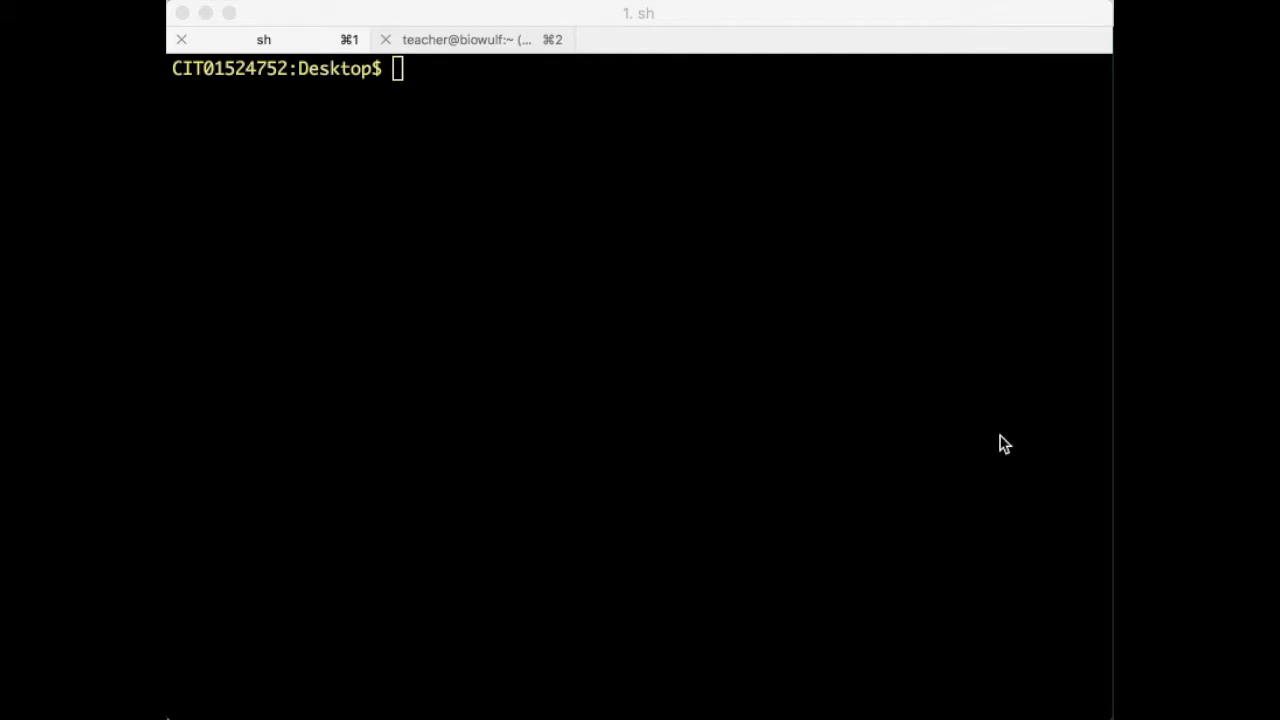
pyautogui.moveTo(416, 268)
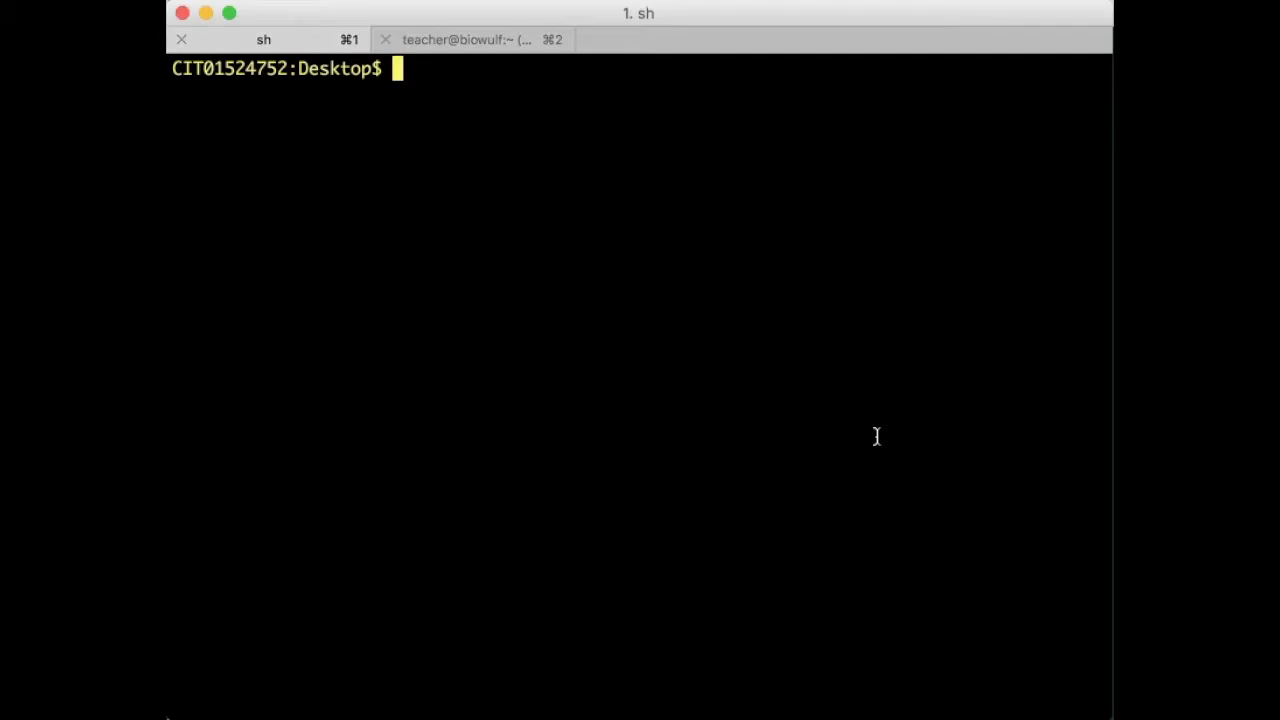
pyautogui.write('scp')
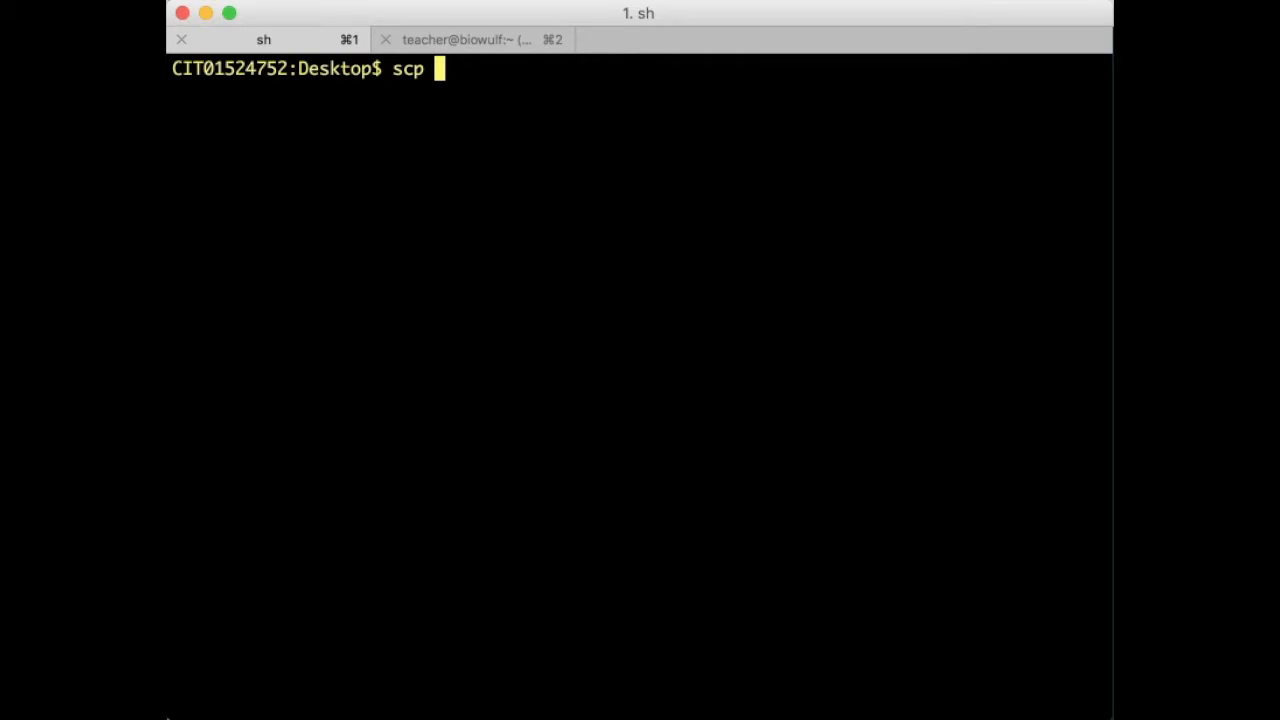
pyautogui.write('tea')
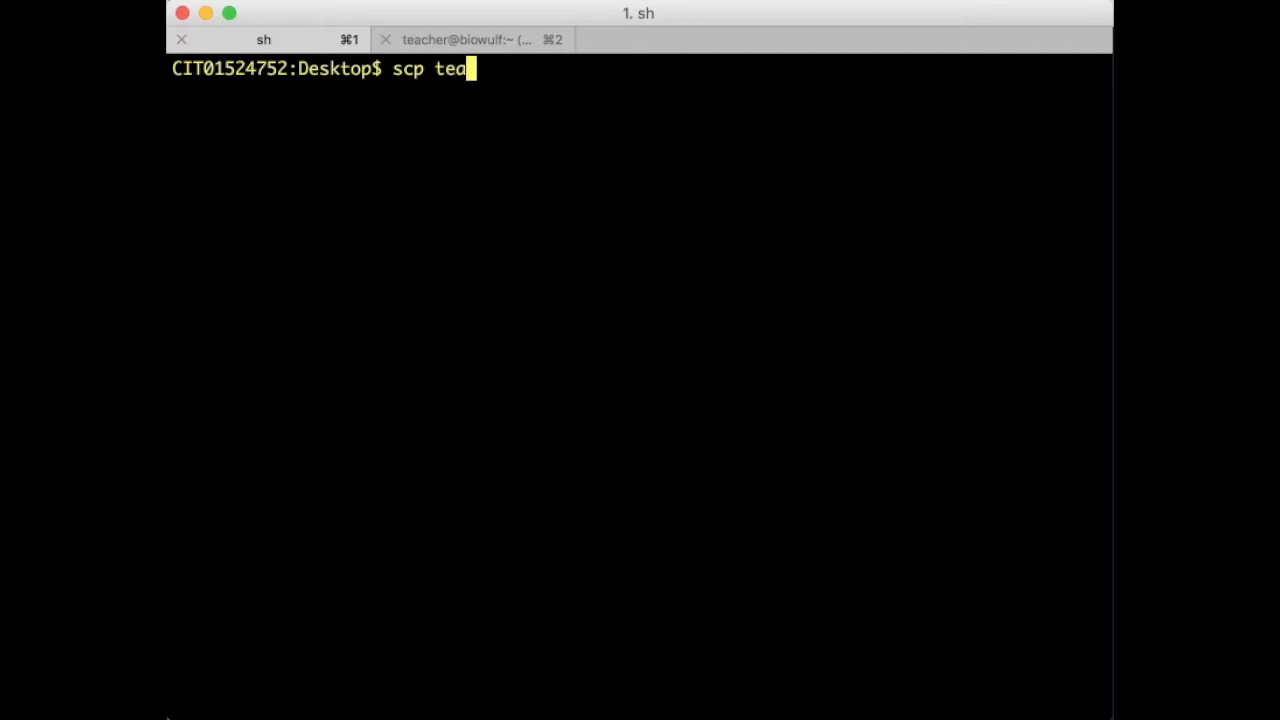
pyautogui.write('cher@biowulf')
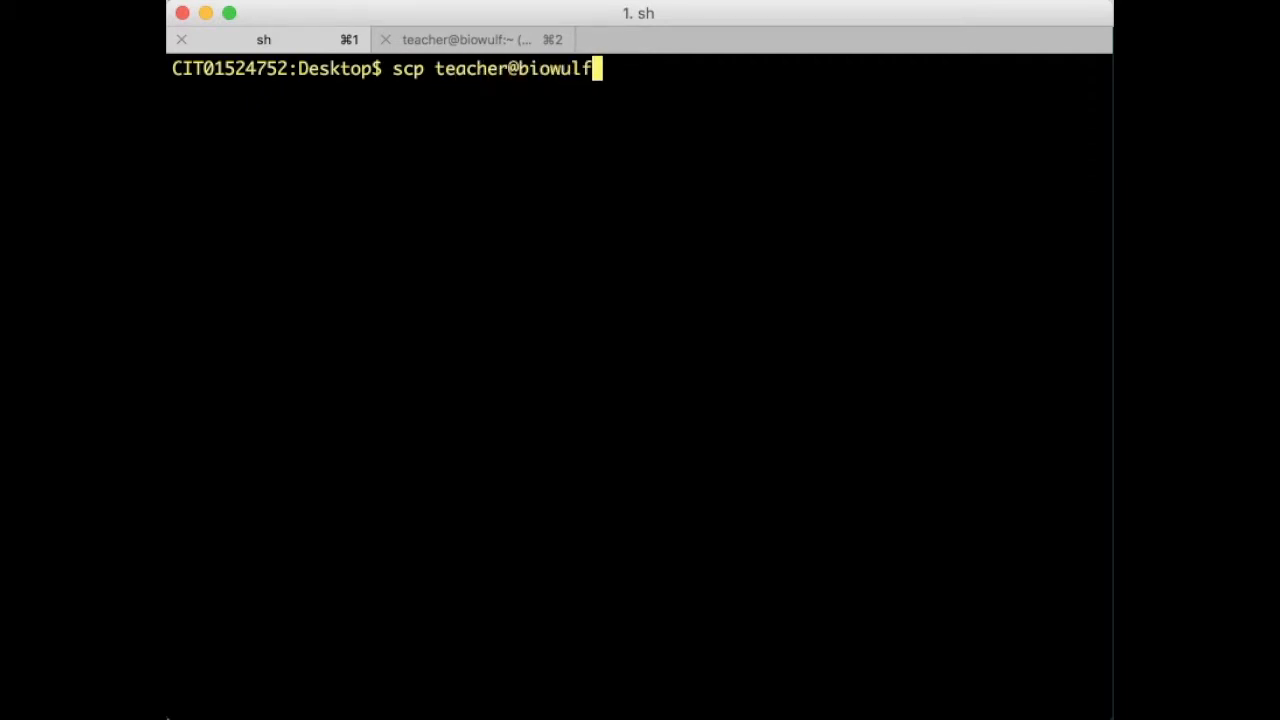
pyautogui.write('.nih.gov:')
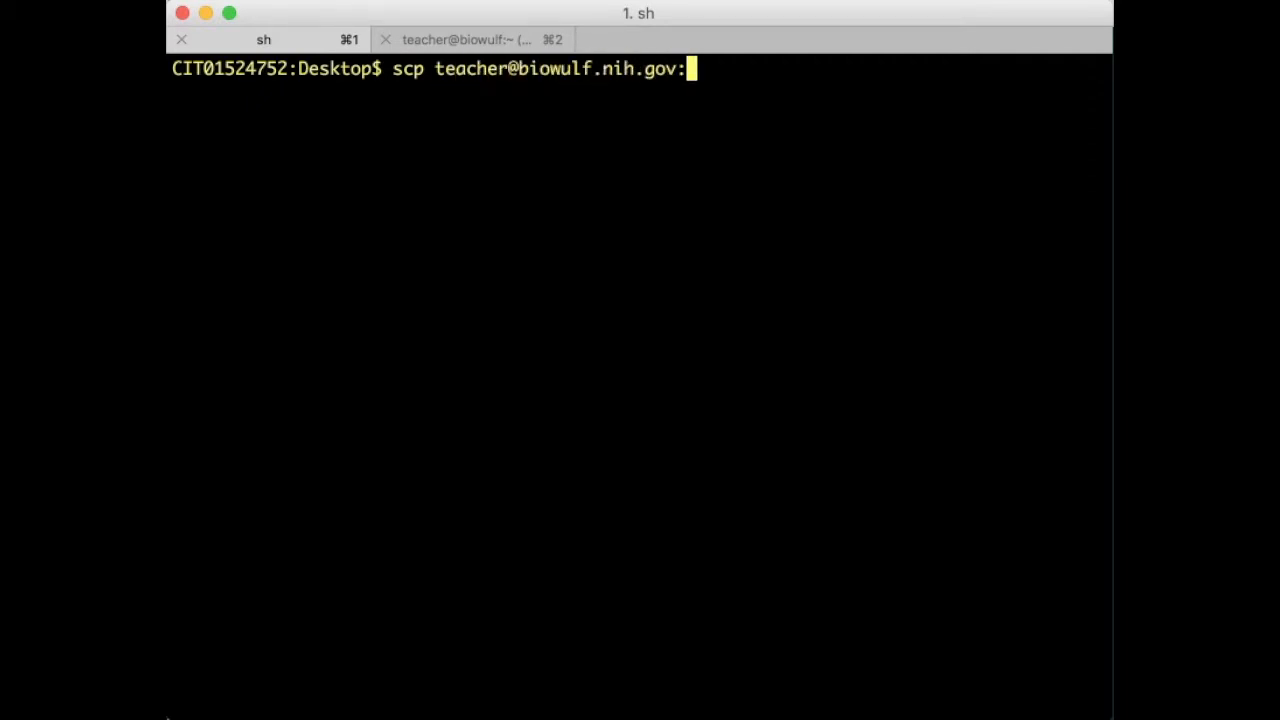
pyautogui.write('/')
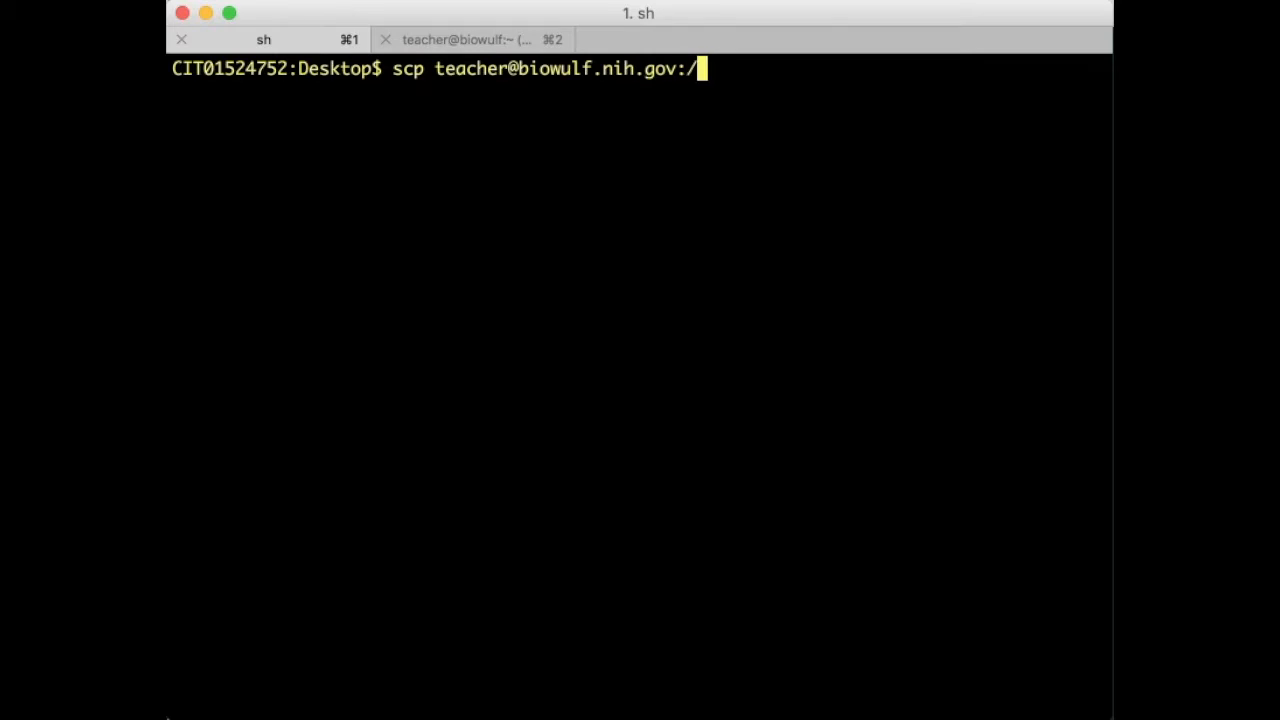
pyautogui.write('home/teach')
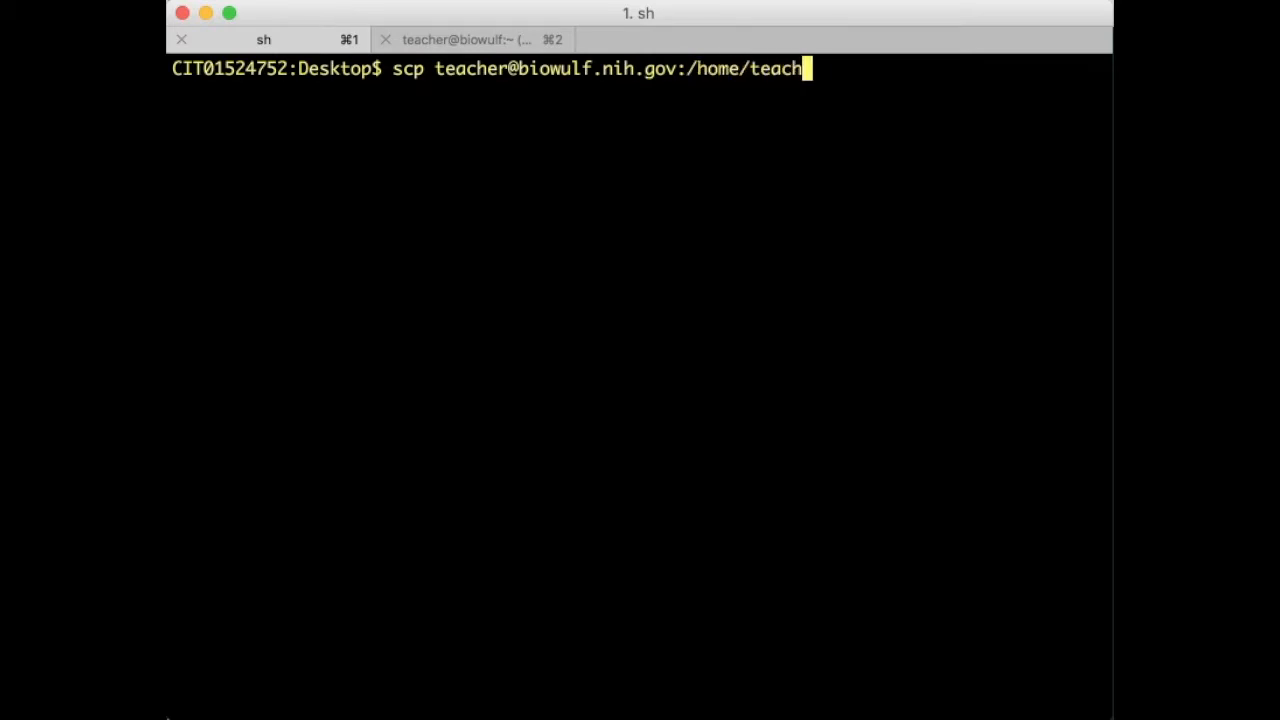
pyautogui.write('er/')
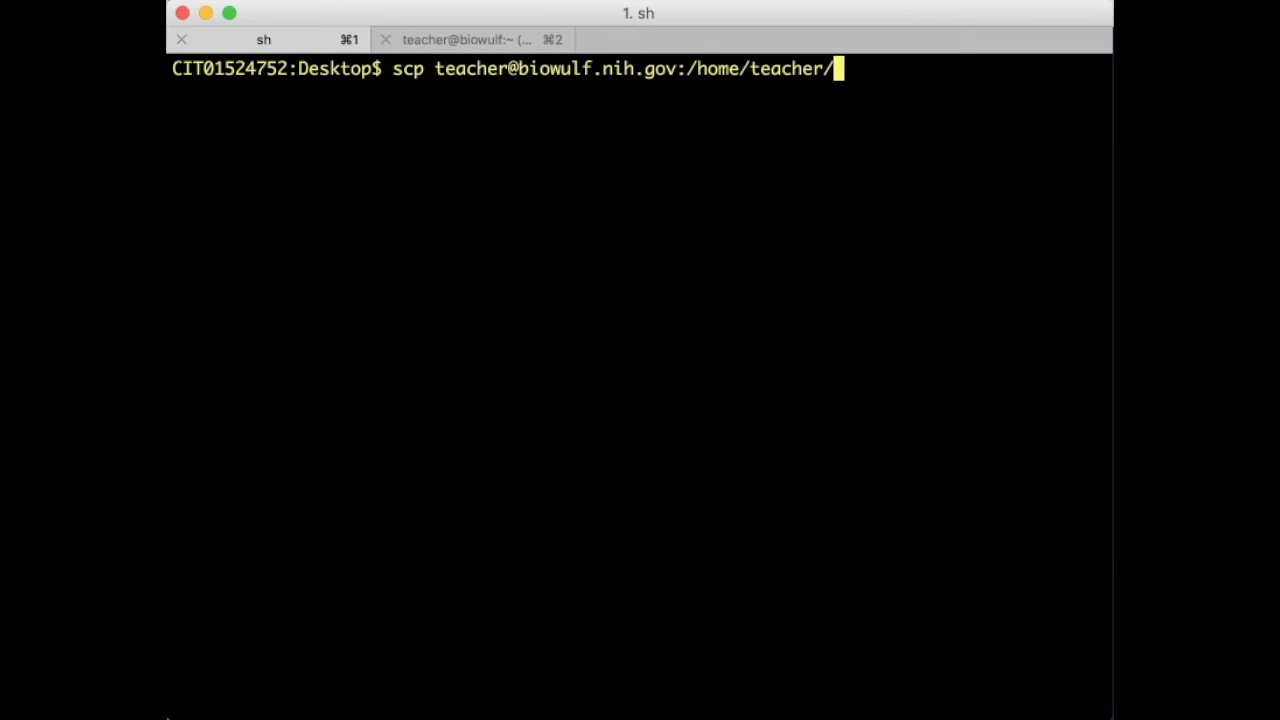
pyautogui.write('ec')
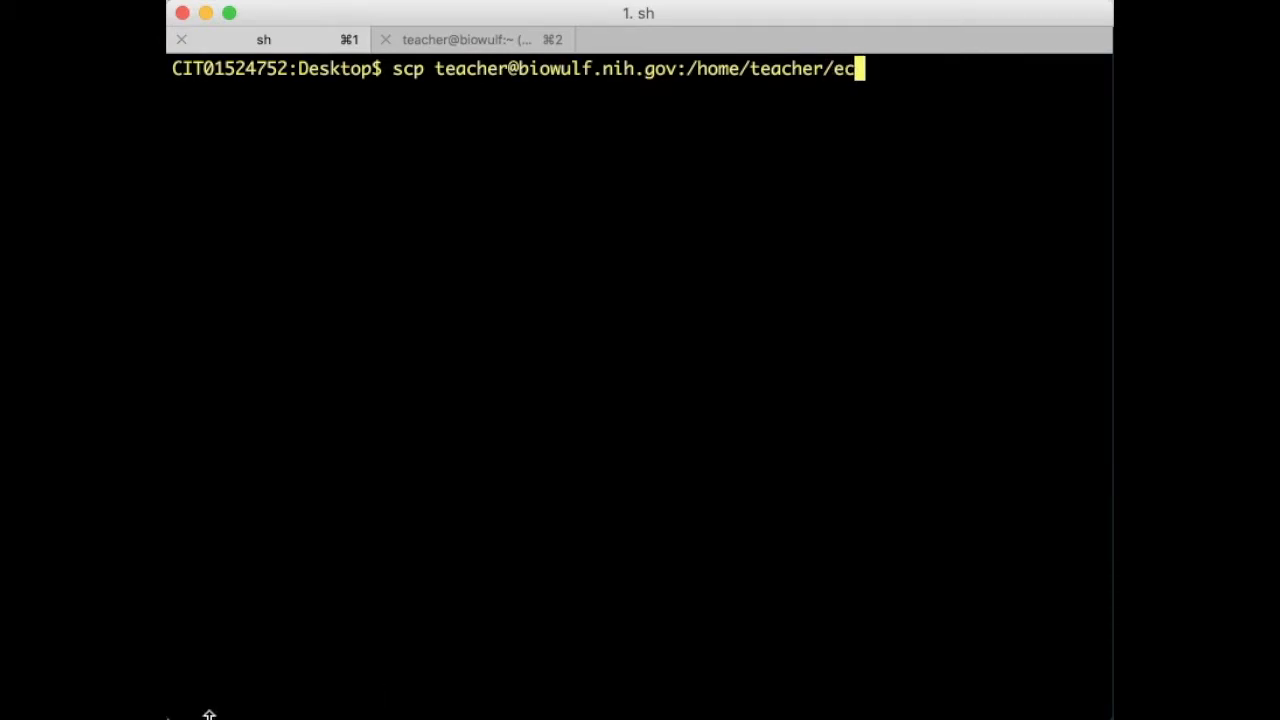
pyautogui.moveTo(696, 372)
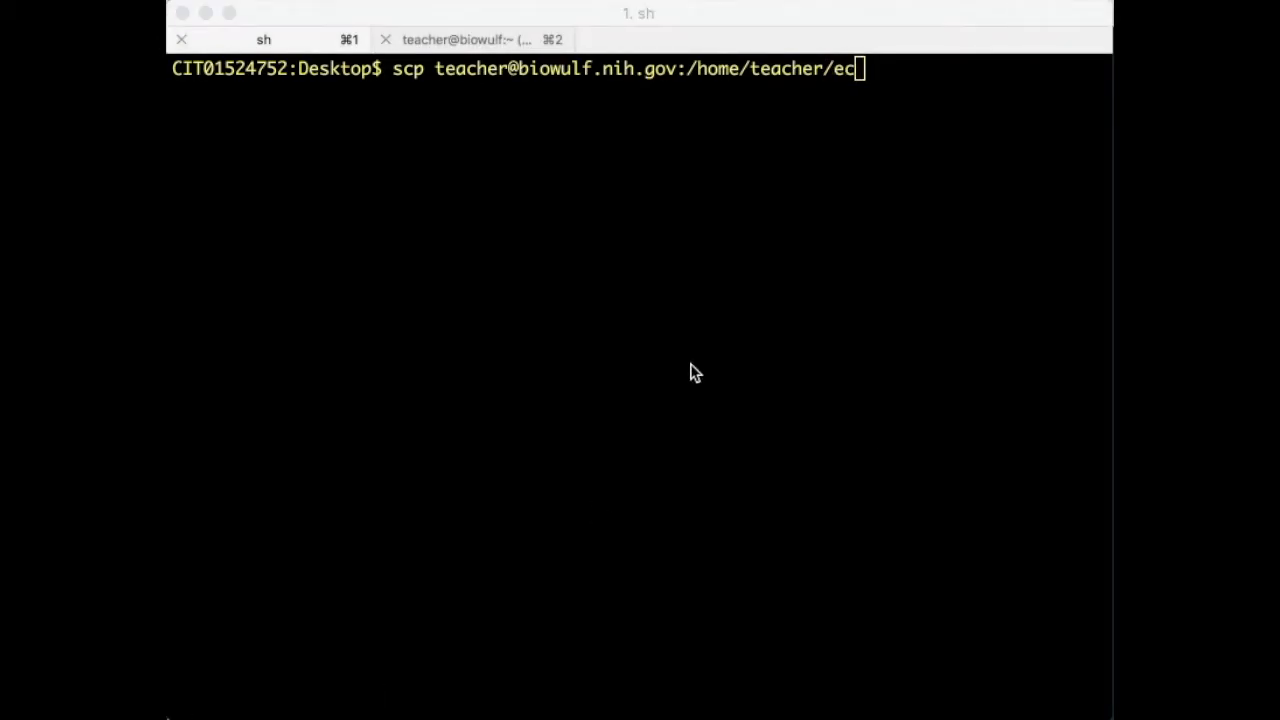
pyautogui.write('oli-a')
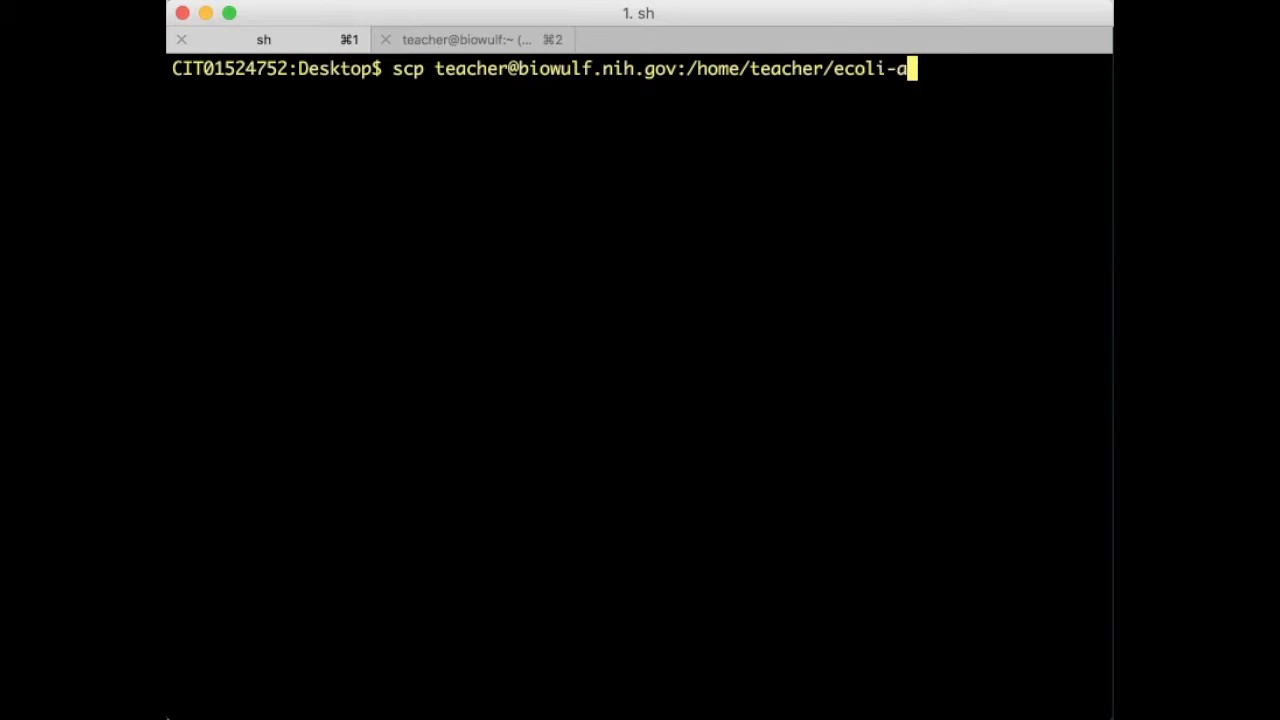
pyautogui.write('uto/')
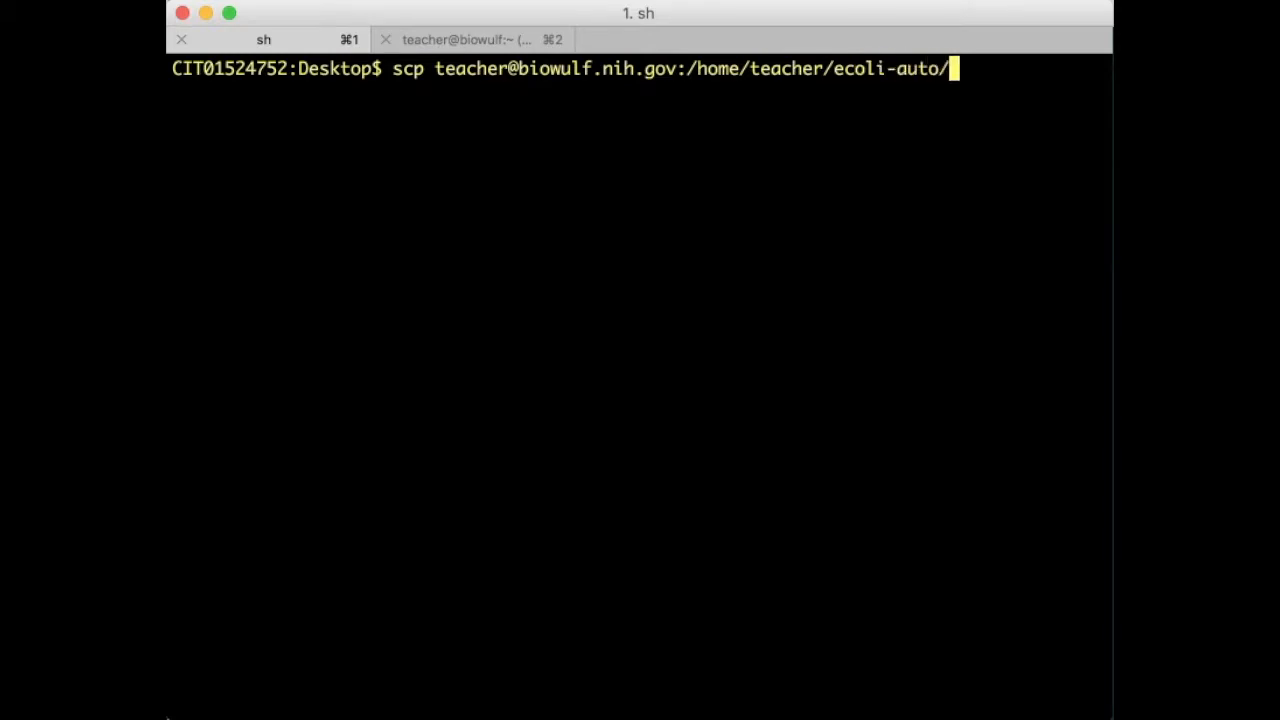
pyautogui.moveTo(908, 328)
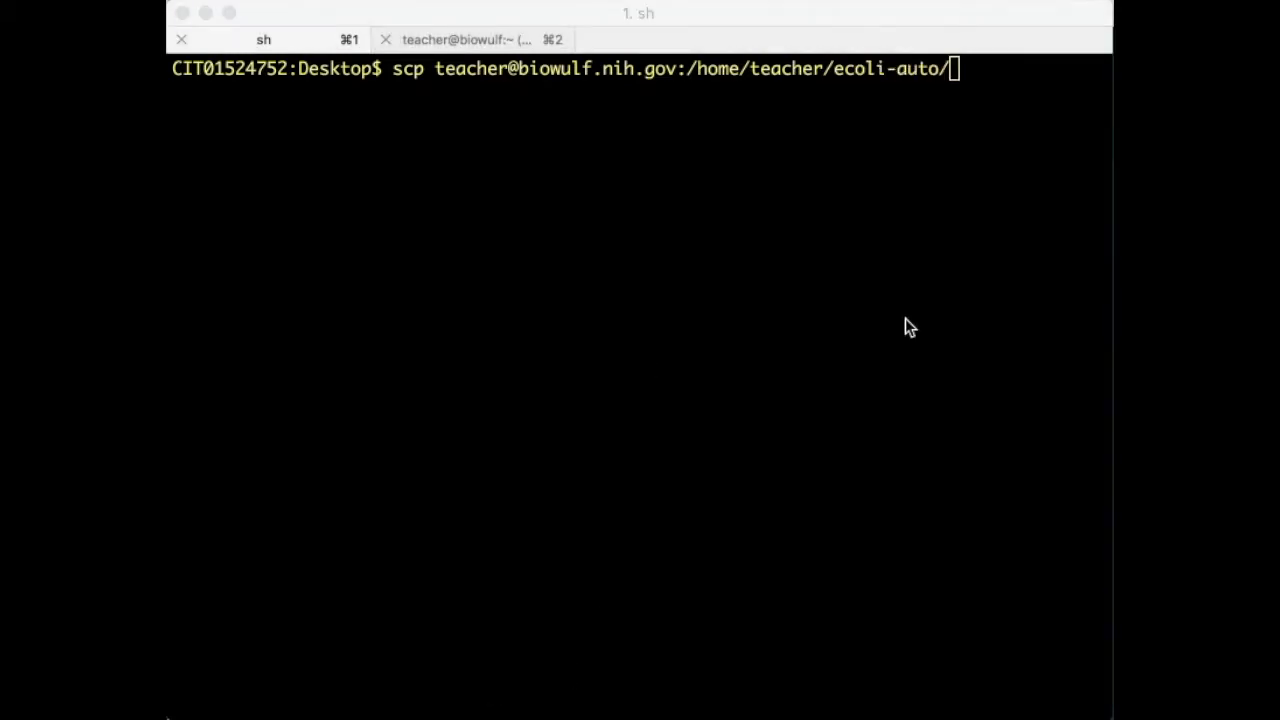
pyautogui.write('ecoli.contigs.fasta')
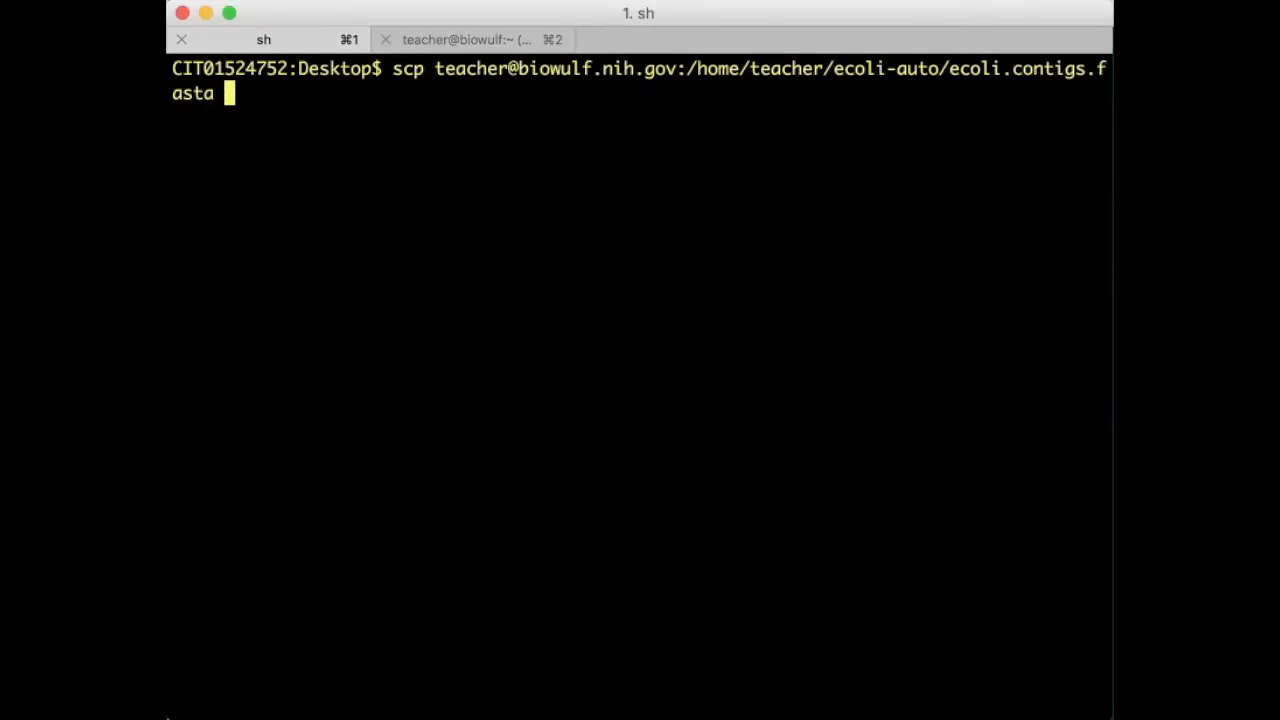
pyautogui.write('.')
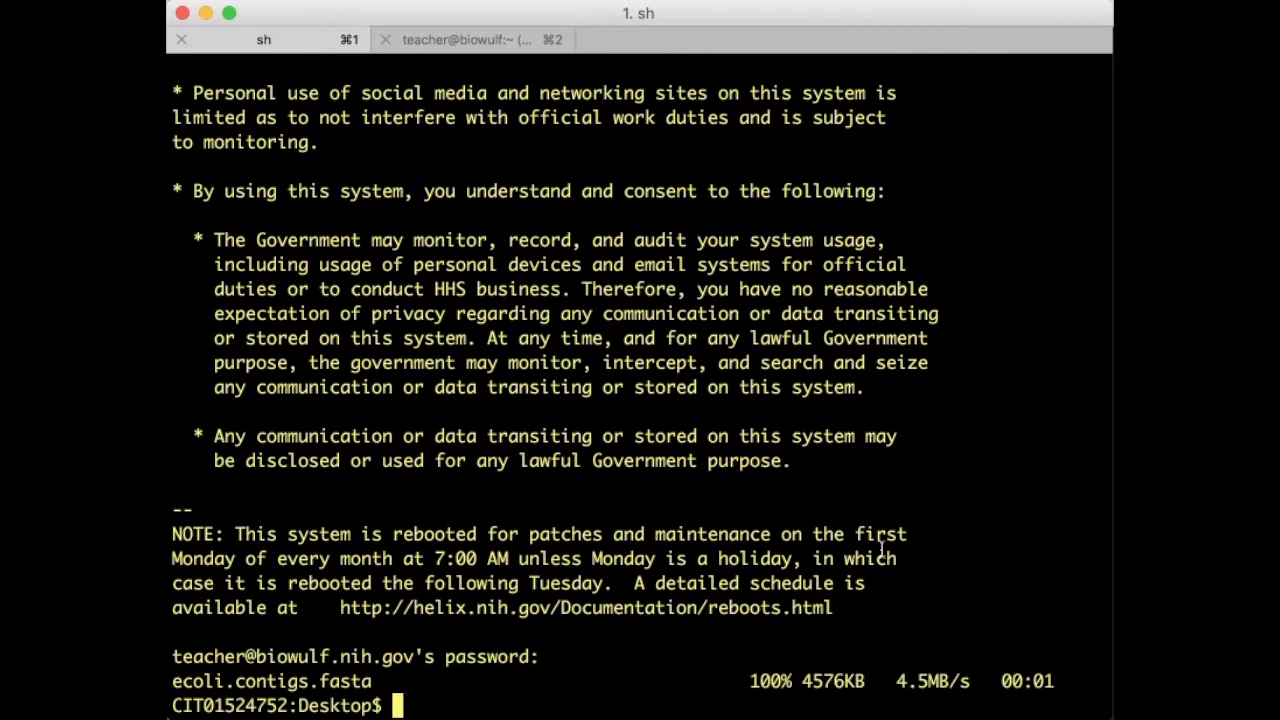
pyautogui.moveTo(890, 462)
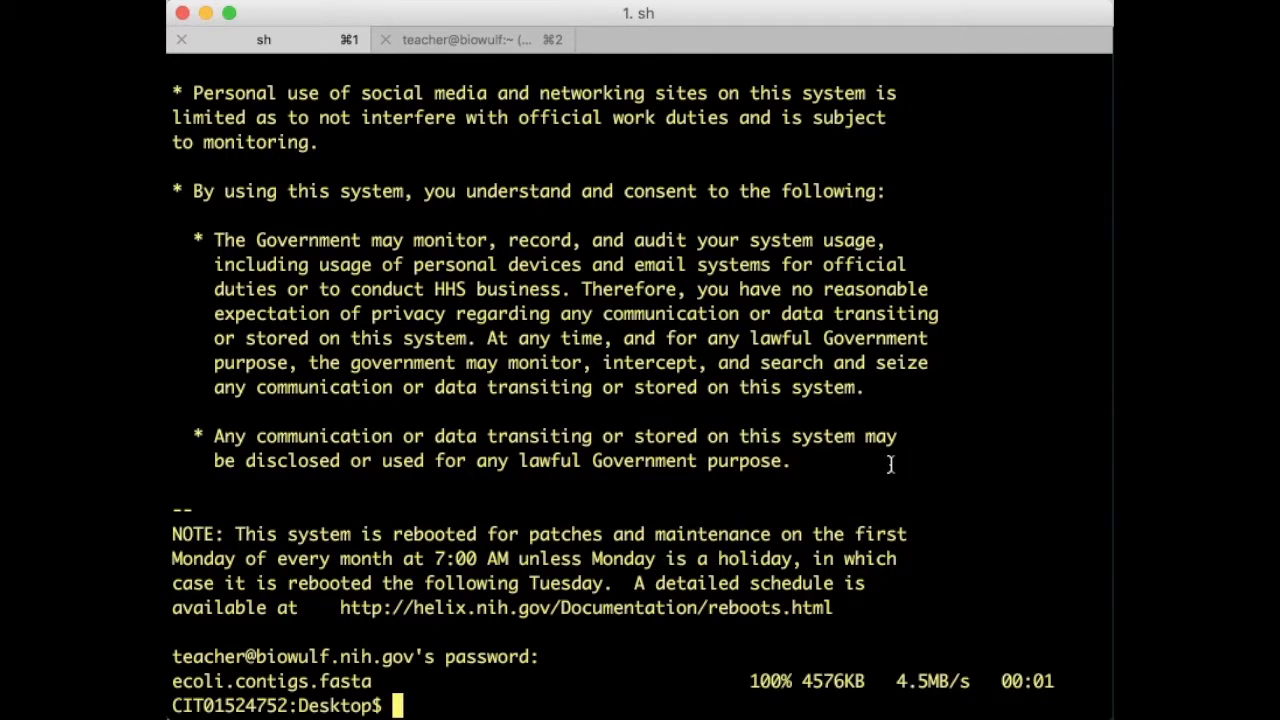
pyautogui.moveTo(1076, 96)
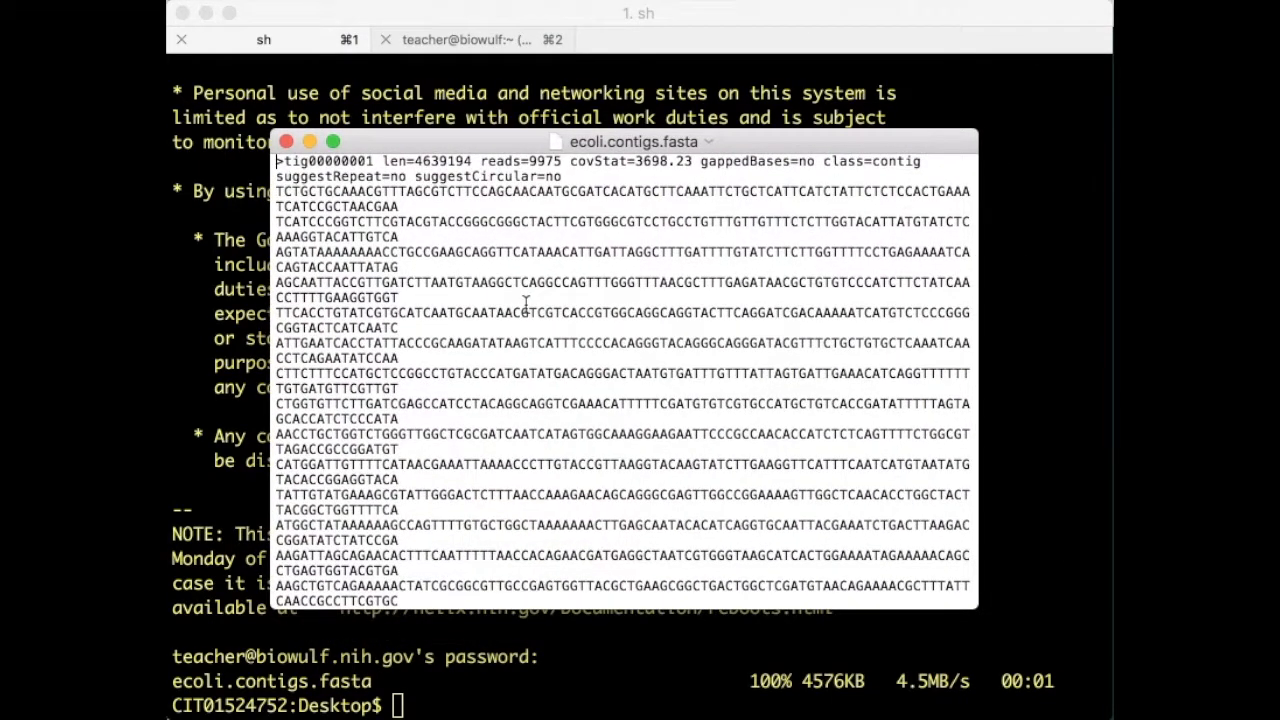
pyautogui.scroll(-3)
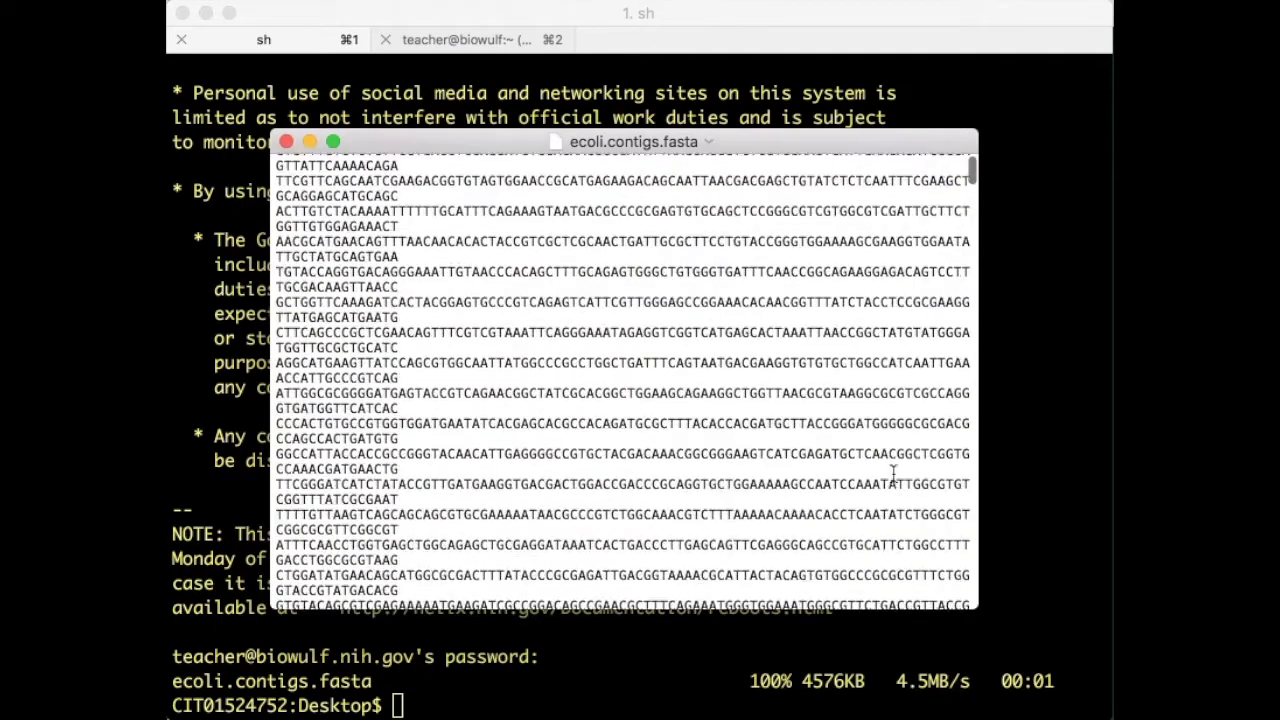
pyautogui.scroll(-3)
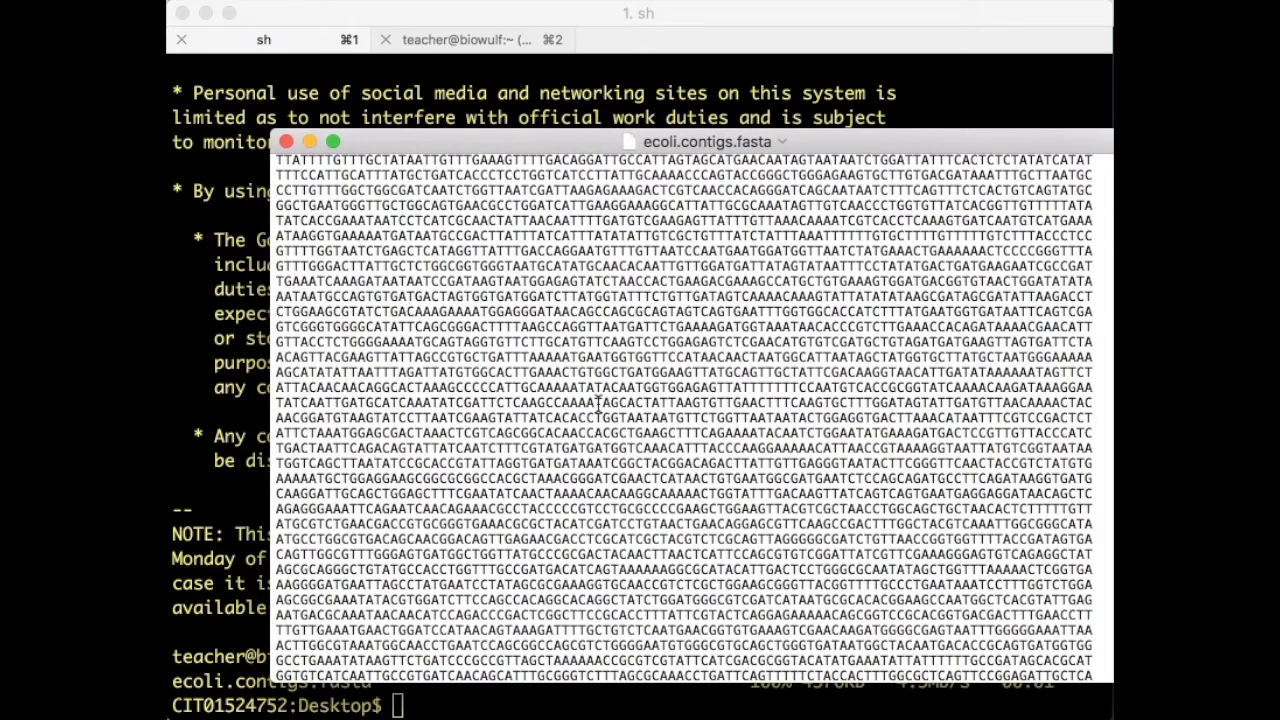
pyautogui.scroll(-3)
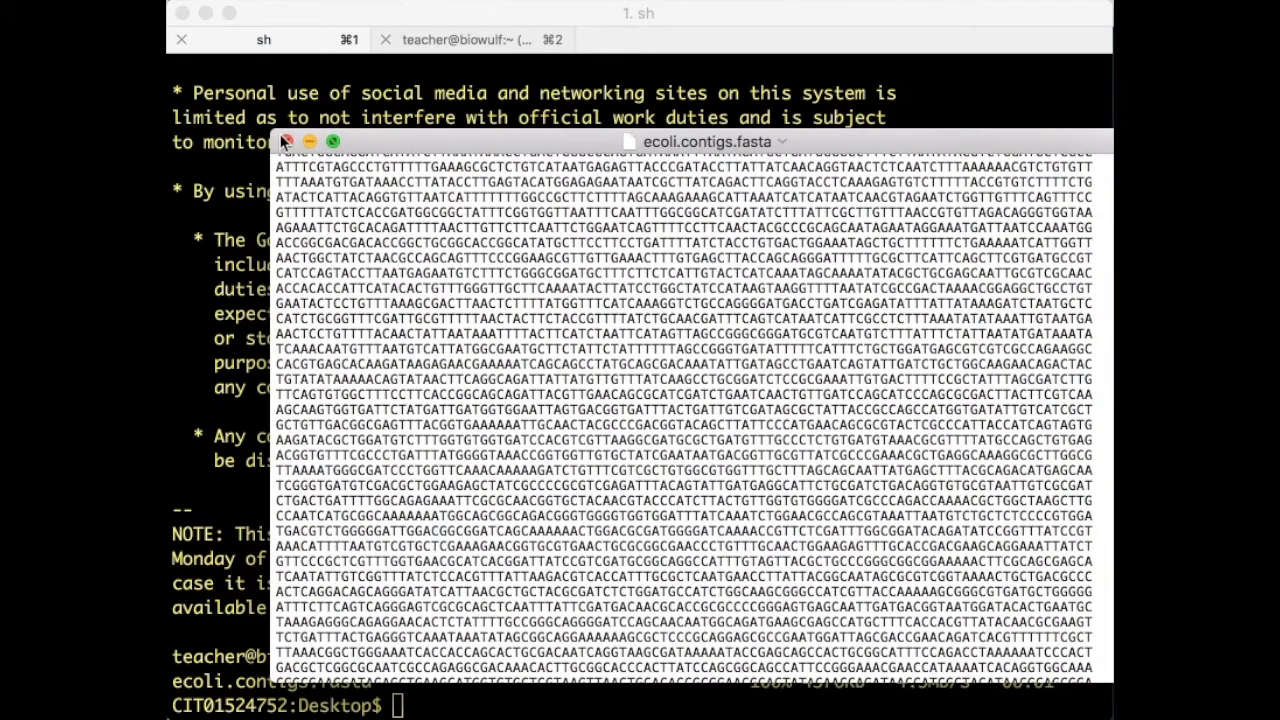
pyautogui.click(286, 140)
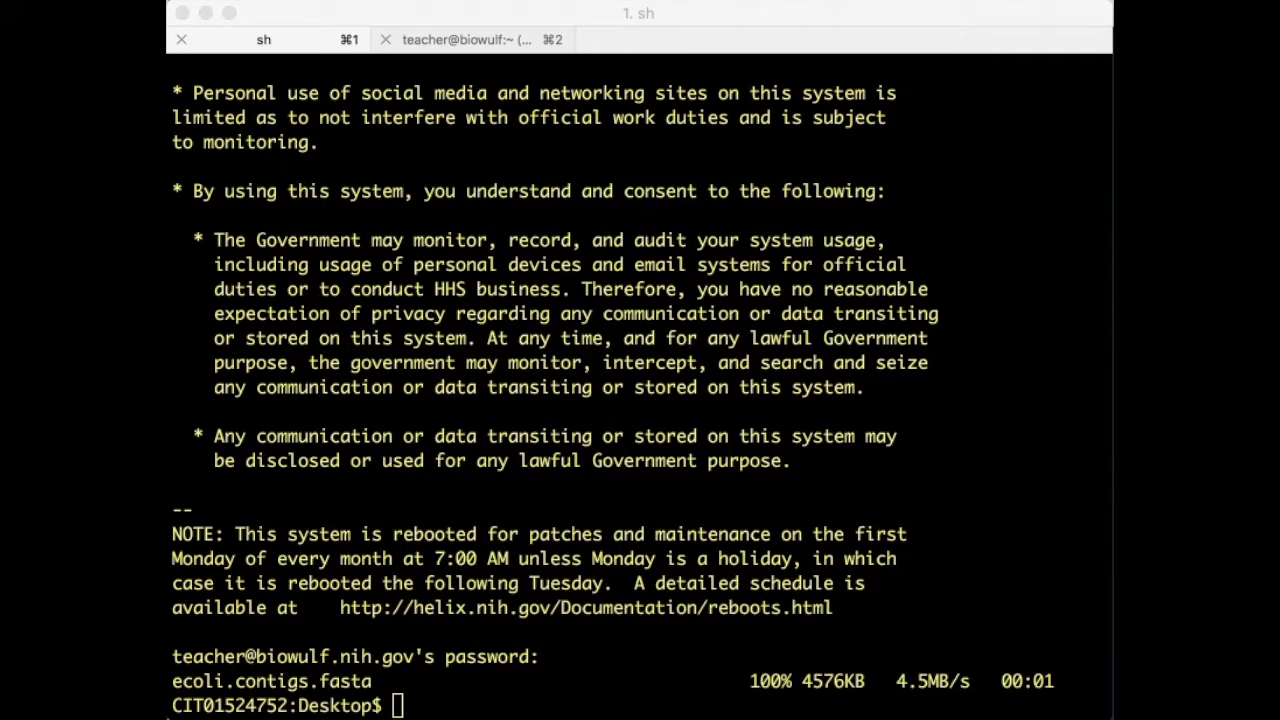
pyautogui.moveTo(920, 428)
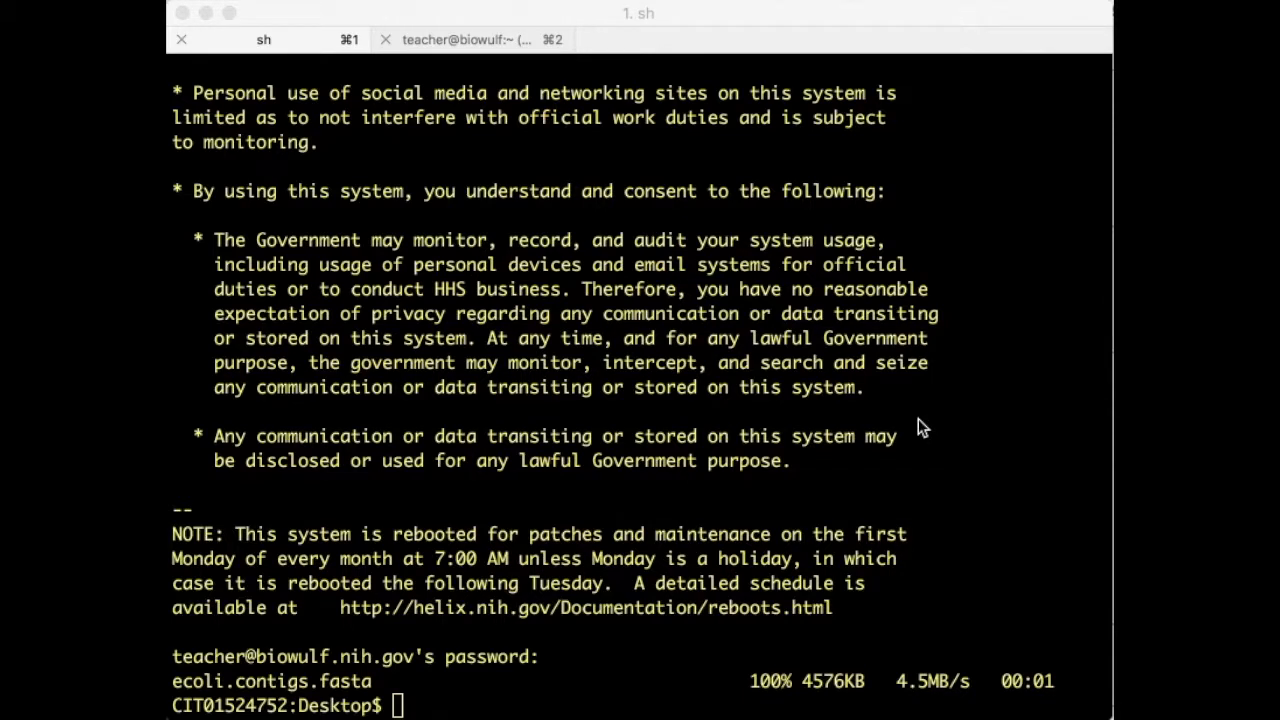
pyautogui.moveTo(752, 508)
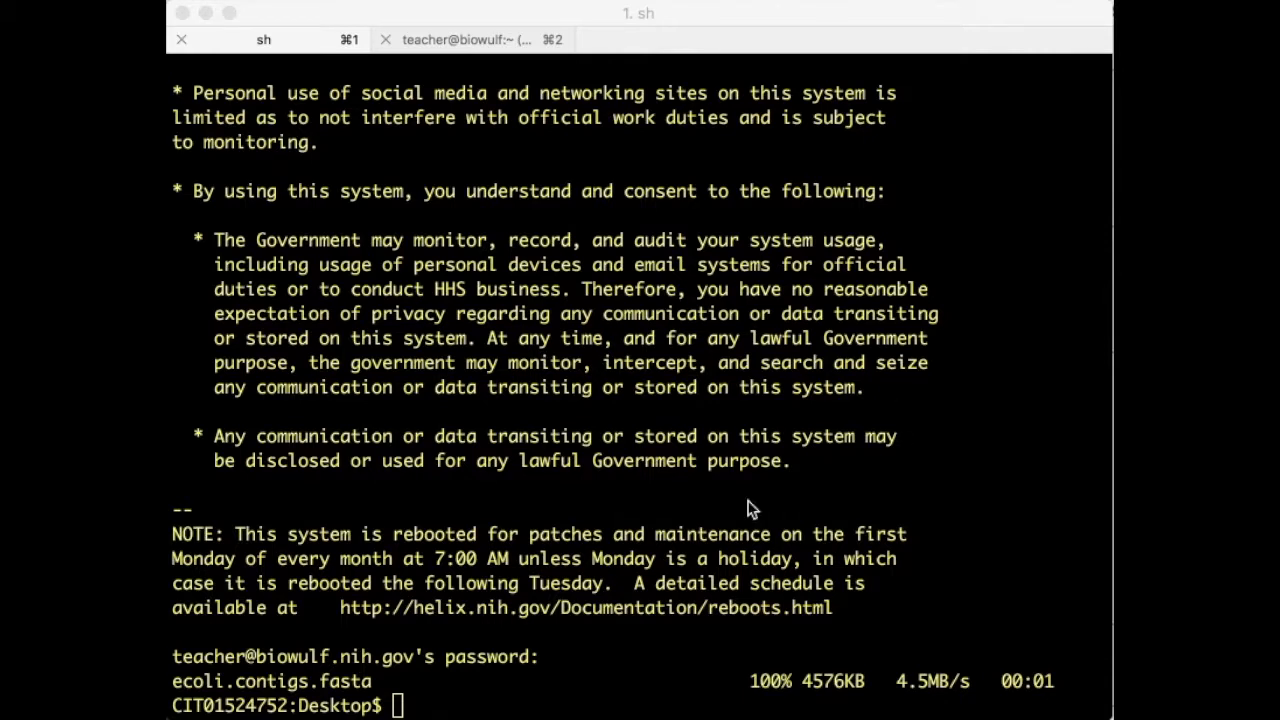
pyautogui.moveTo(782, 552)
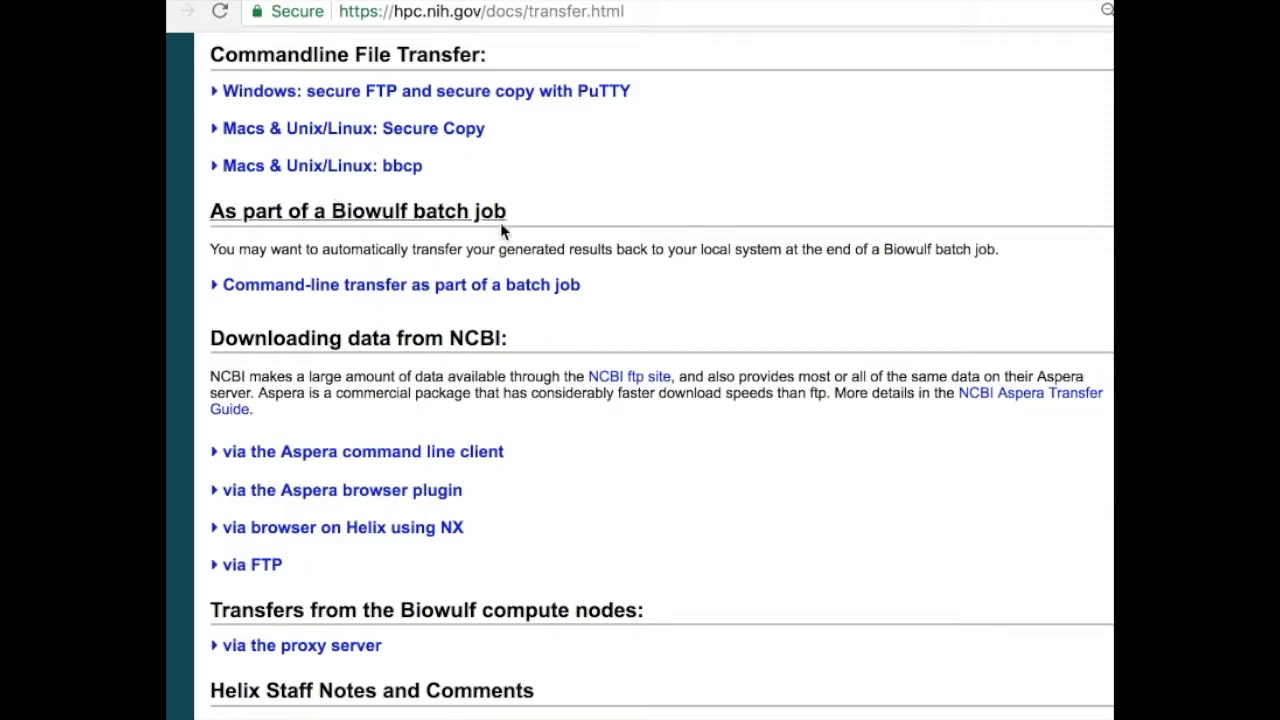
pyautogui.moveTo(770, 308)
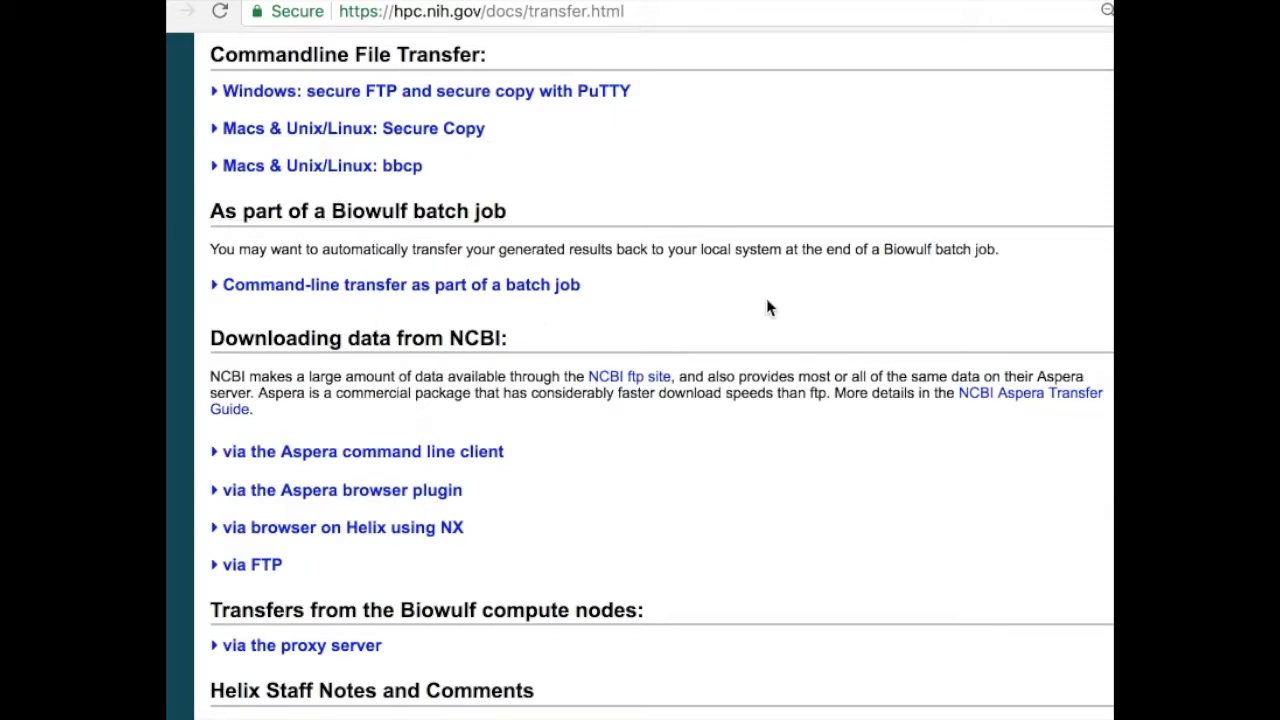
pyautogui.moveTo(628, 352)
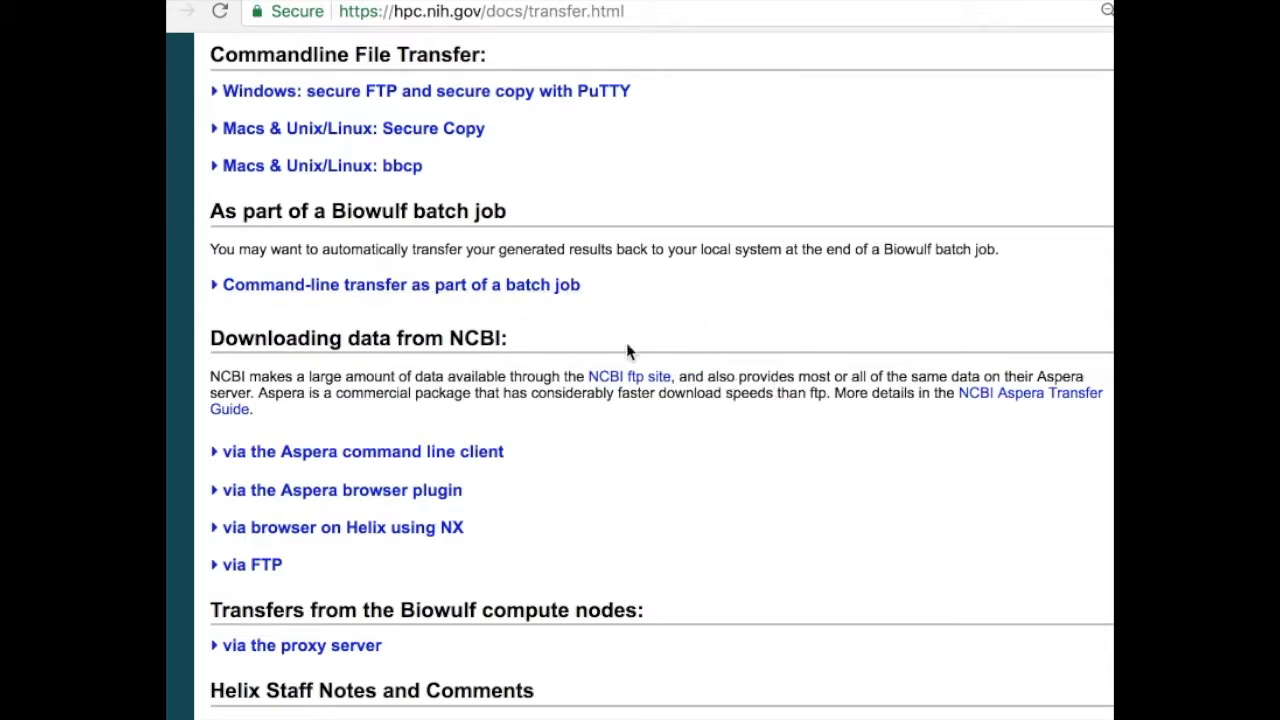
pyautogui.moveTo(704, 316)
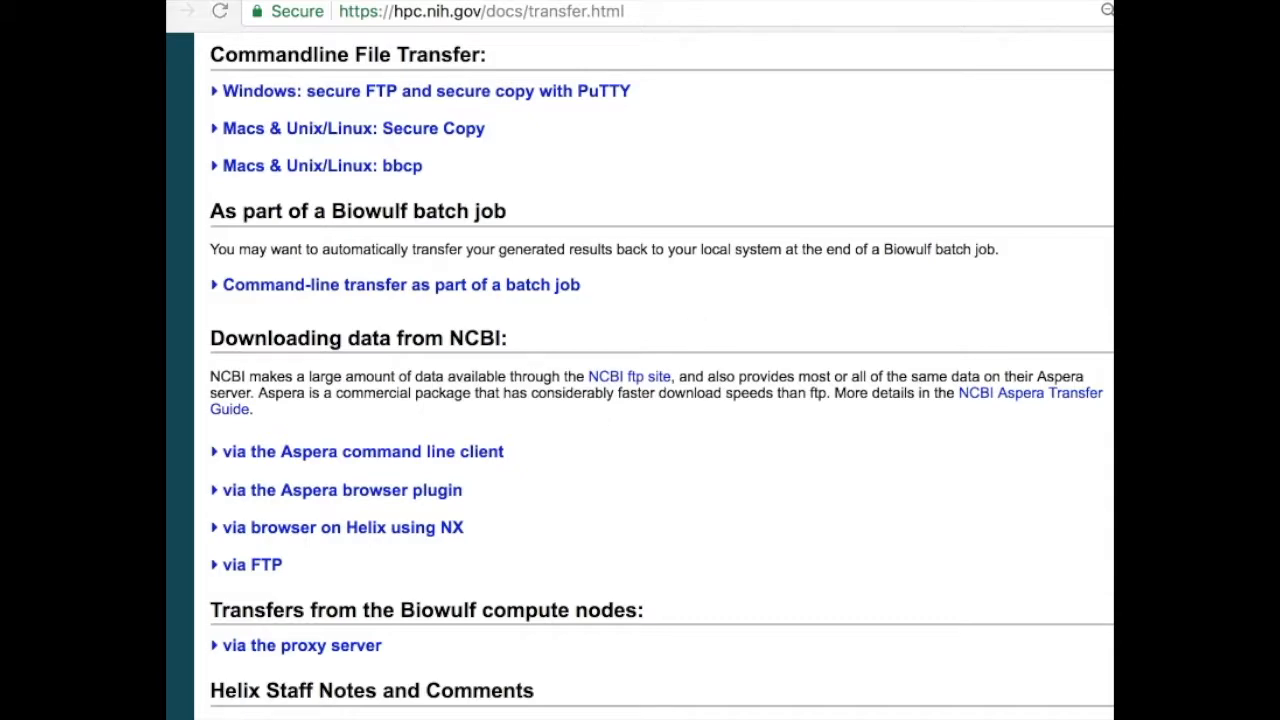
# Scroll the transfer guide down to 'Transfers from the Biowulf compute nodes'
pyautogui.scroll(-3)
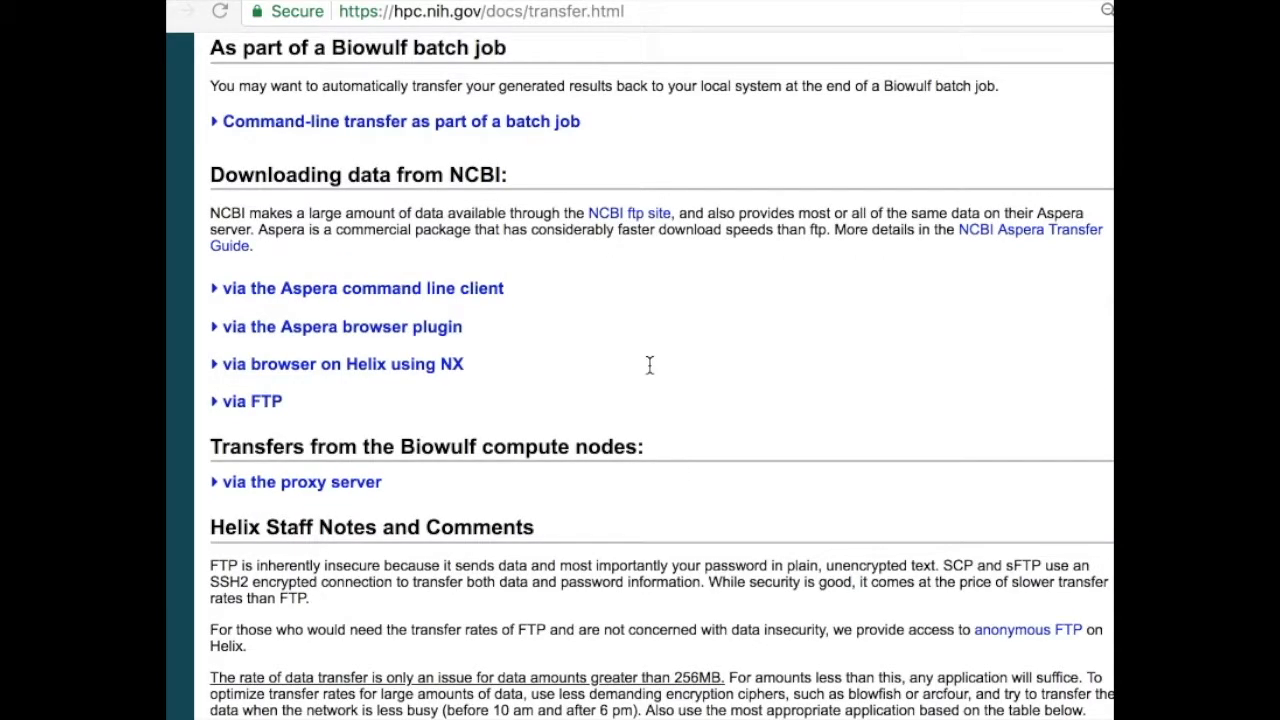
pyautogui.scroll(-3)
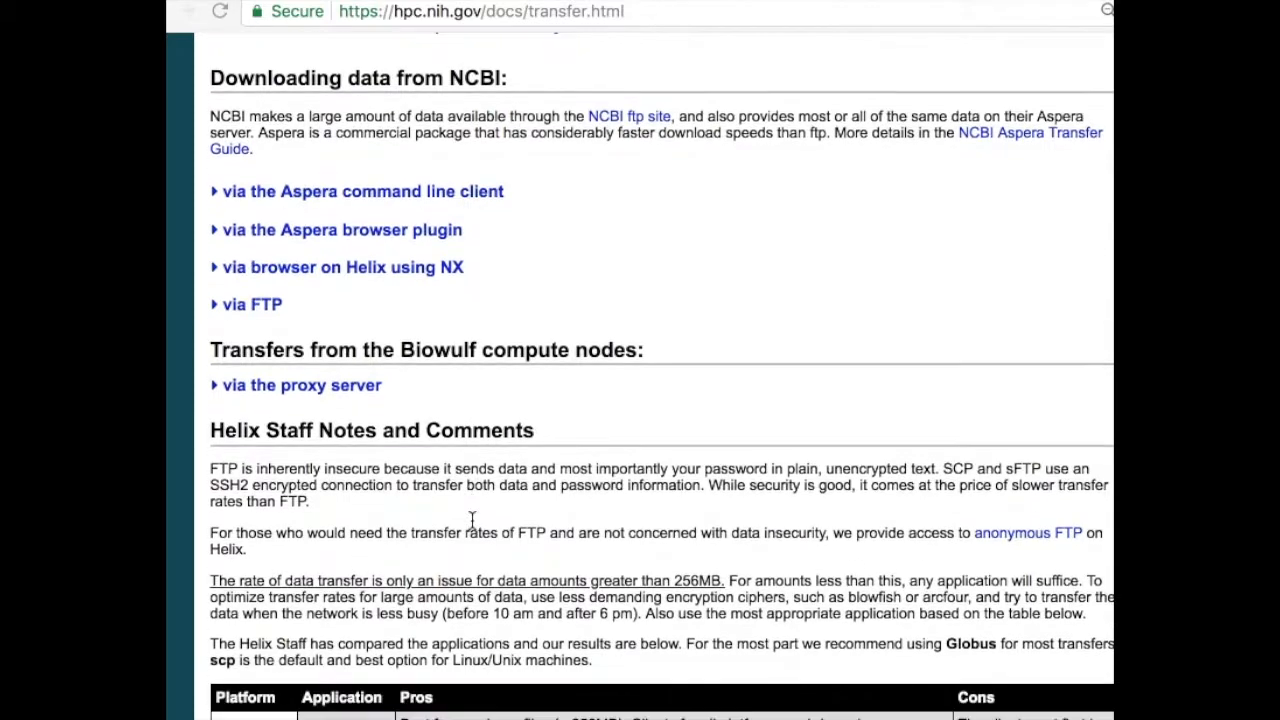
pyautogui.scroll(-3)
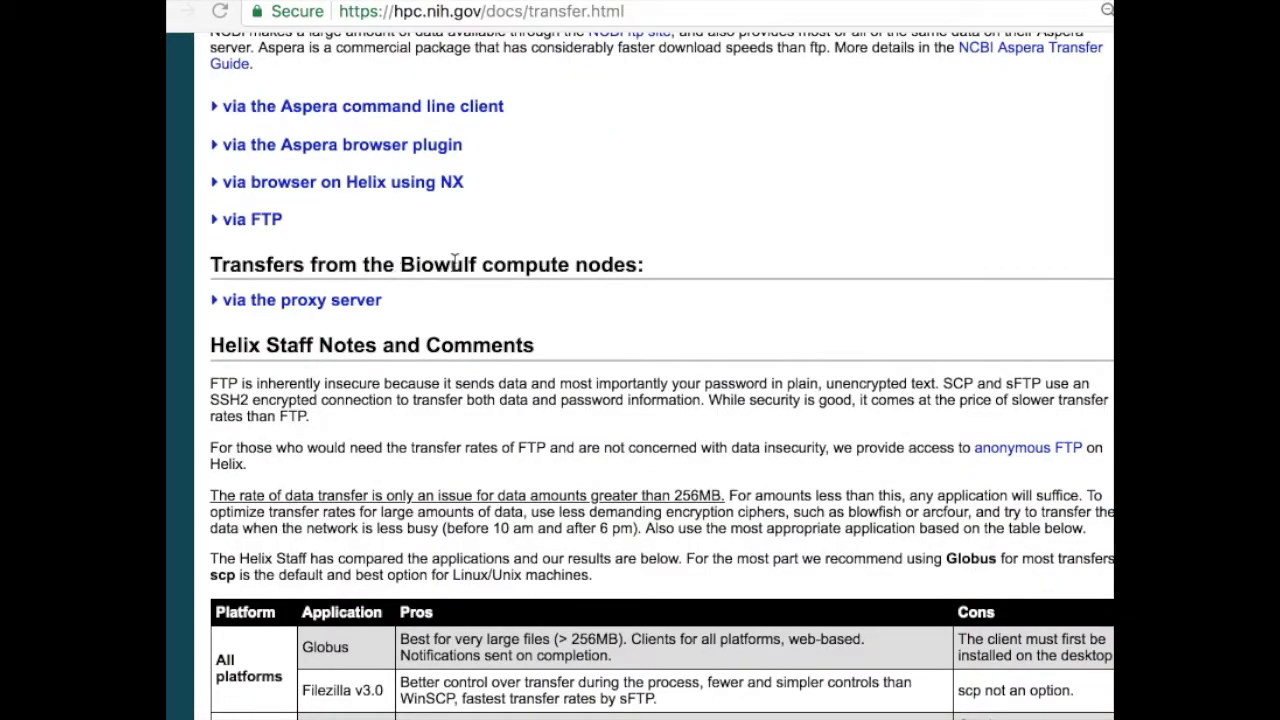
pyautogui.moveTo(728, 256)
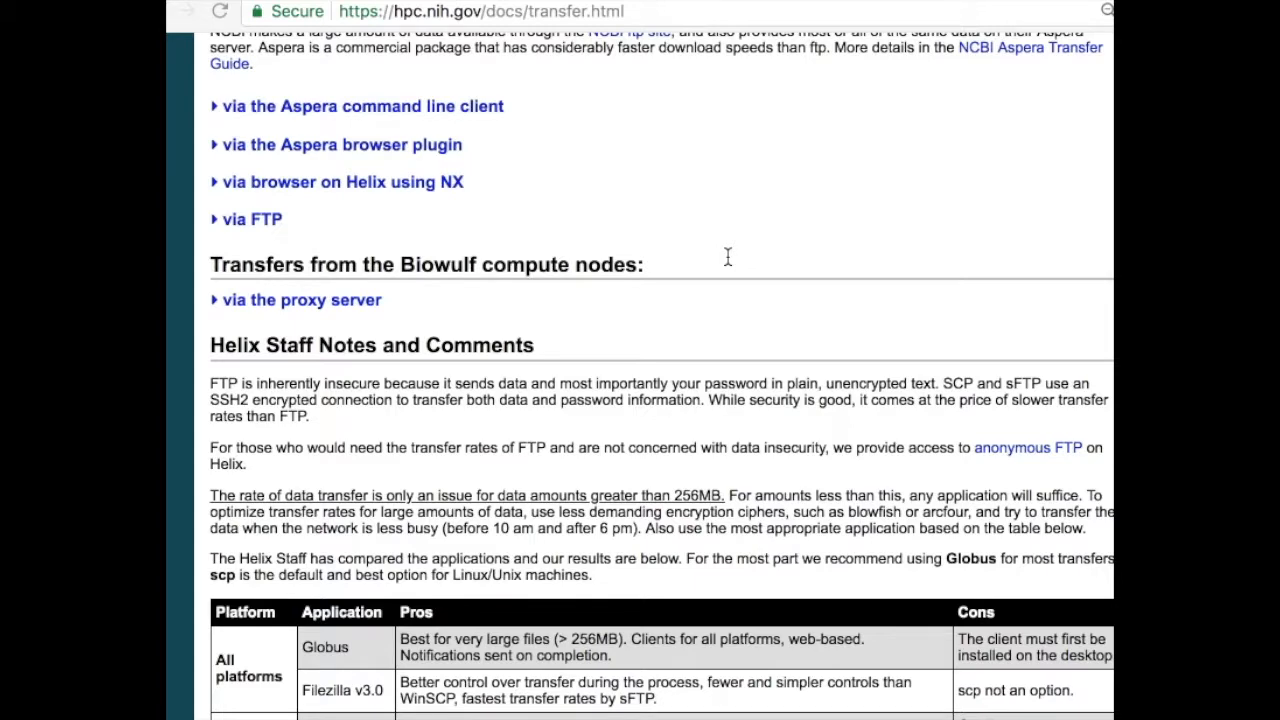
pyautogui.moveTo(296, 482)
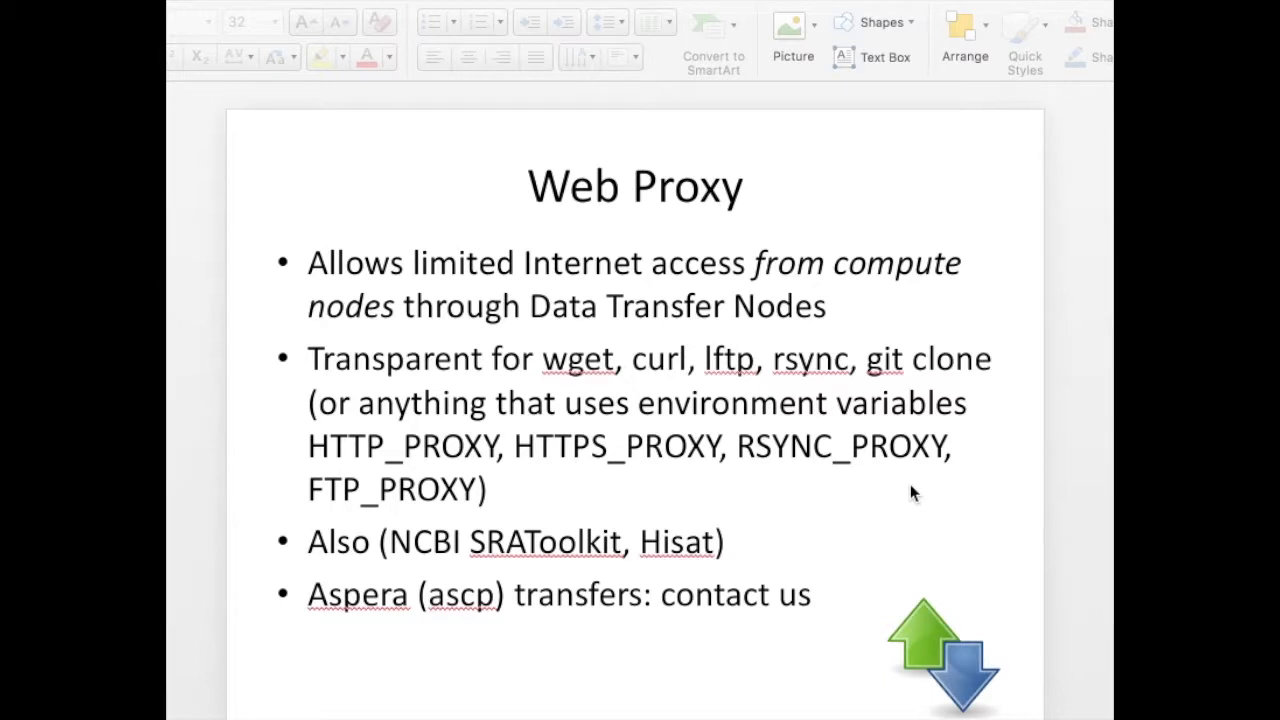
pyautogui.moveTo(836, 506)
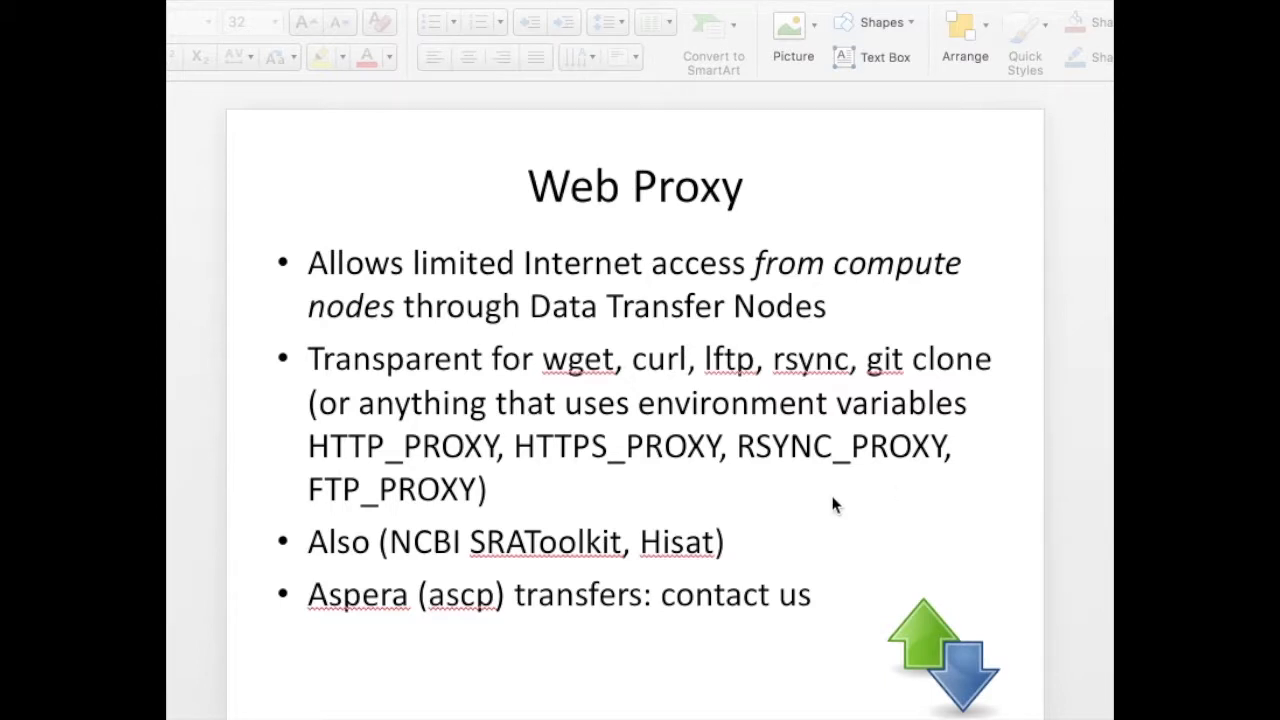
pyautogui.moveTo(376, 476)
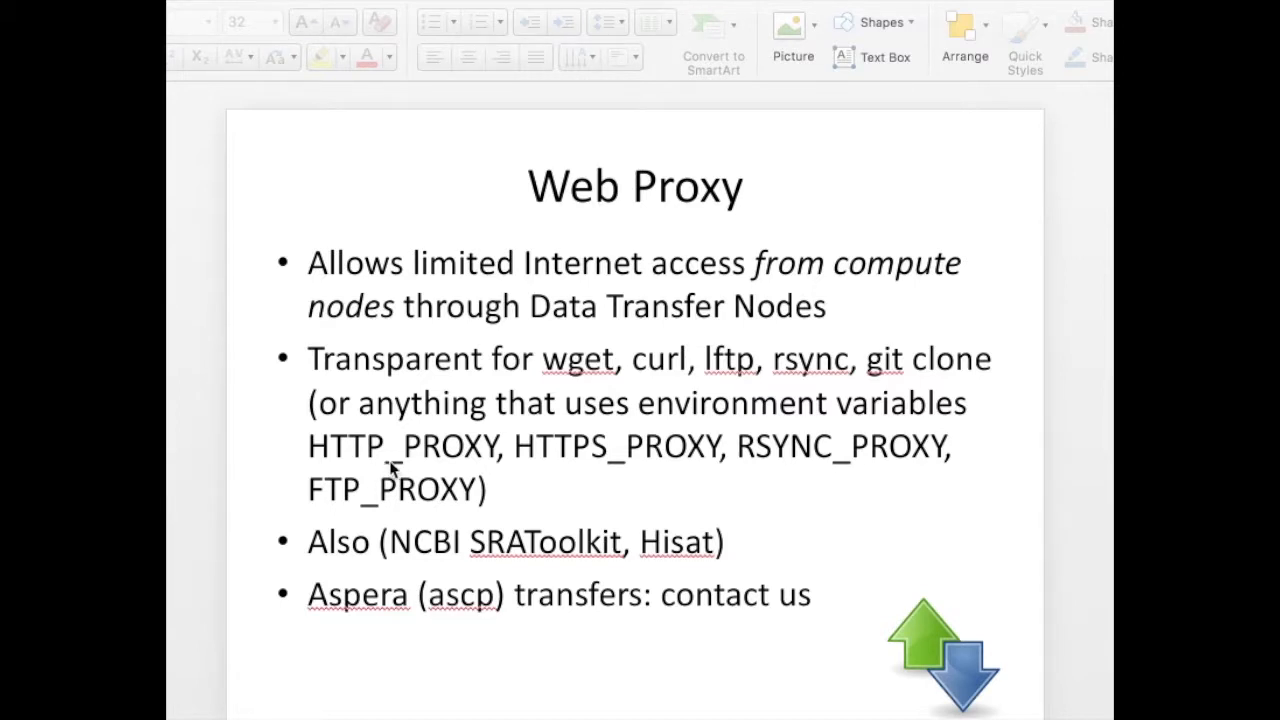
pyautogui.moveTo(462, 470)
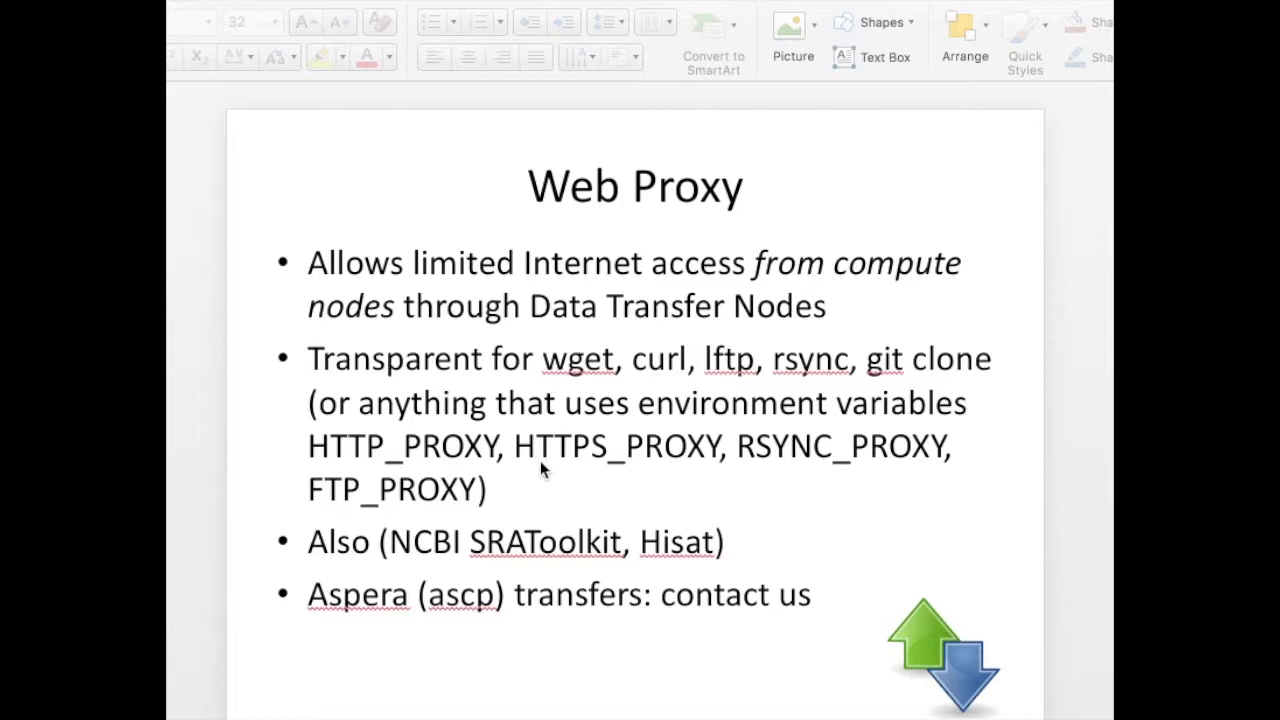
pyautogui.moveTo(788, 472)
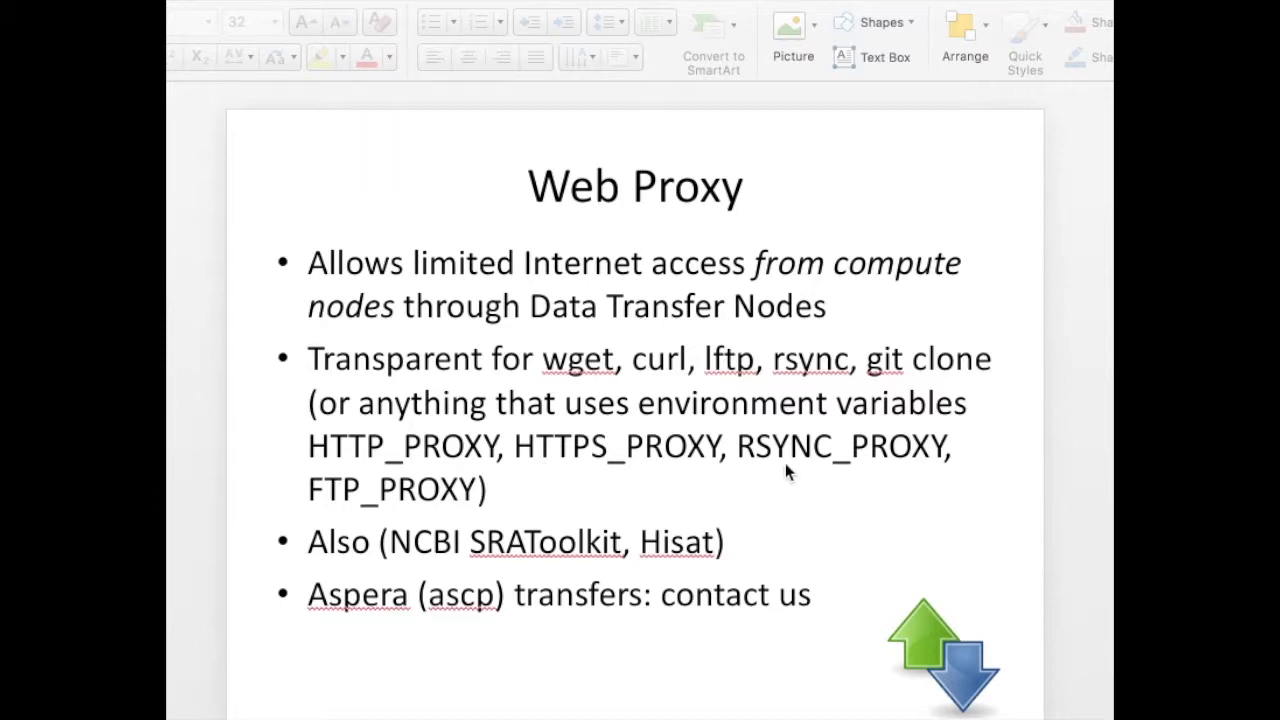
pyautogui.moveTo(498, 492)
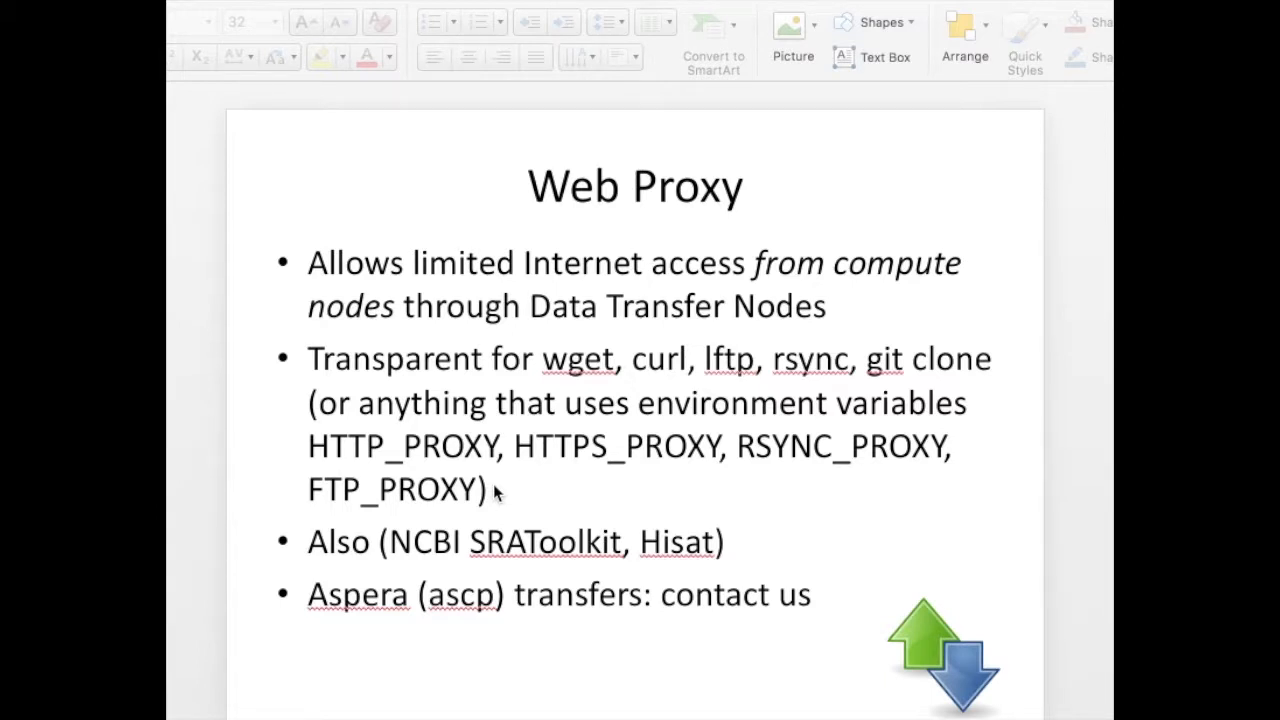
pyautogui.moveTo(604, 402)
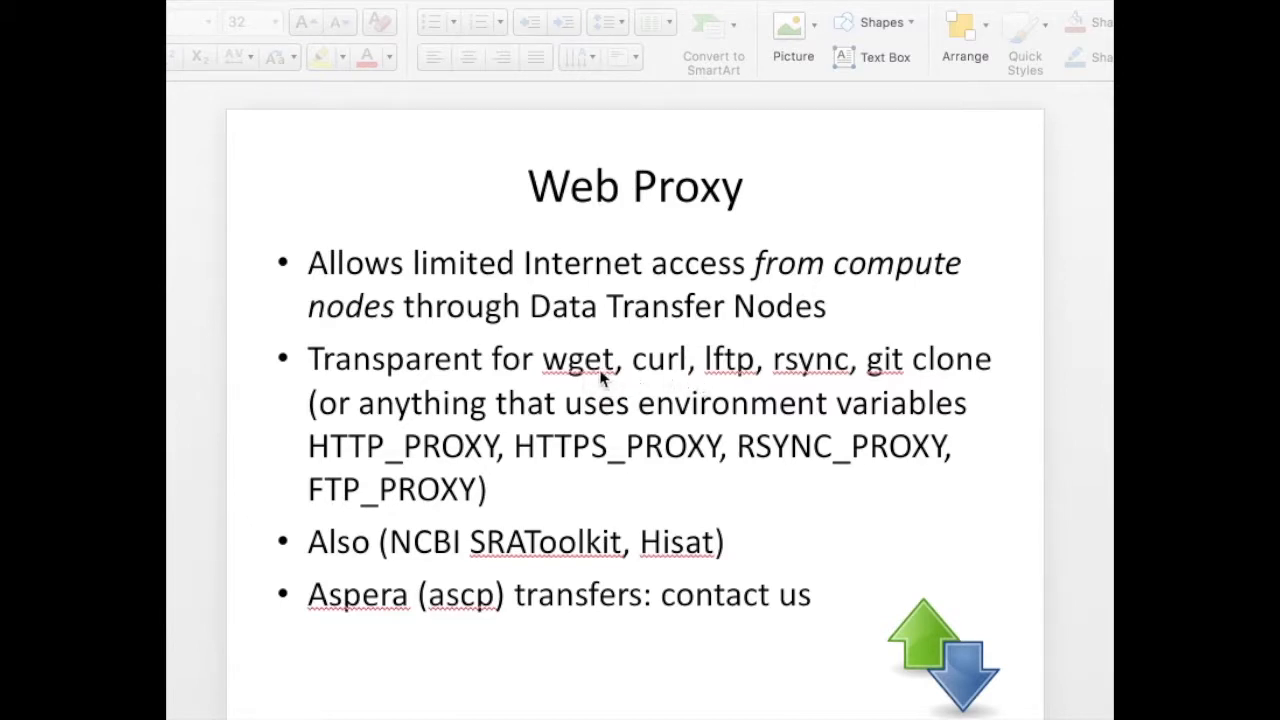
pyautogui.moveTo(840, 388)
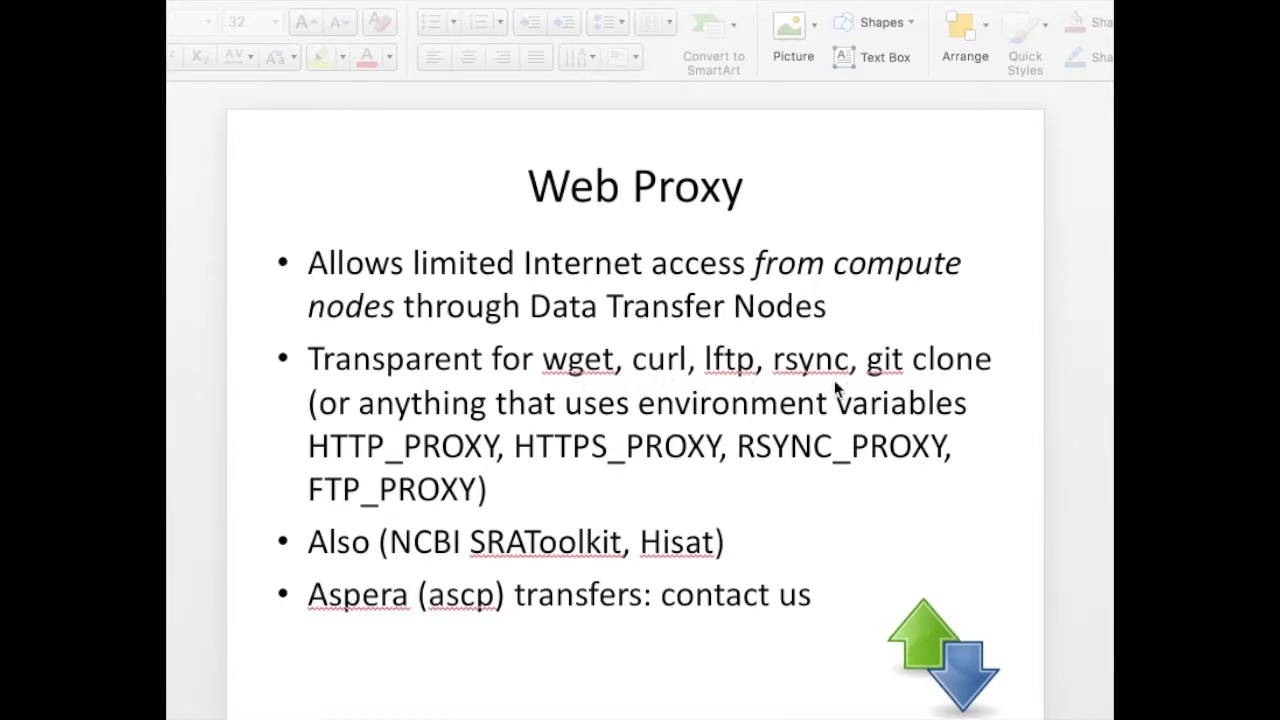
pyautogui.moveTo(890, 414)
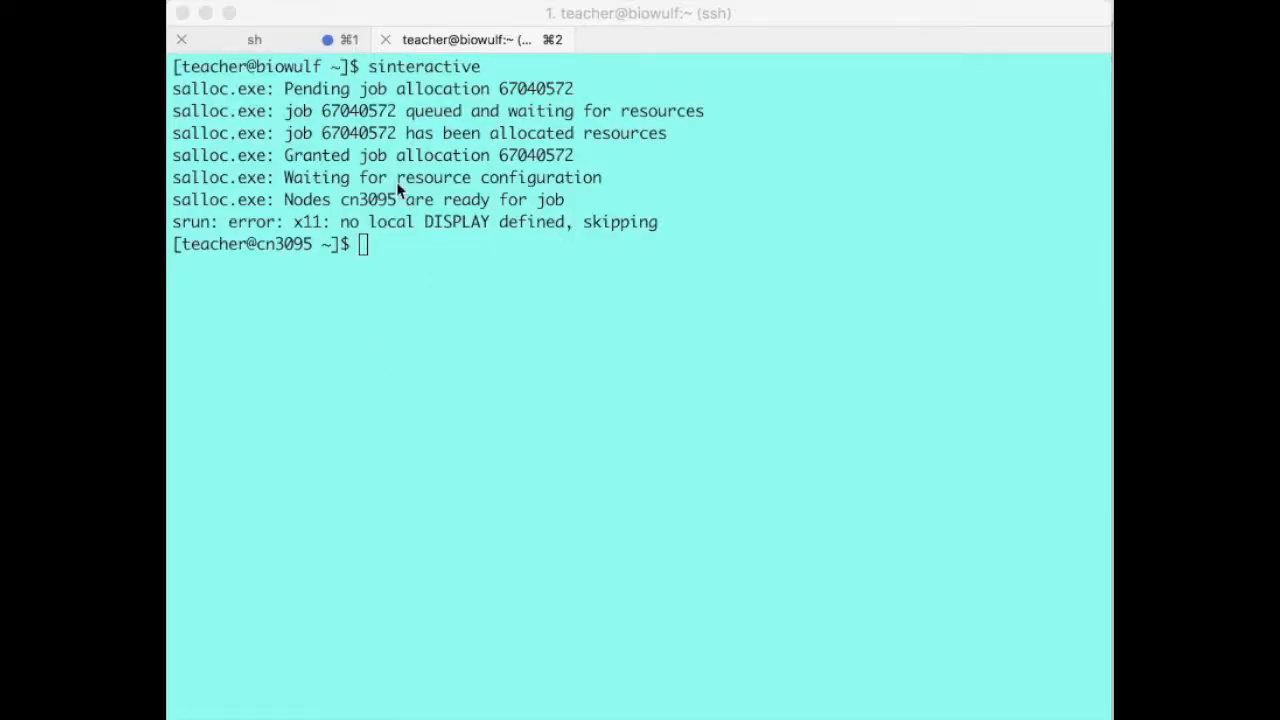
pyautogui.moveTo(322, 248)
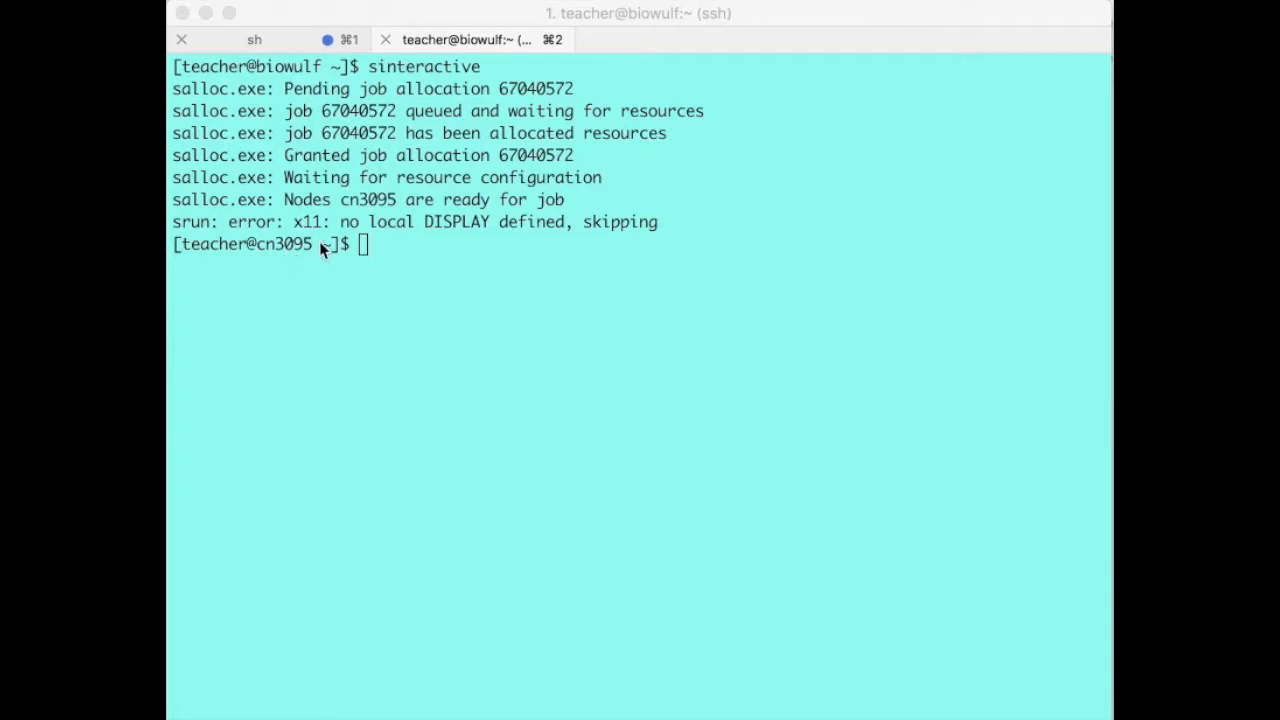
pyautogui.moveTo(376, 88)
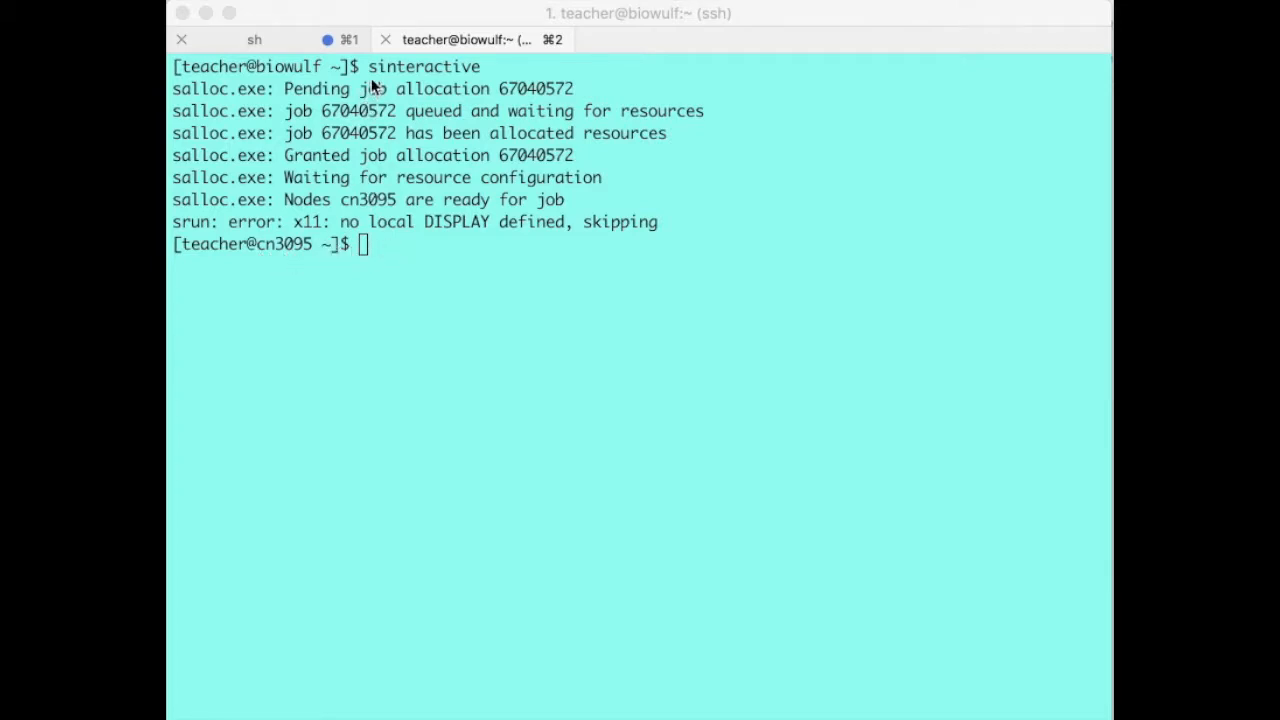
pyautogui.moveTo(492, 88)
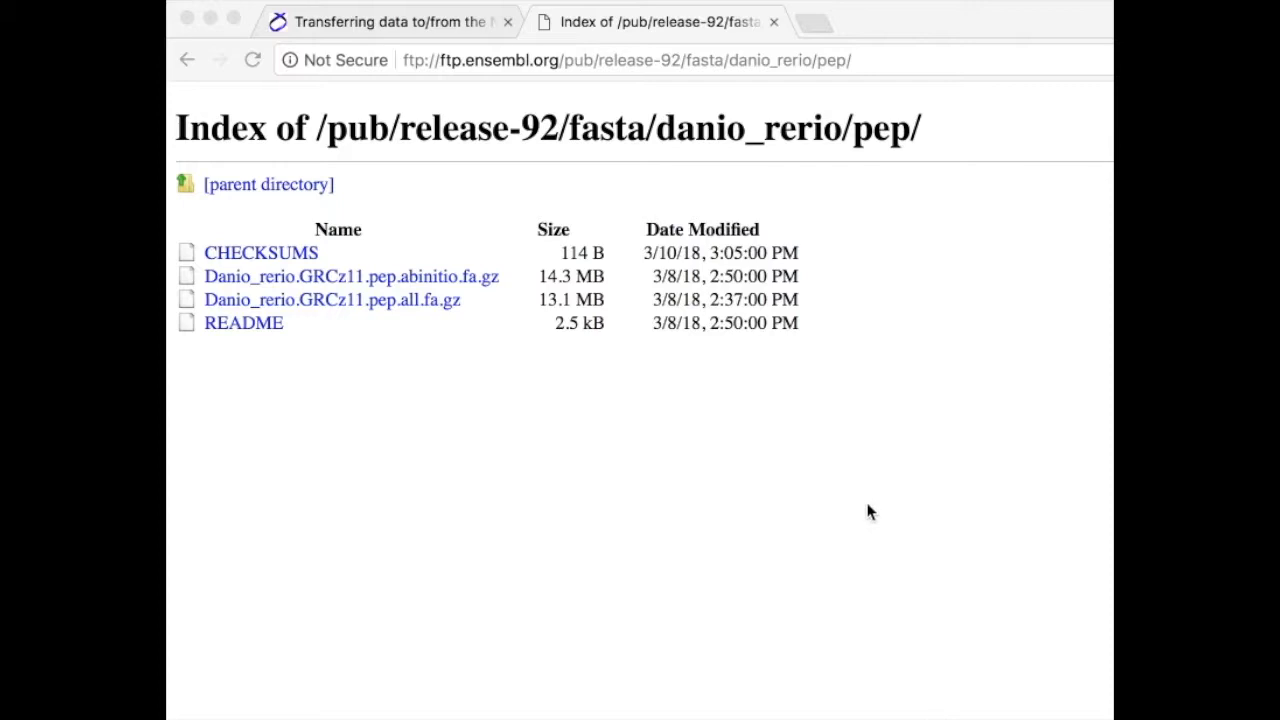
pyautogui.moveTo(336, 308)
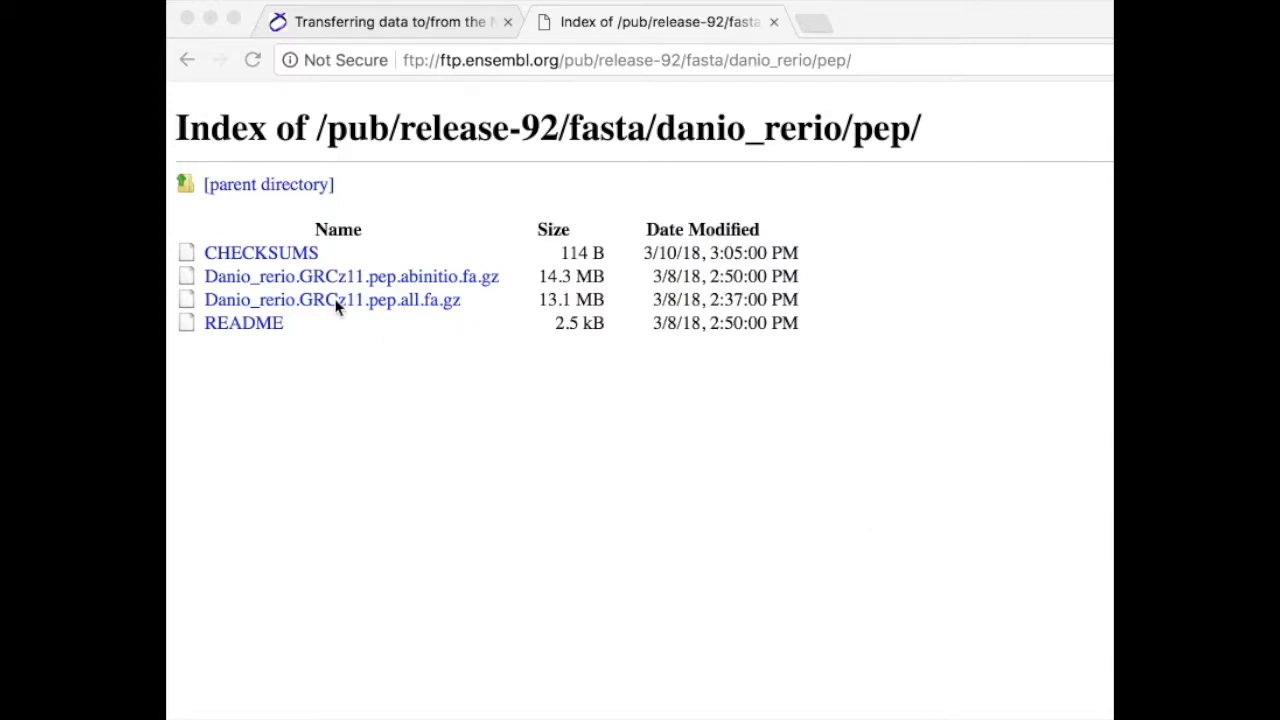
pyautogui.moveTo(732, 90)
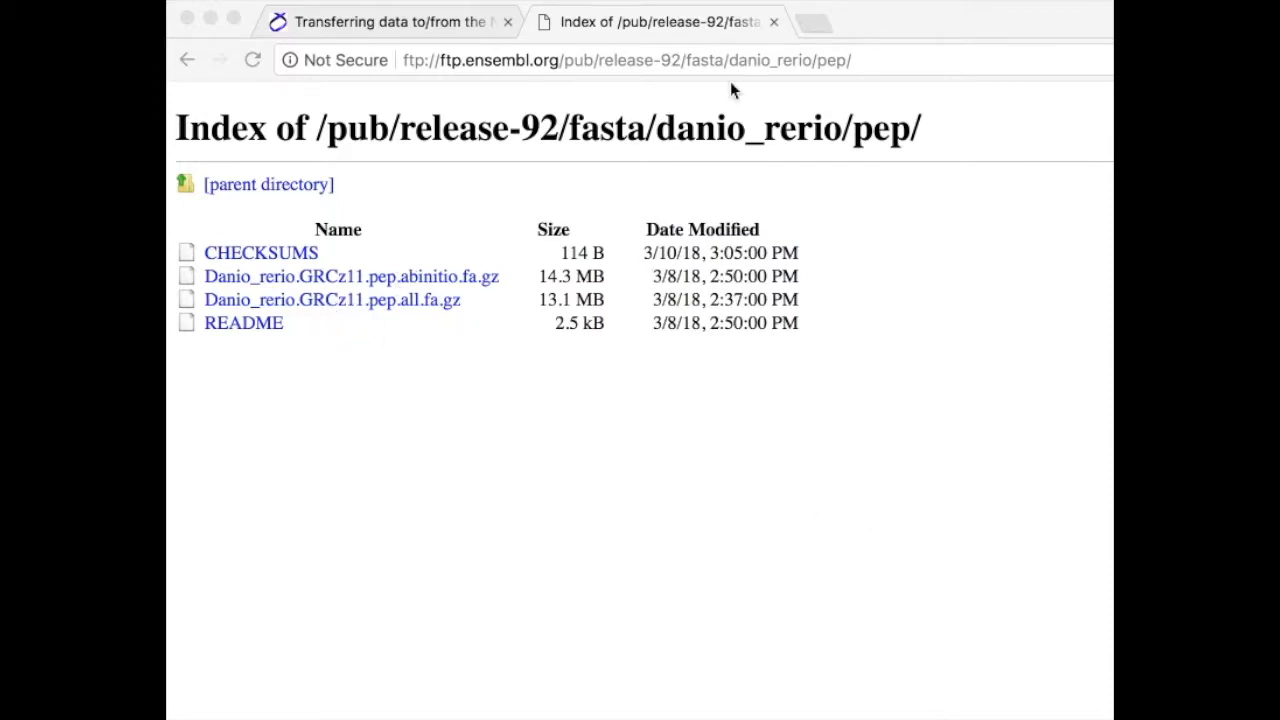
pyautogui.moveTo(916, 28)
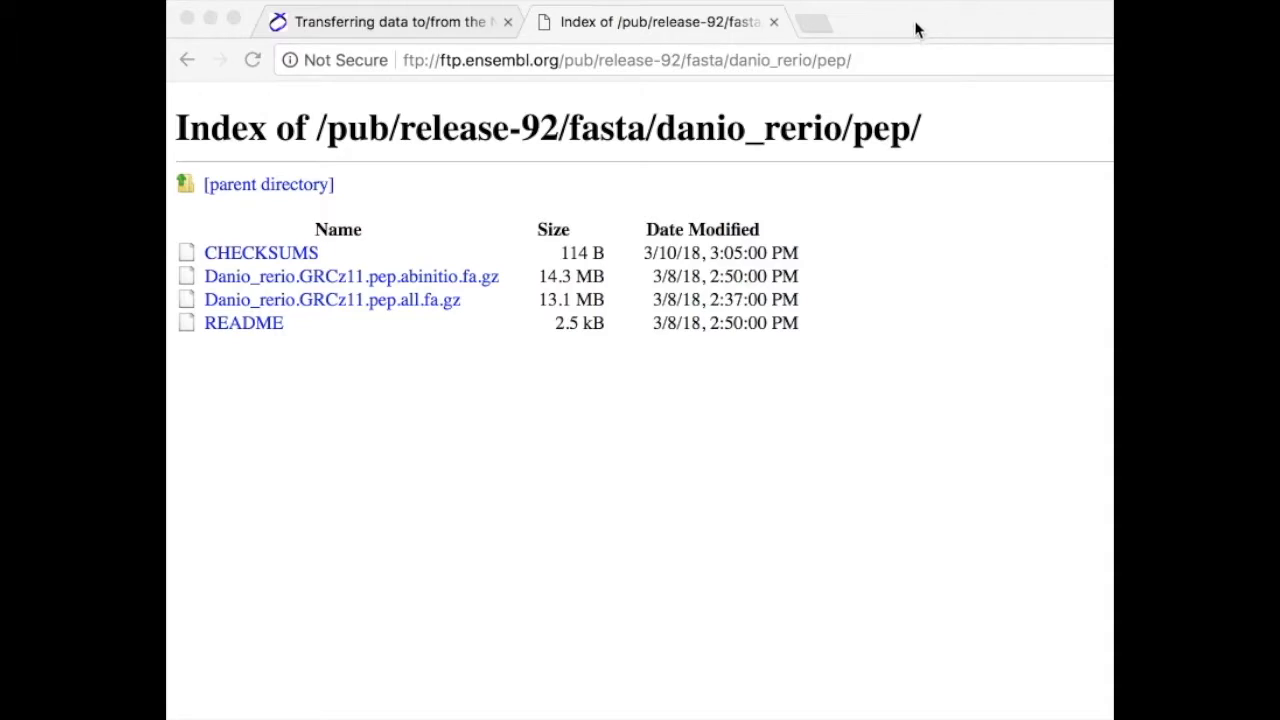
# Enter ftp://ftp.ensembl.org/pub/release-92/fasta/danio_rerio/pep/ after wget at the cn3095 prompt
pyautogui.click(628, 60)
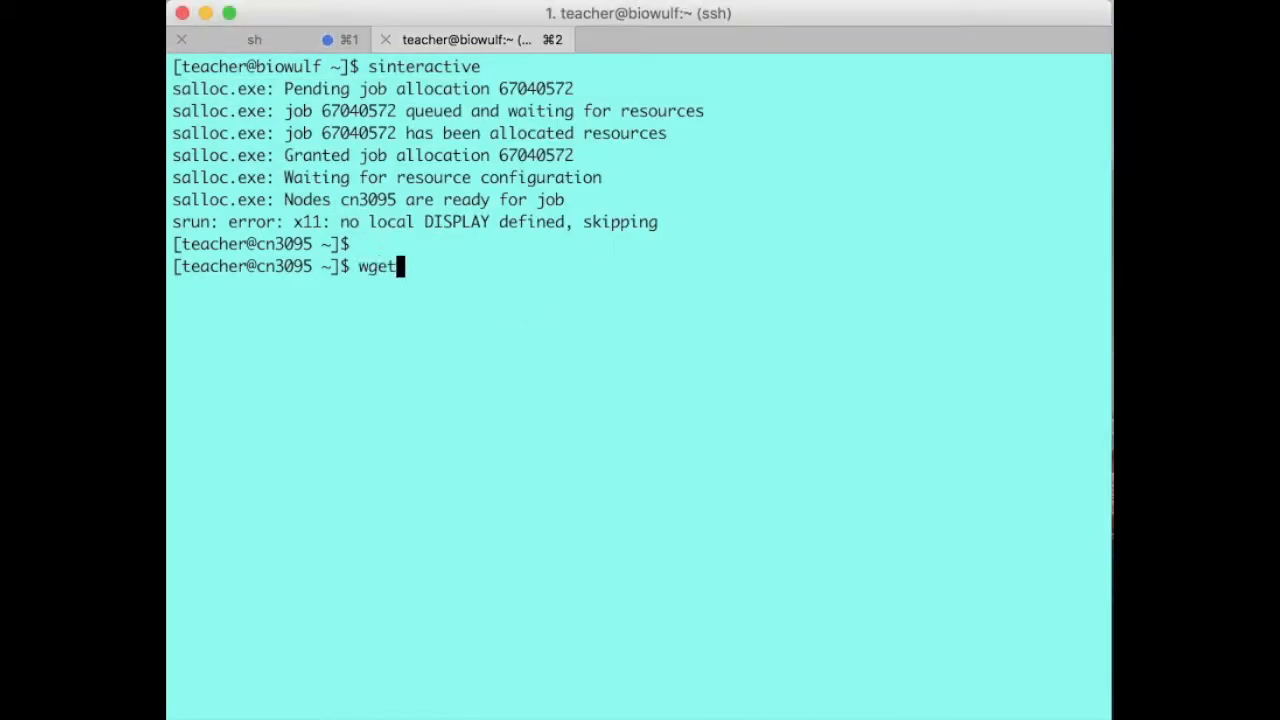
pyautogui.write('ftp://ftp.ensembl.org/pub/release-92/fasta/danio_rerio/pep/')
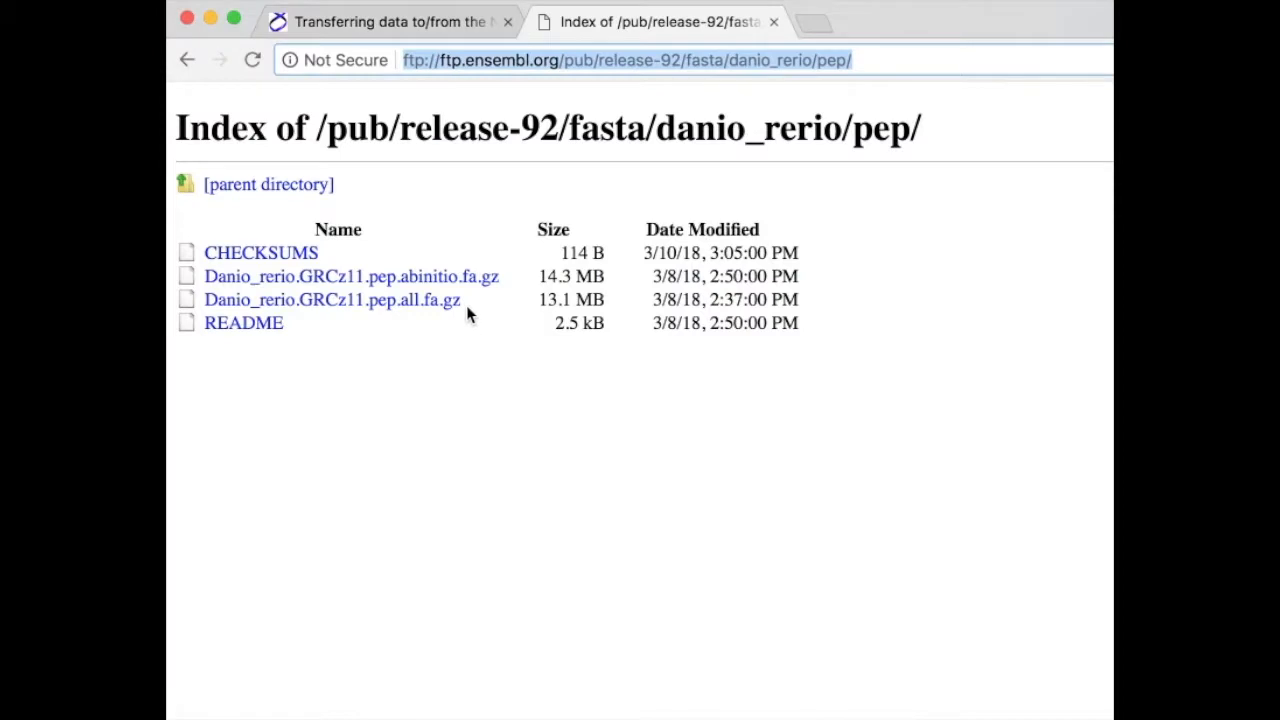
pyautogui.moveTo(484, 304)
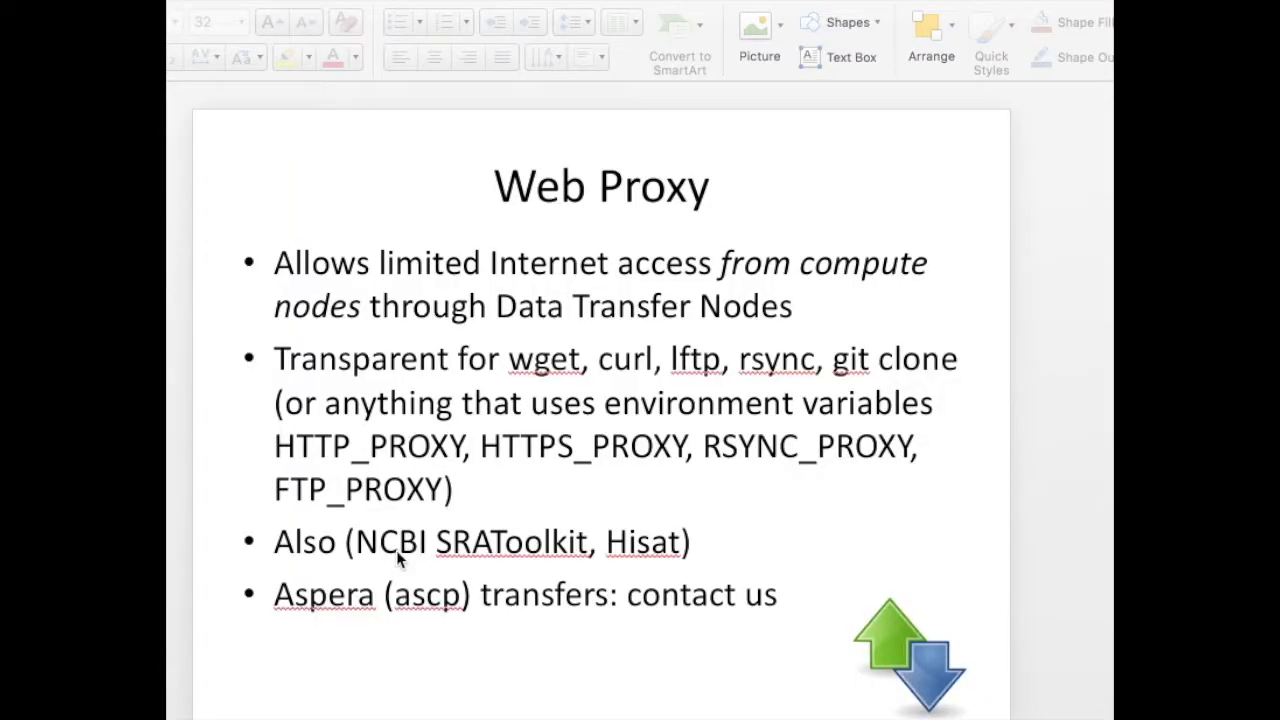
pyautogui.moveTo(392, 552)
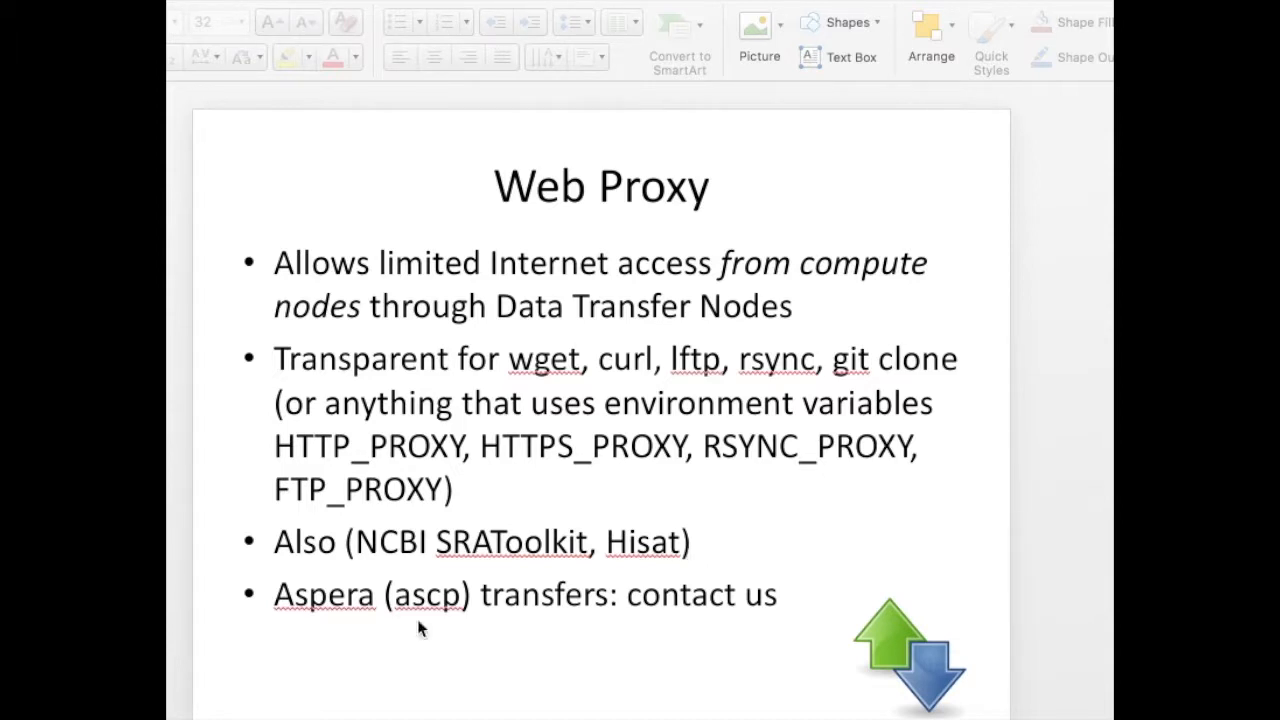
pyautogui.moveTo(692, 552)
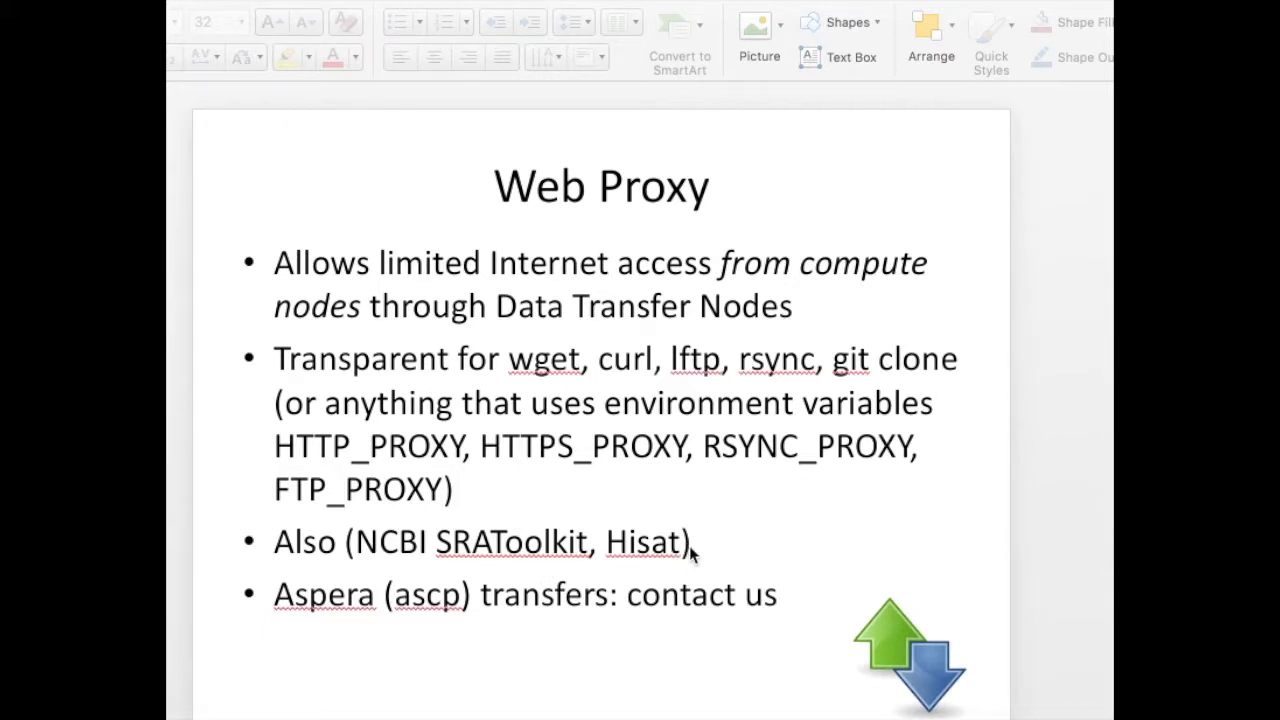
pyautogui.moveTo(450, 268)
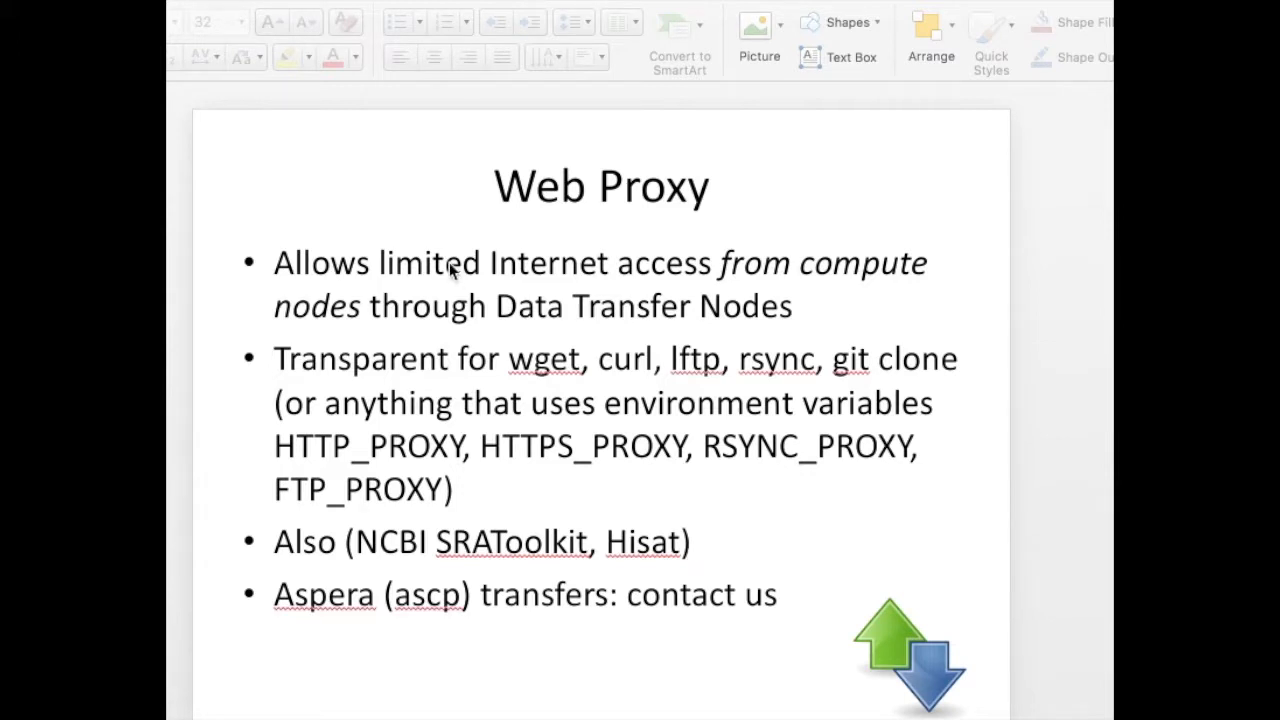
pyautogui.moveTo(516, 176)
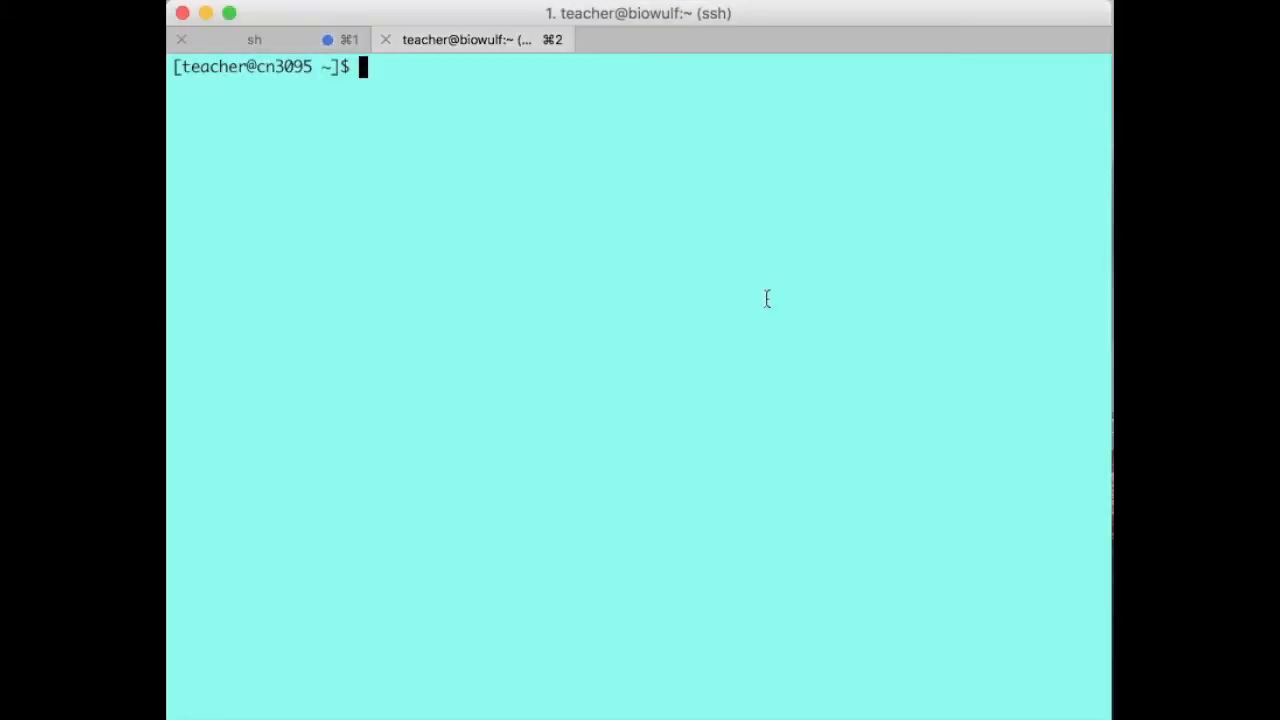
pyautogui.moveTo(260, 68)
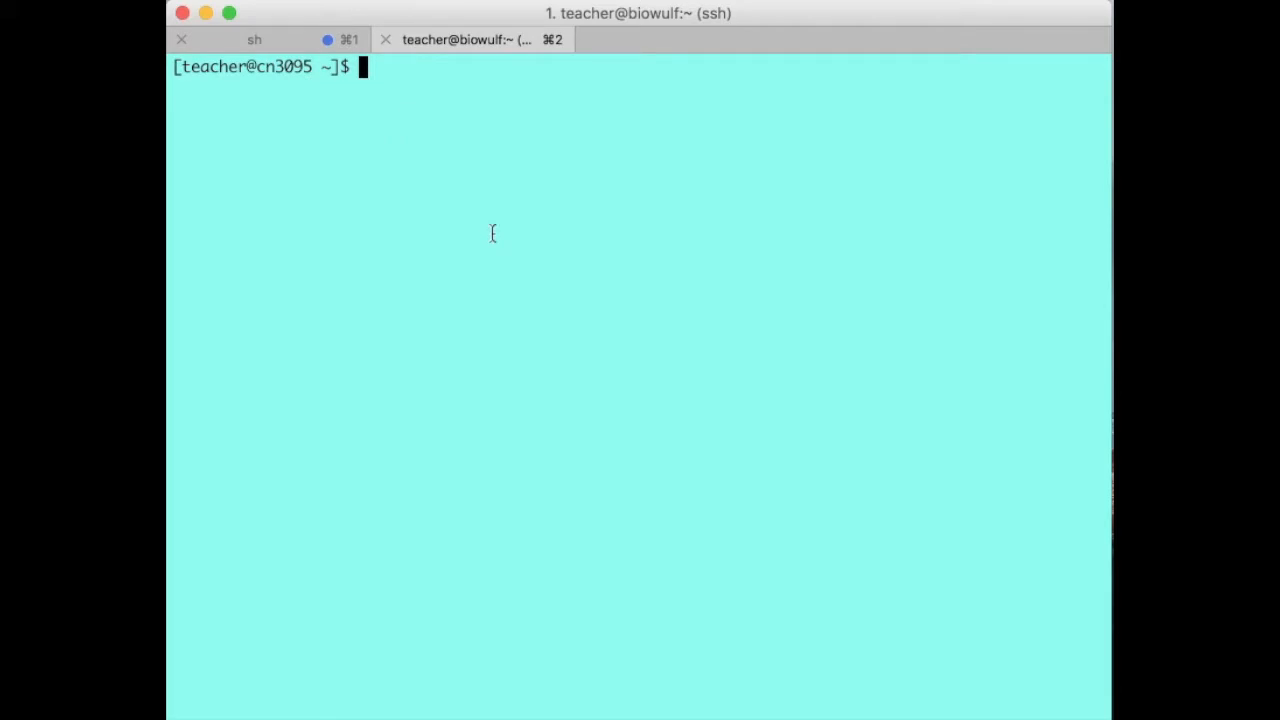
# Run 'module load sratoolkit' then 'fastq-dump -X 5 -Z SRR390728' to print five reads
pyautogui.write('module load sratoolkit')
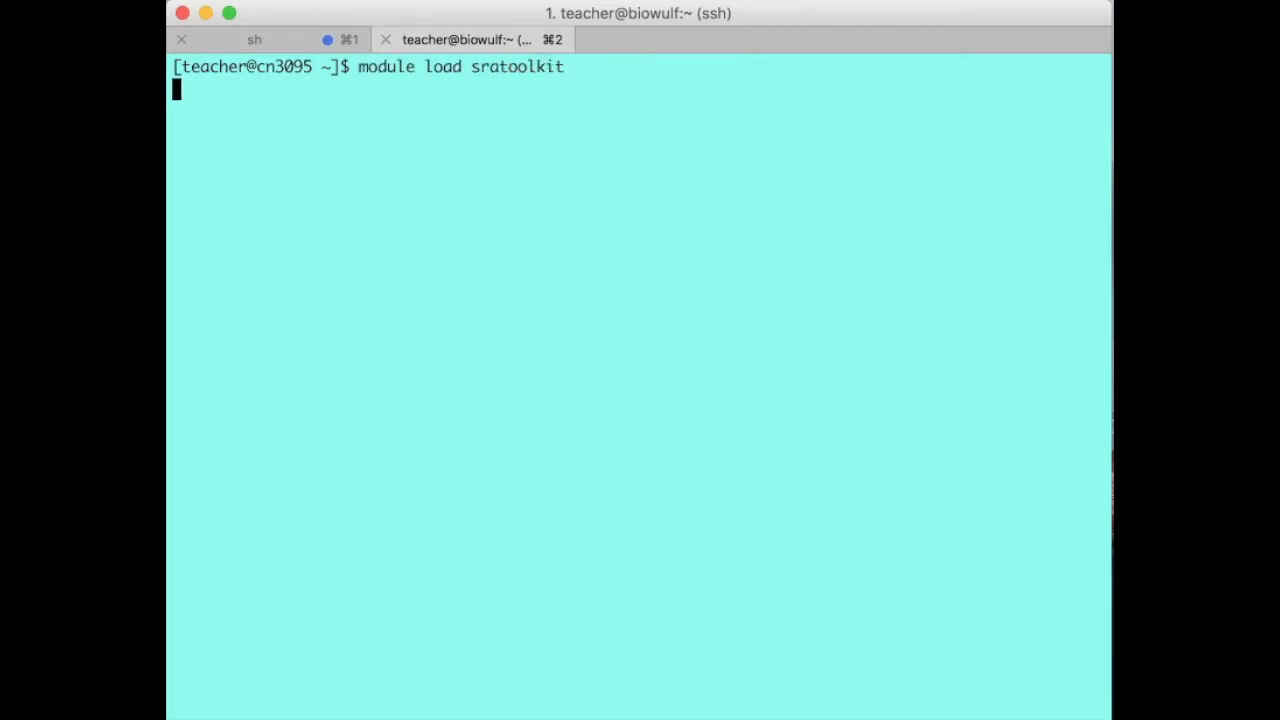
pyautogui.press('Return')
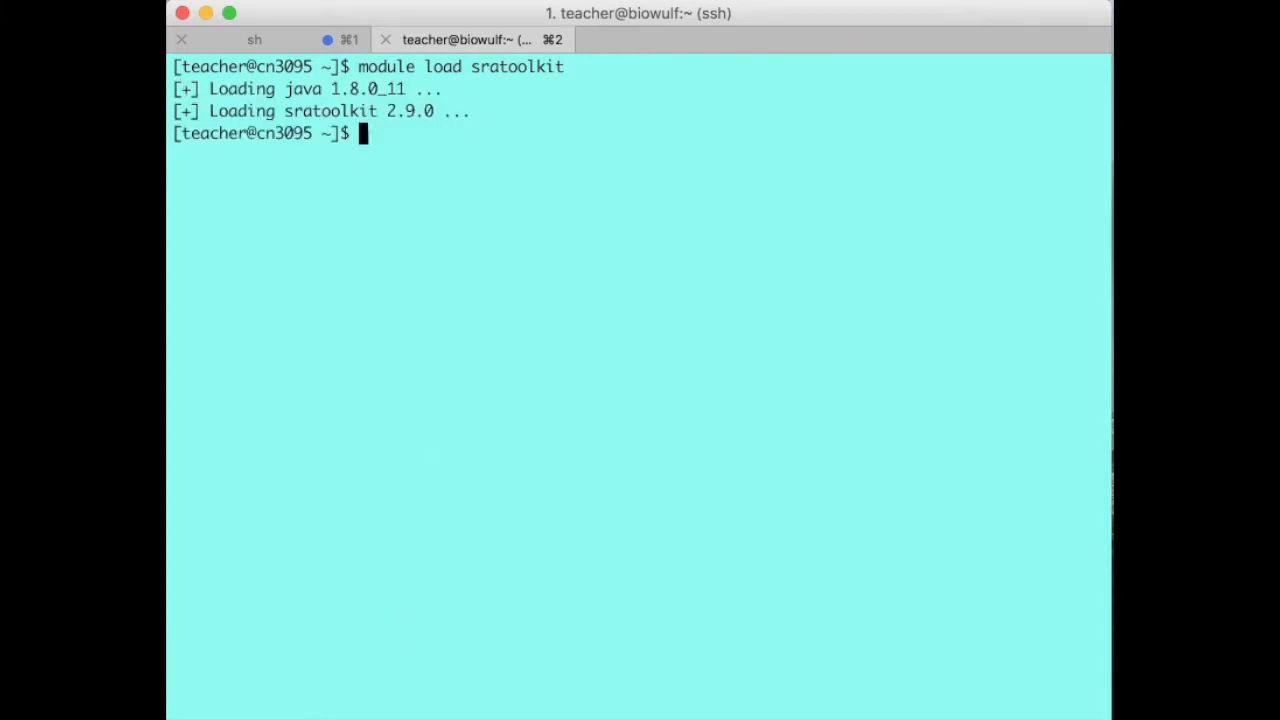
pyautogui.moveTo(960, 290)
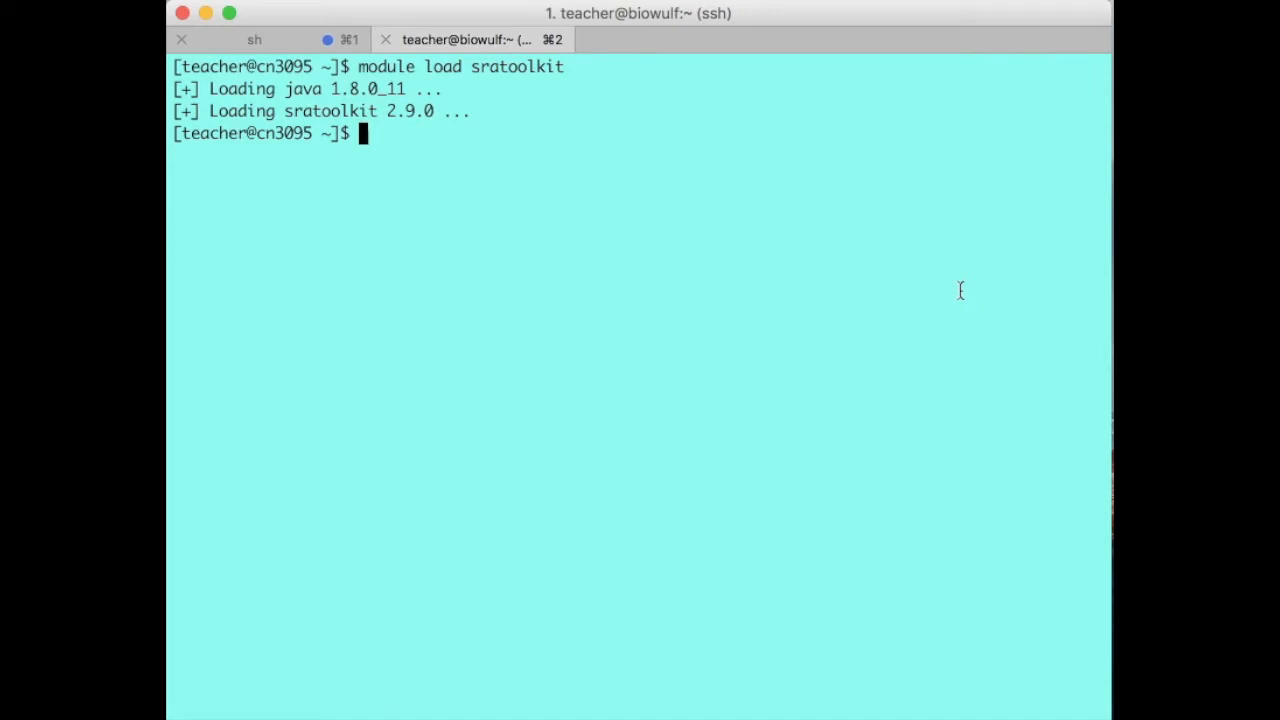
pyautogui.press('Return')
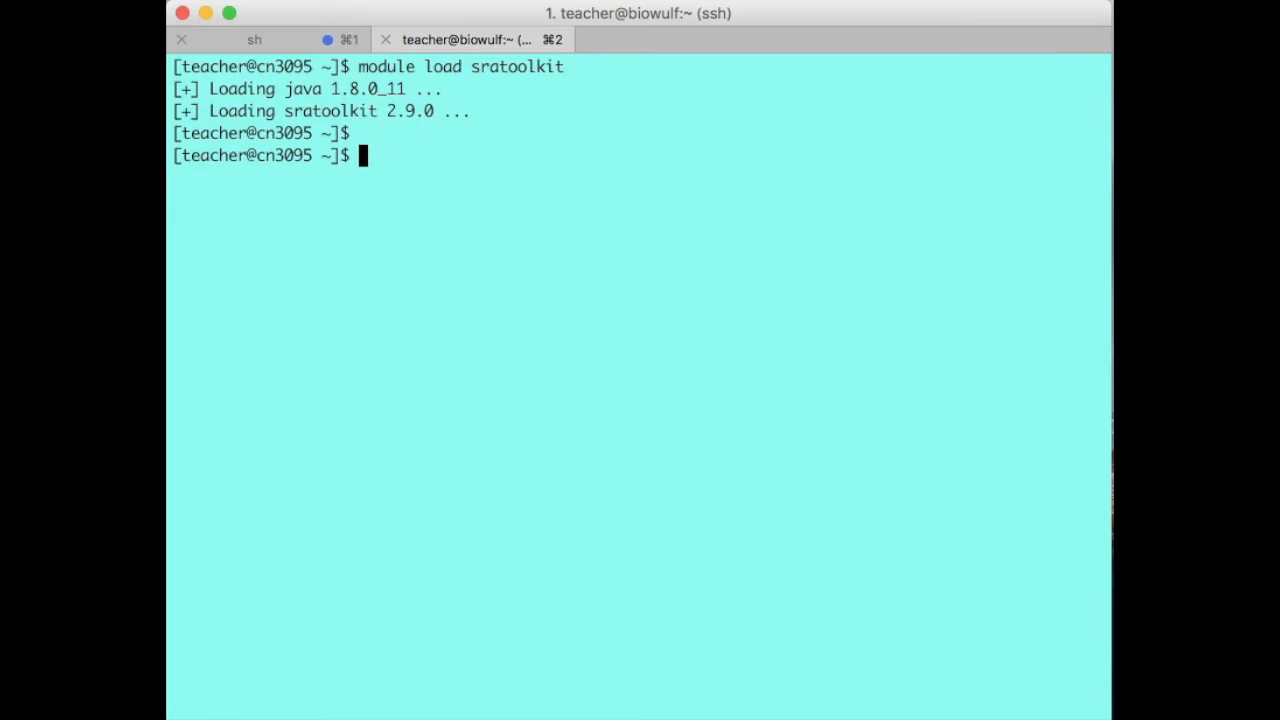
pyautogui.write('fastq-dump -X 5 -Z SRR390728')
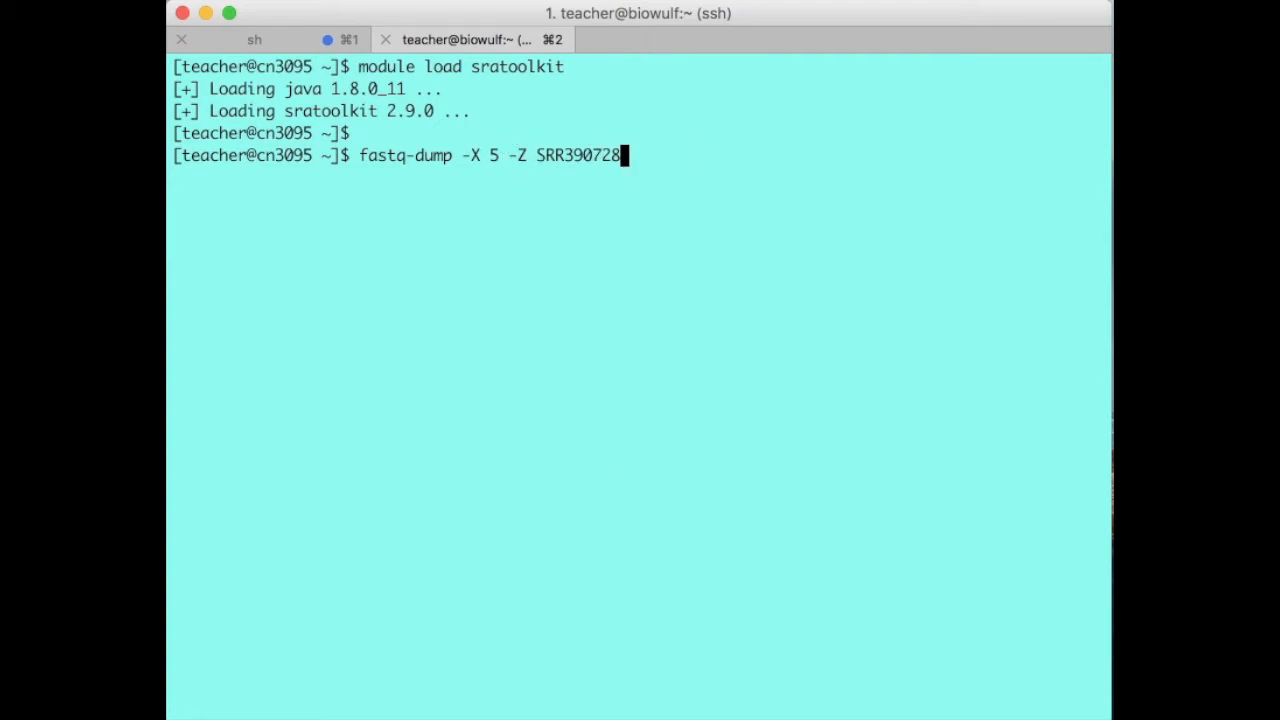
pyautogui.press('Return')
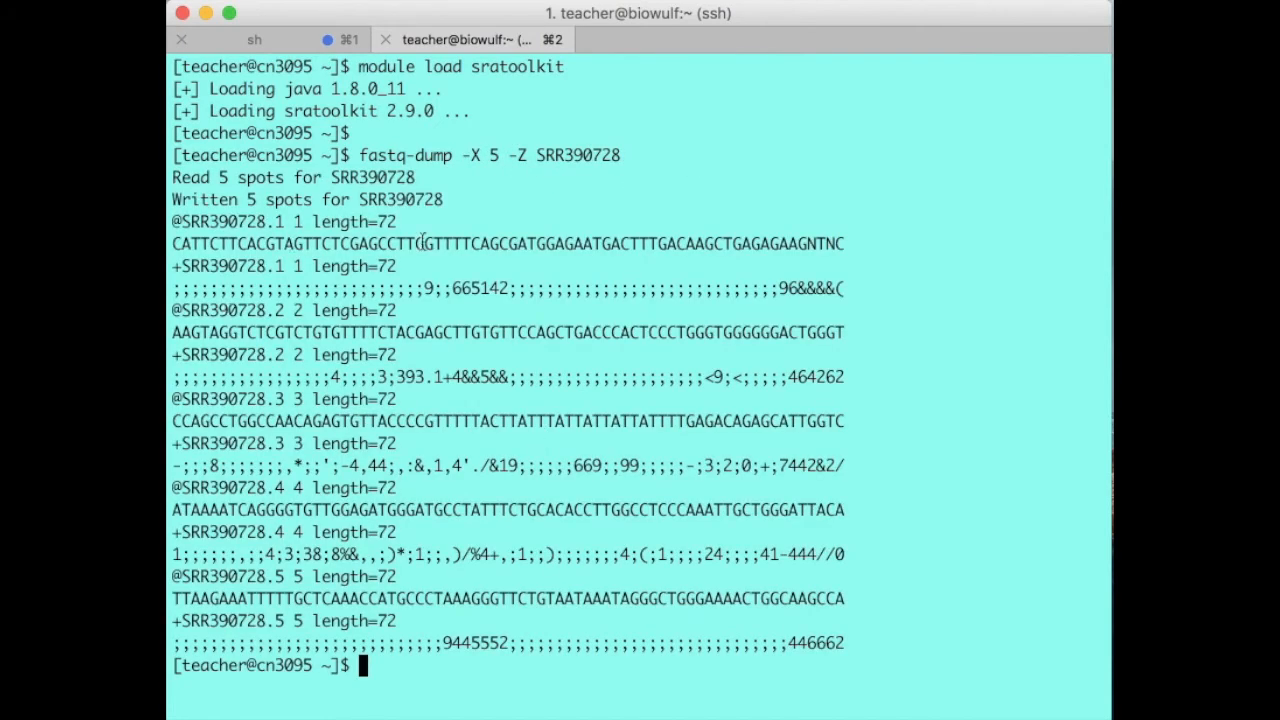